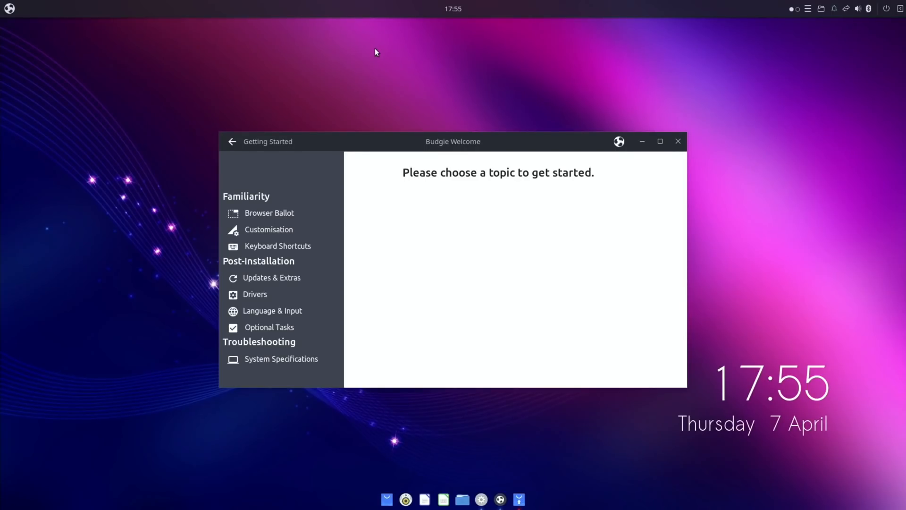
mouse_move(364, 86)
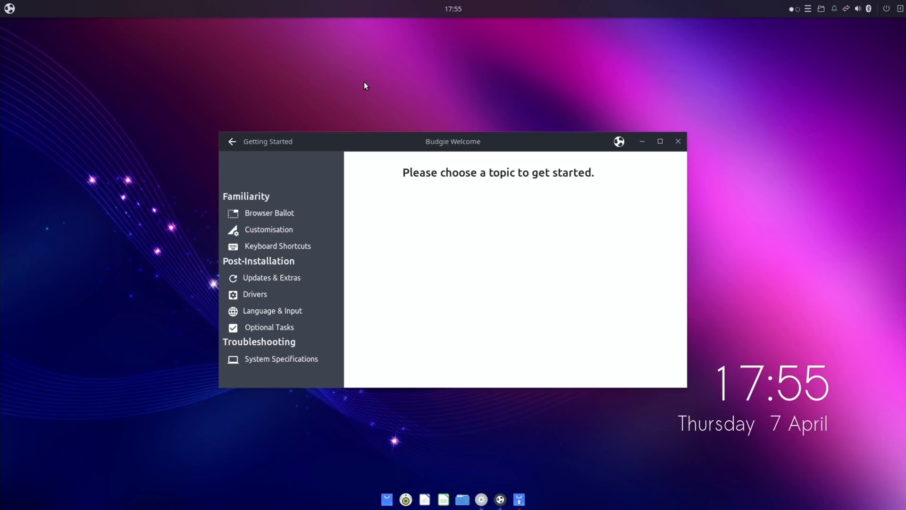
mouse_move(381, 234)
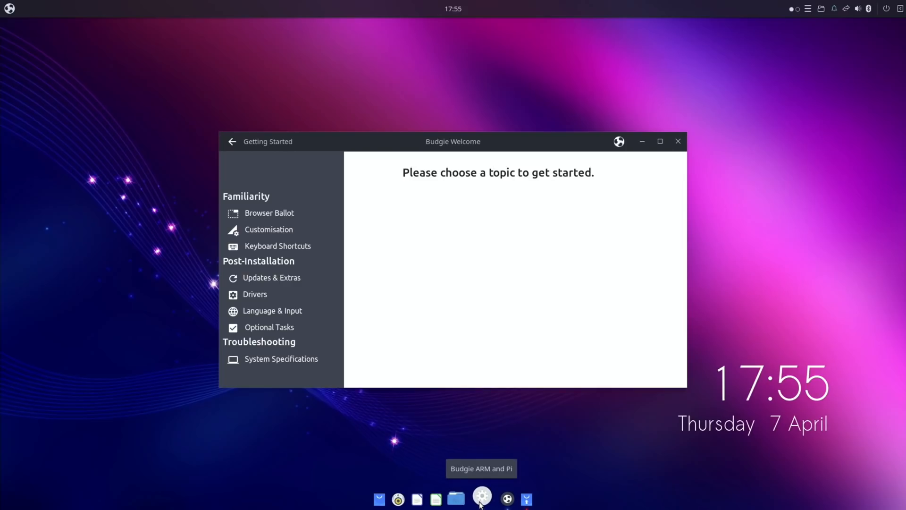
Step: Choose the 2.0GHz overclock in the tweak tool and apply it, pending reboot
left_click(481, 499)
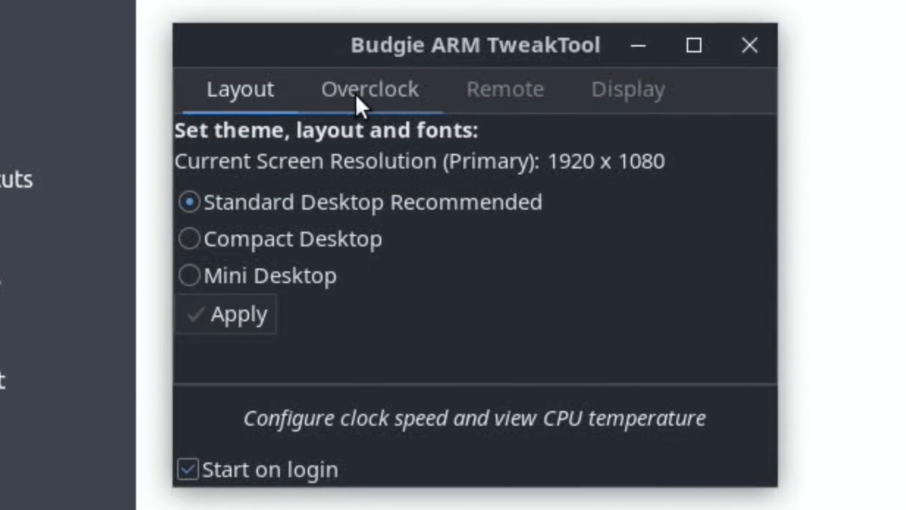
left_click(370, 89)
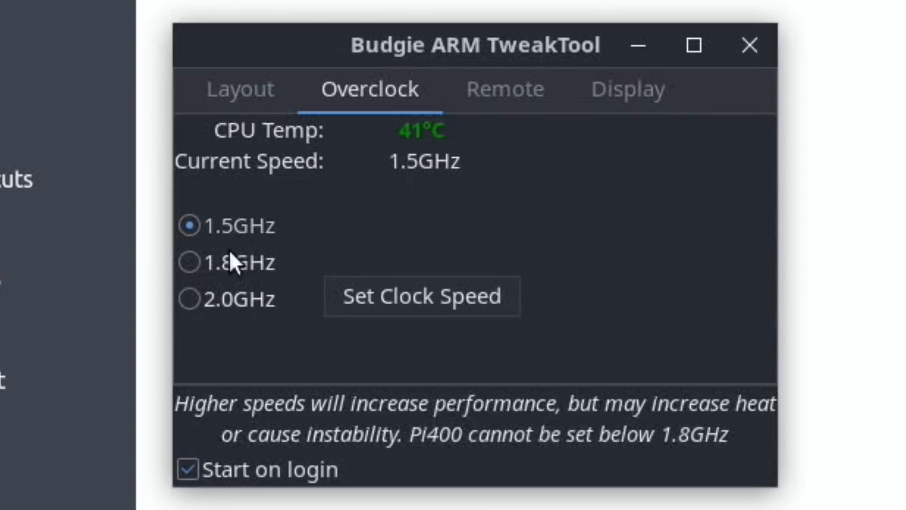
left_click(187, 298)
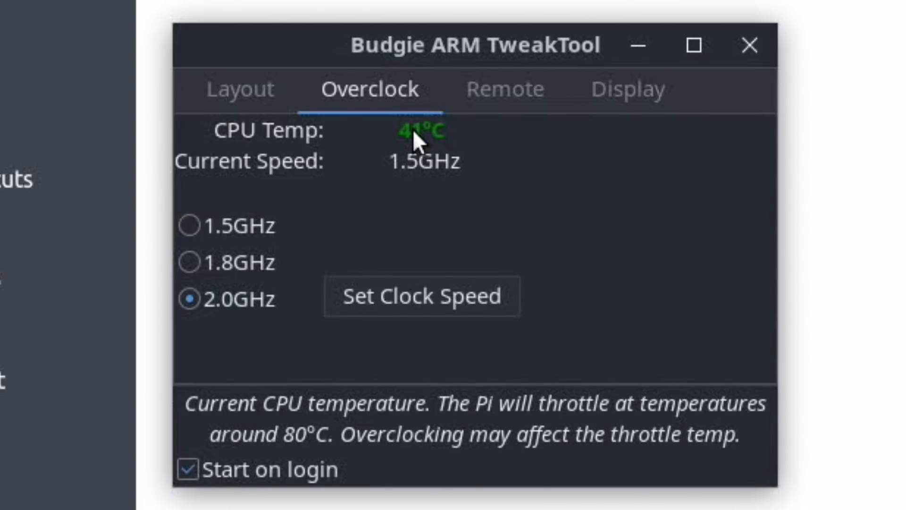
left_click(422, 296)
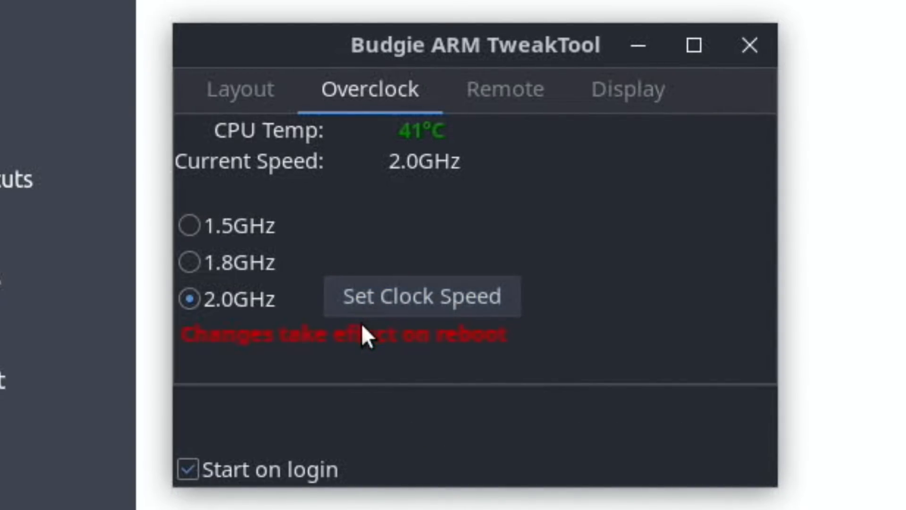
left_click(504, 89)
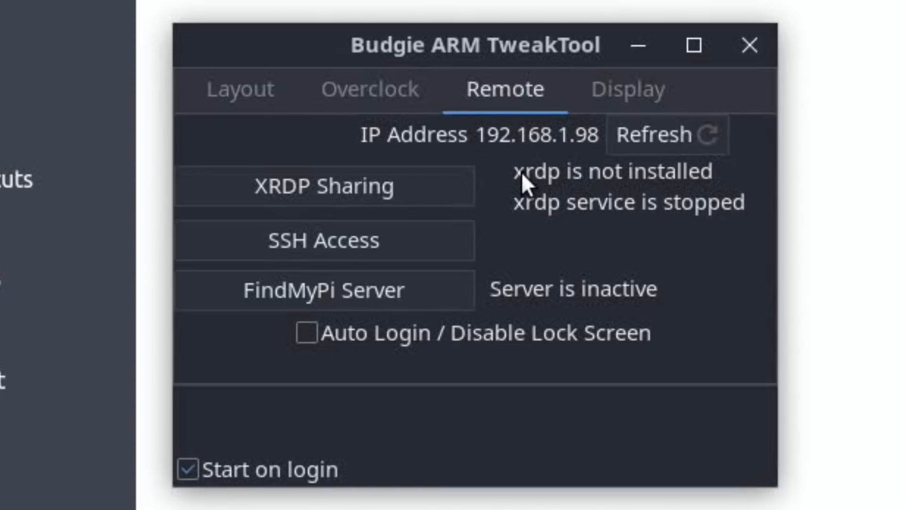
mouse_move(587, 211)
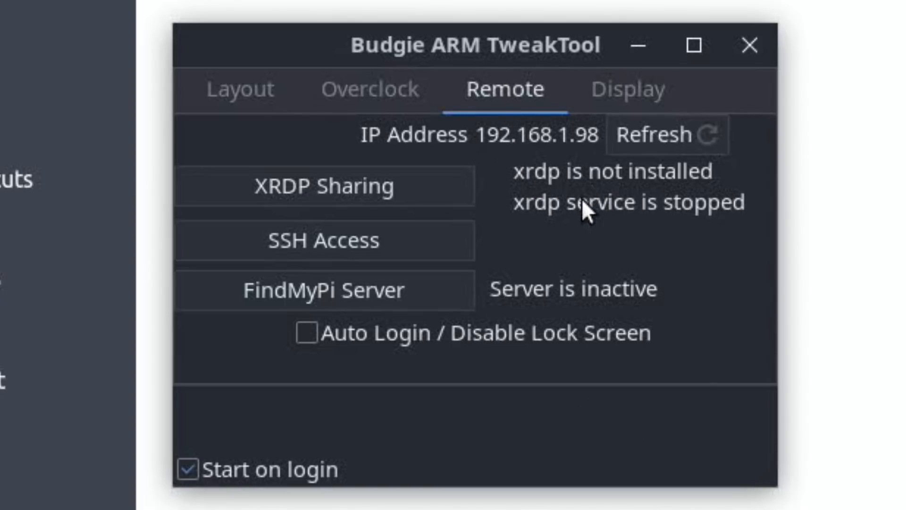
mouse_move(552, 256)
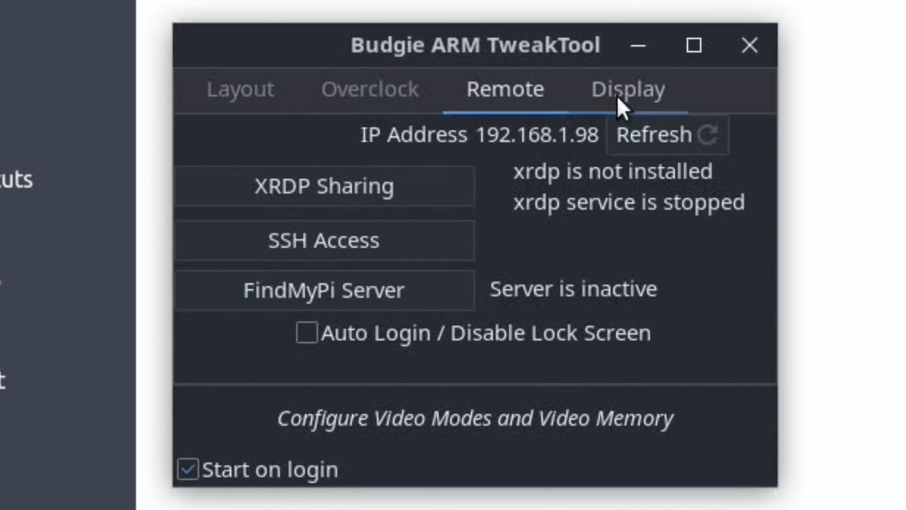
Step: Show the Display settings with KMS video mode and 128 MB GPU memory
left_click(627, 88)
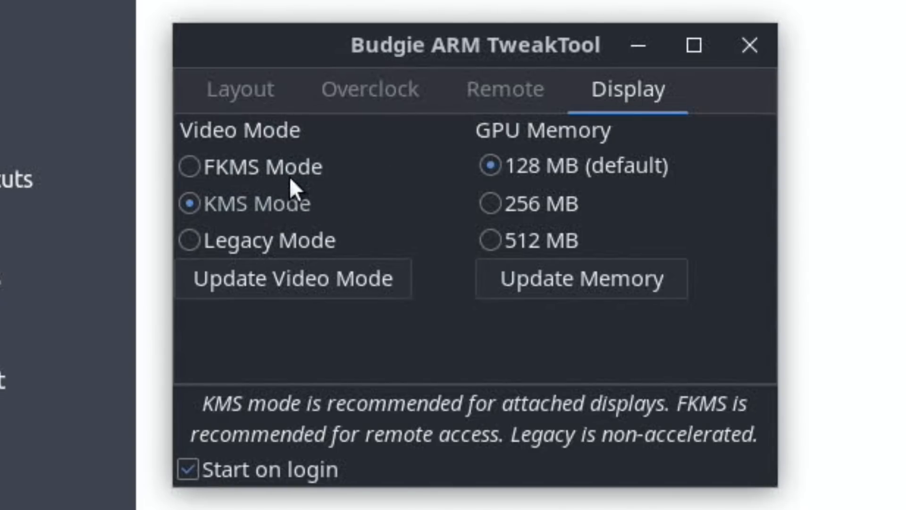
mouse_move(460, 226)
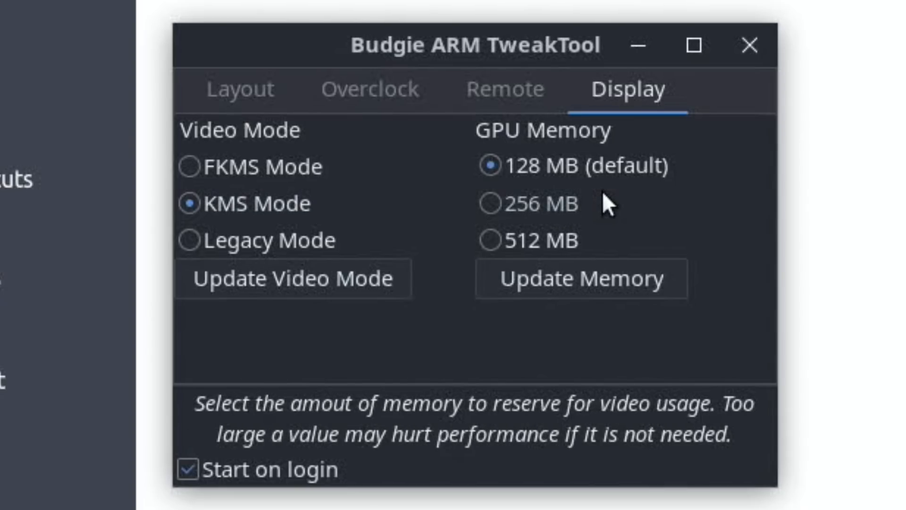
mouse_move(242, 493)
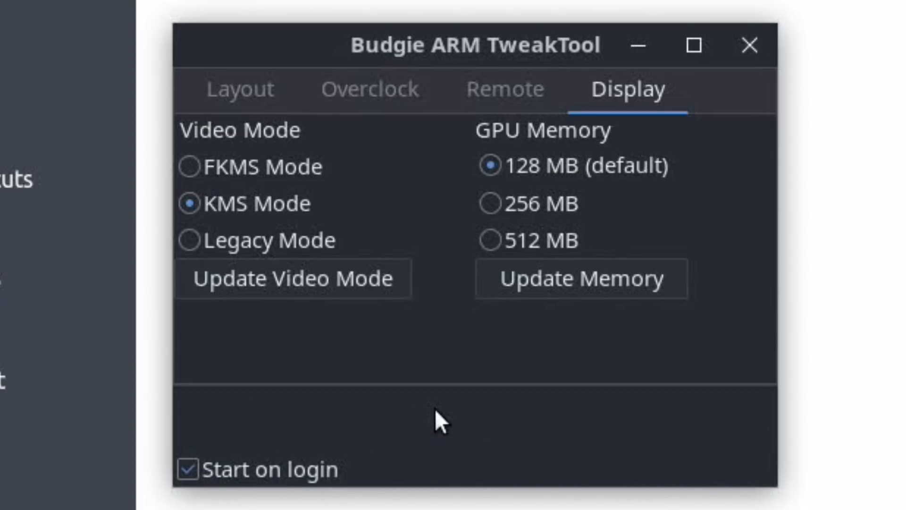
mouse_move(749, 46)
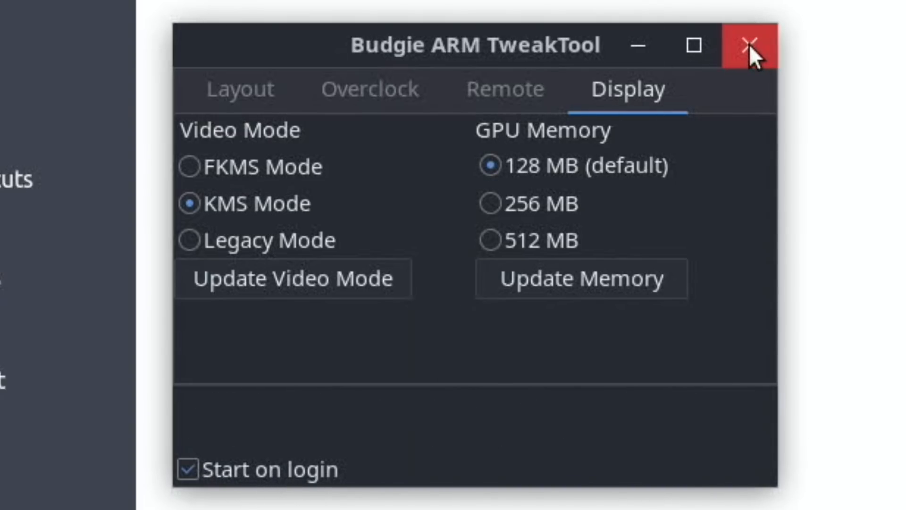
Step: Close the tweak tool, leaving Budgie Welcome asking to choose a topic
left_click(751, 45)
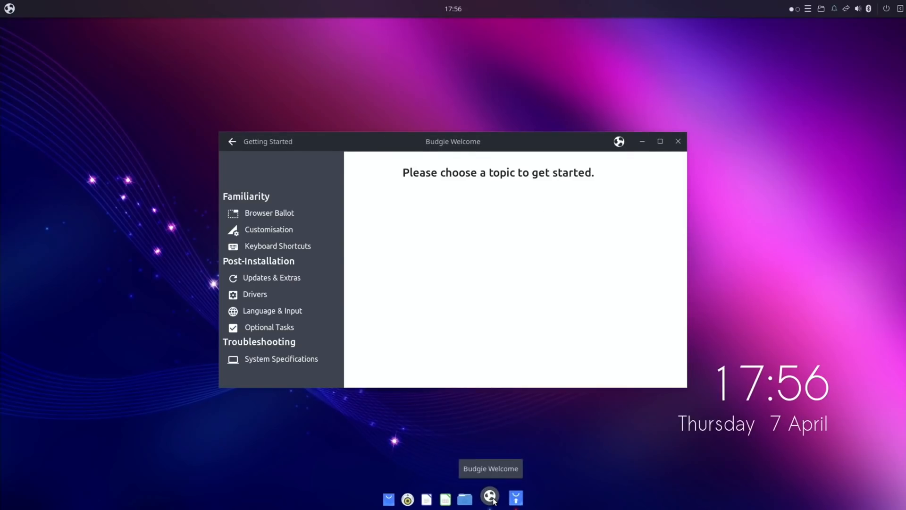
mouse_move(508, 497)
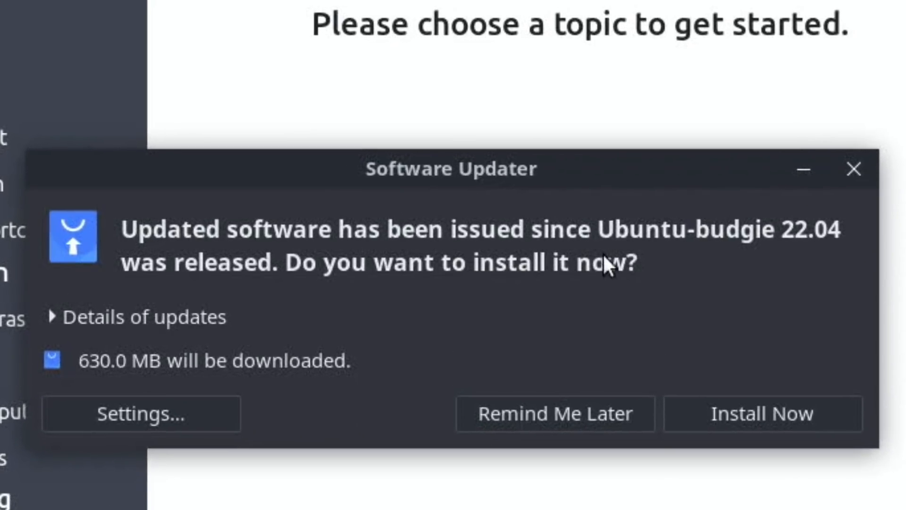
mouse_move(752, 284)
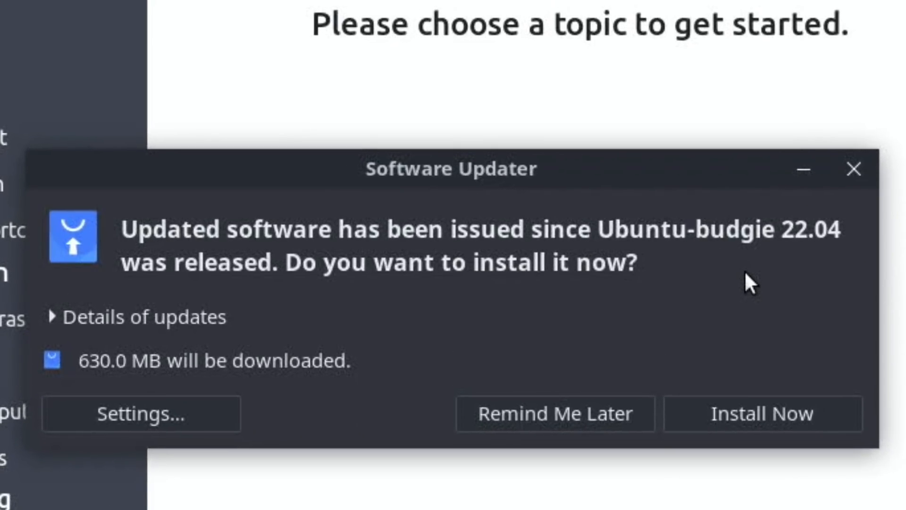
mouse_move(344, 378)
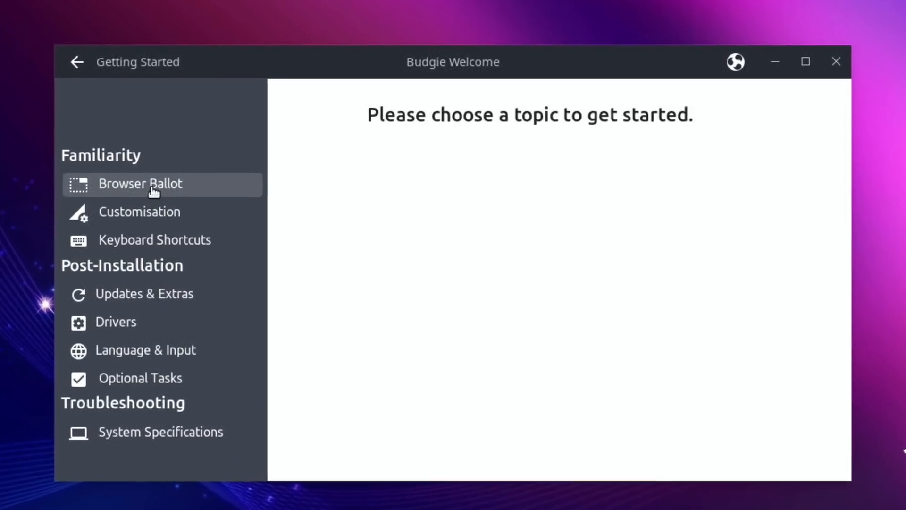
Step: Bring up the browser ballot and start the Chromium snap install
left_click(140, 184)
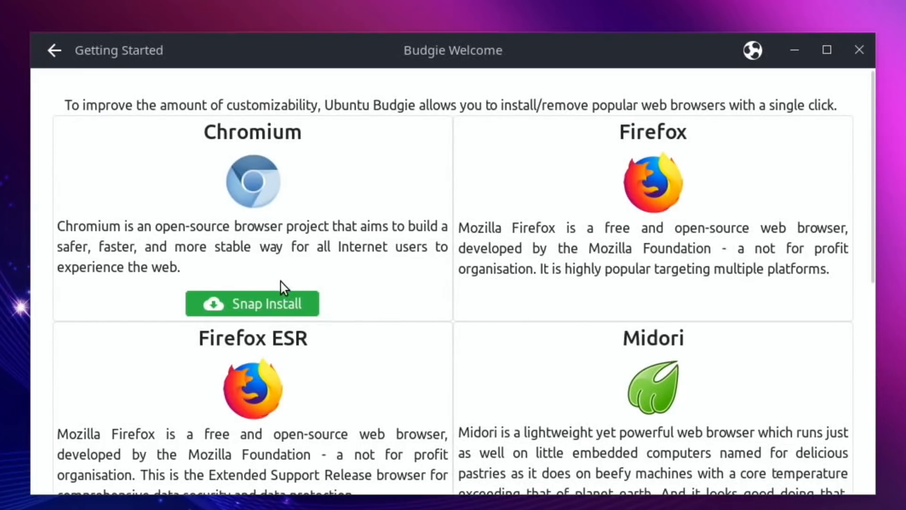
mouse_move(679, 192)
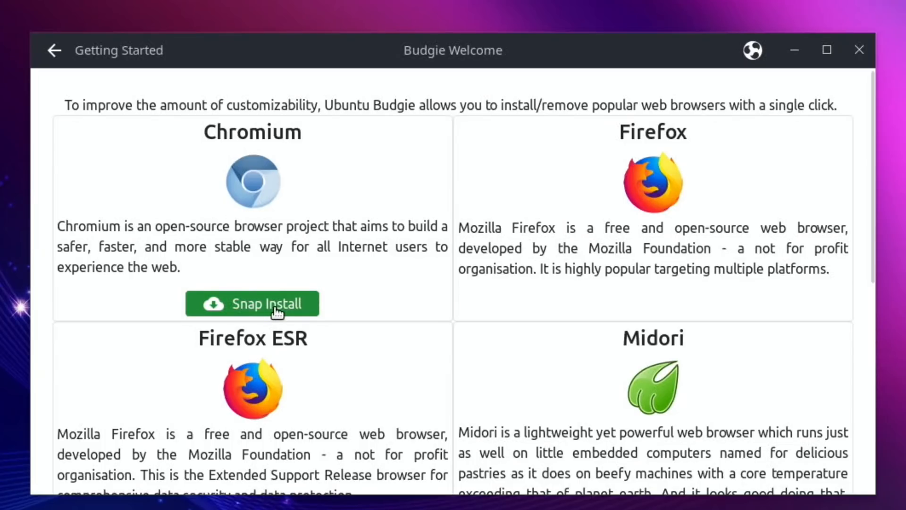
left_click(252, 303)
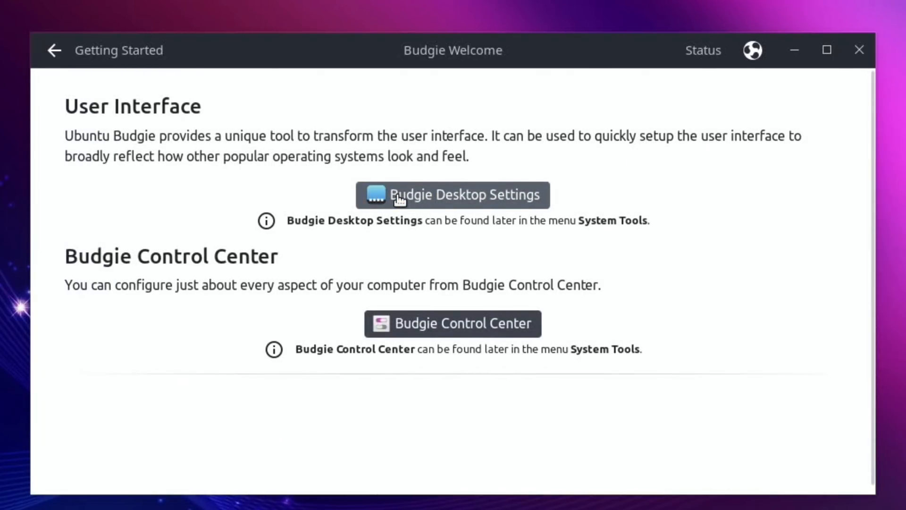
left_click(452, 194)
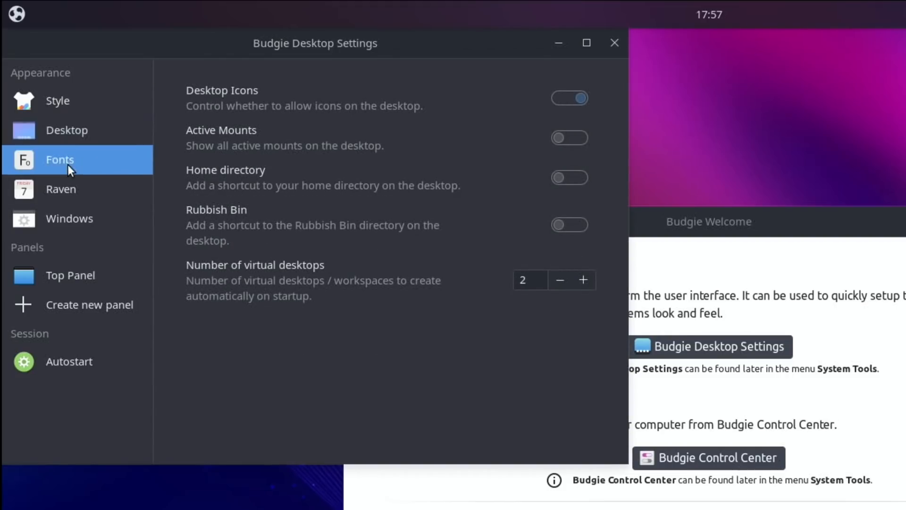
left_click(69, 218)
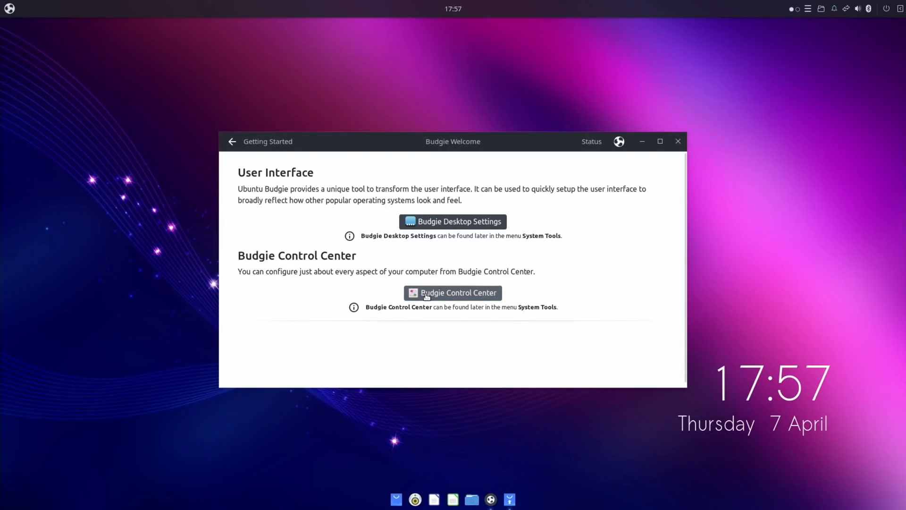
left_click(452, 293)
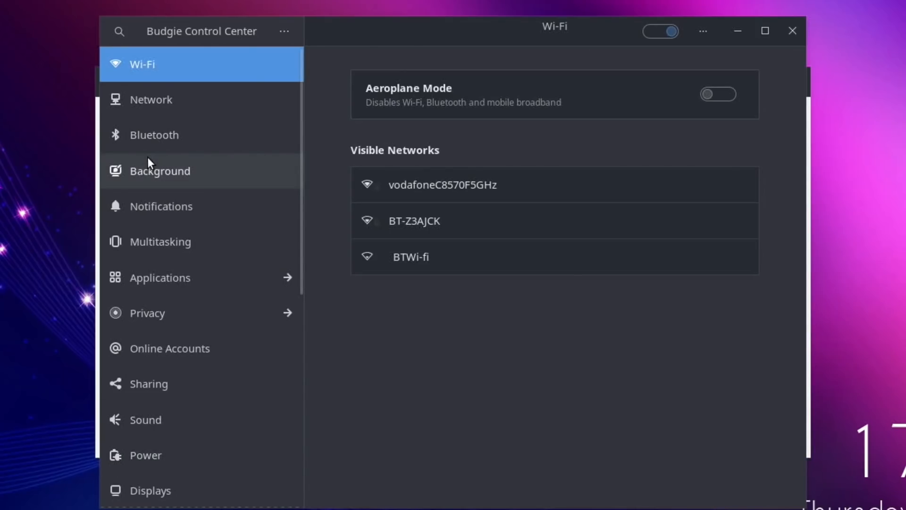
mouse_move(169, 241)
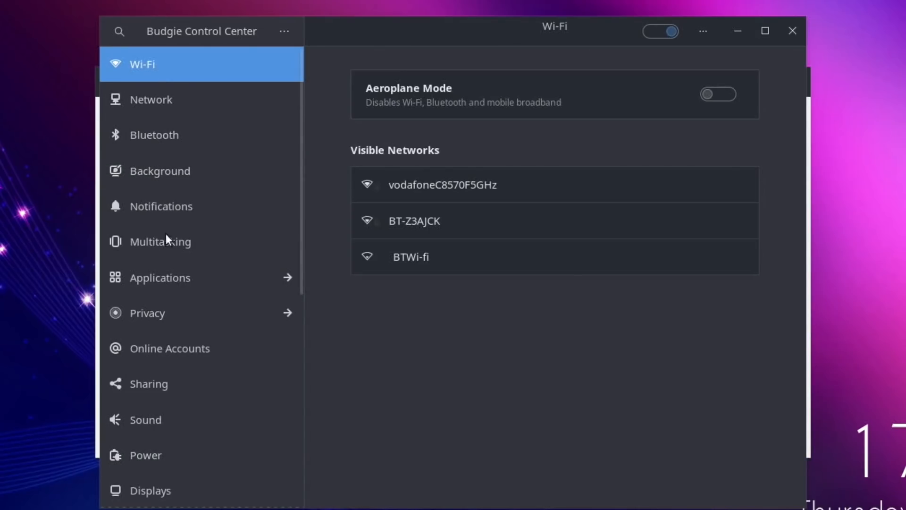
scroll("down", 3)
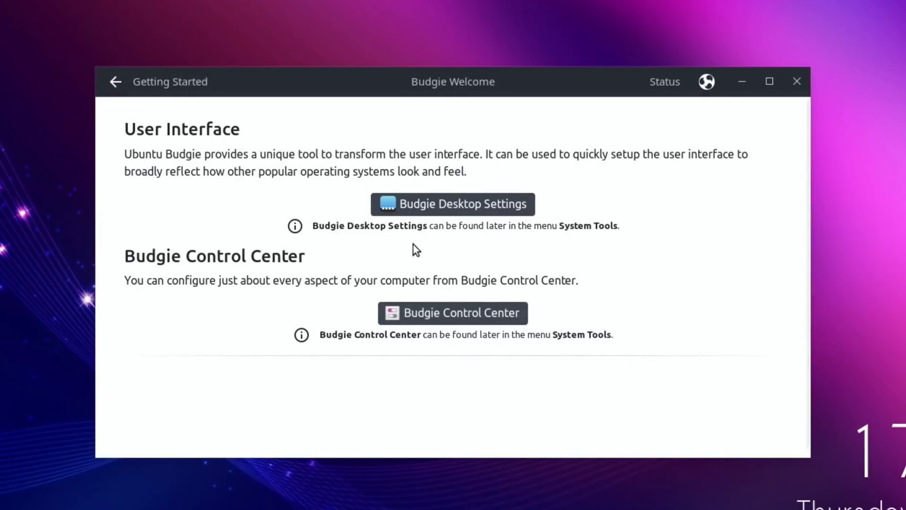
Step: Show the keyboard shortcuts reference and scroll down to the general window shortcuts
left_click(115, 81)
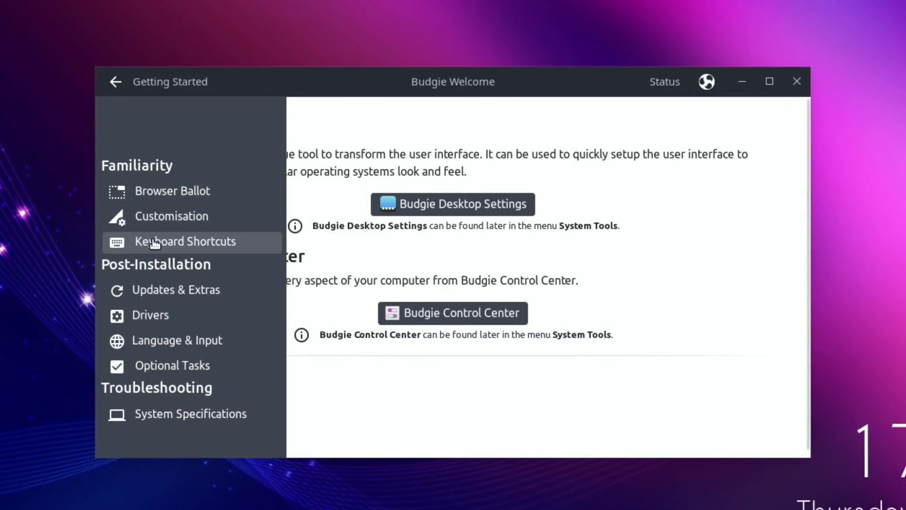
left_click(185, 240)
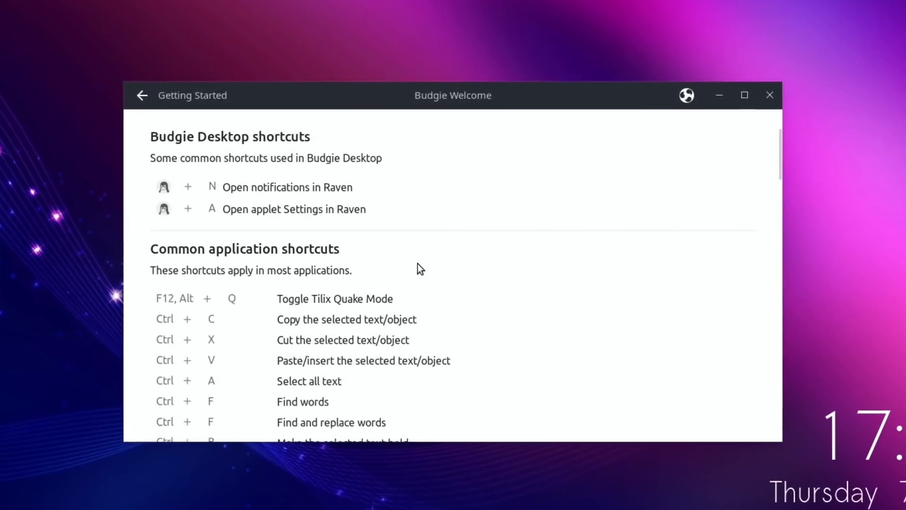
scroll("down", 3)
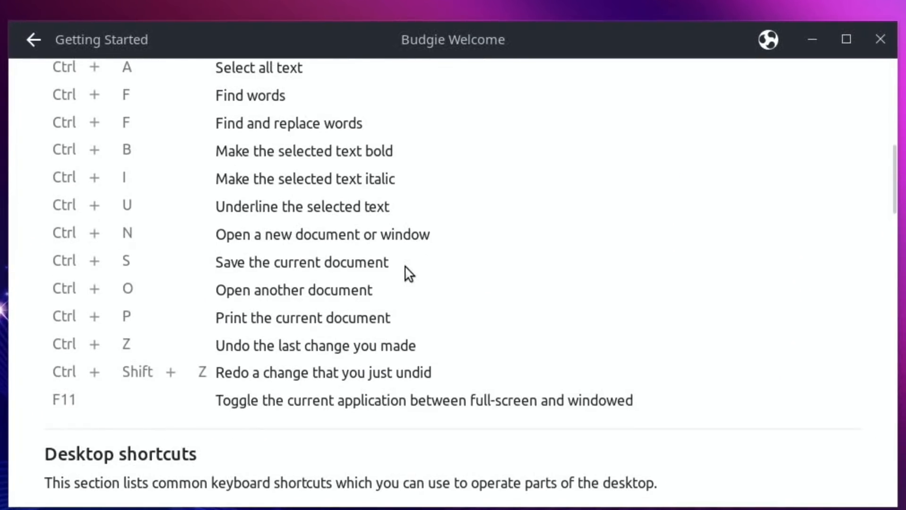
scroll("down", 3)
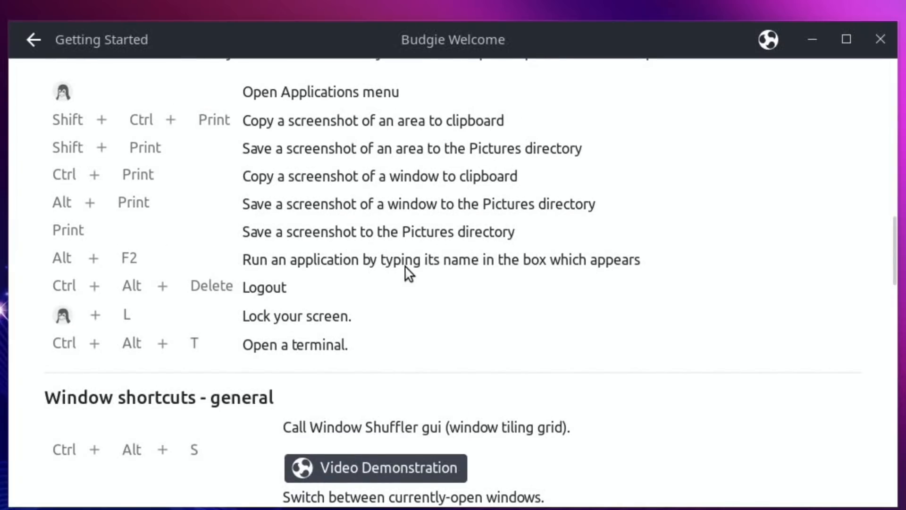
scroll("down", 3)
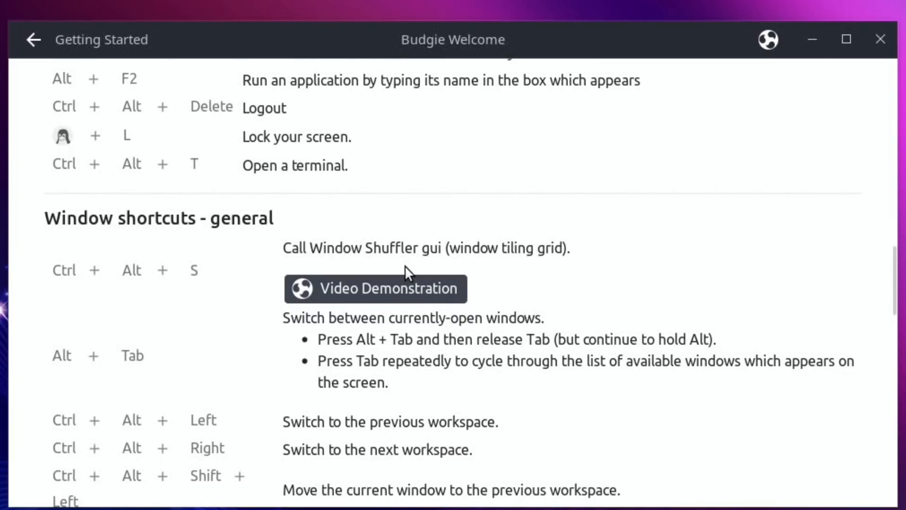
scroll("down", 3)
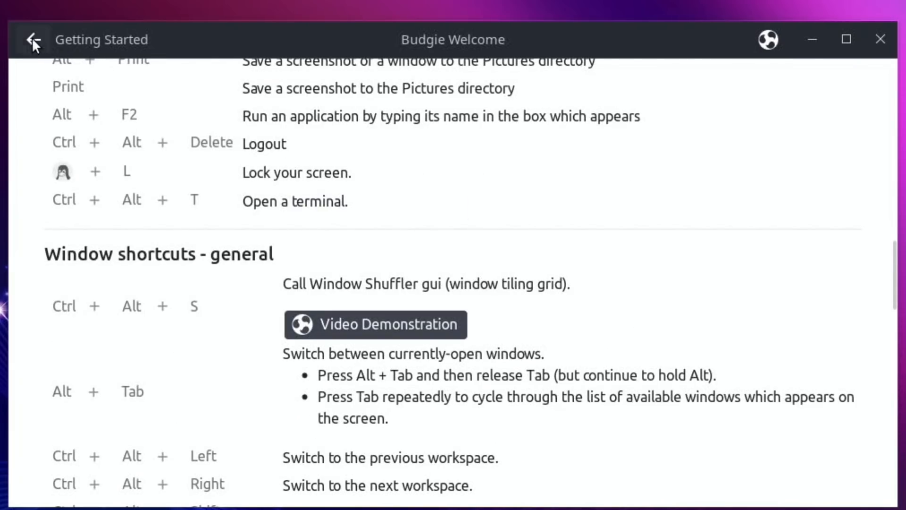
Step: Show the system specifications, scrolling through processor, memory and storage, then return to the topic list
left_click(33, 40)
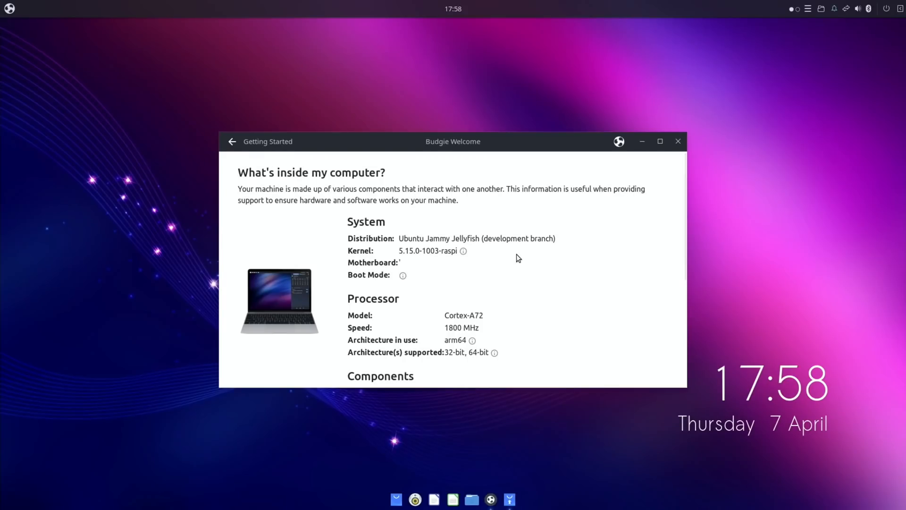
mouse_move(481, 327)
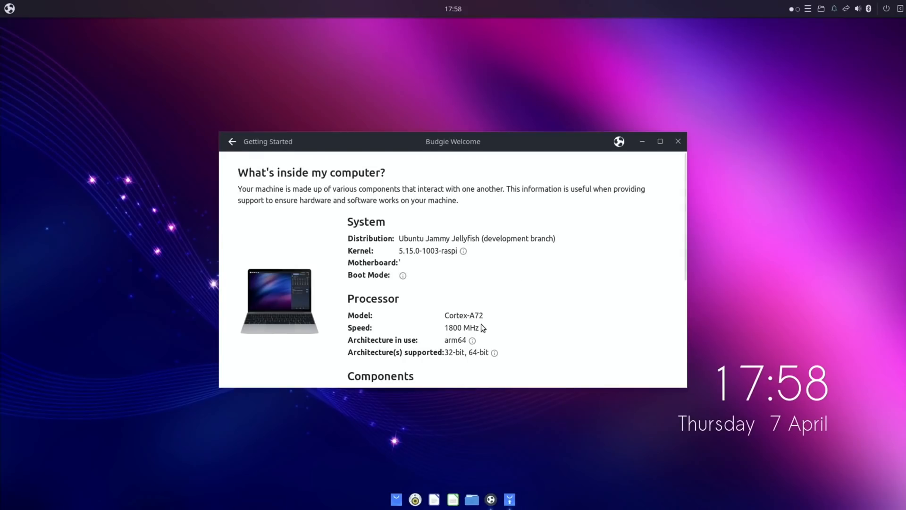
mouse_move(490, 347)
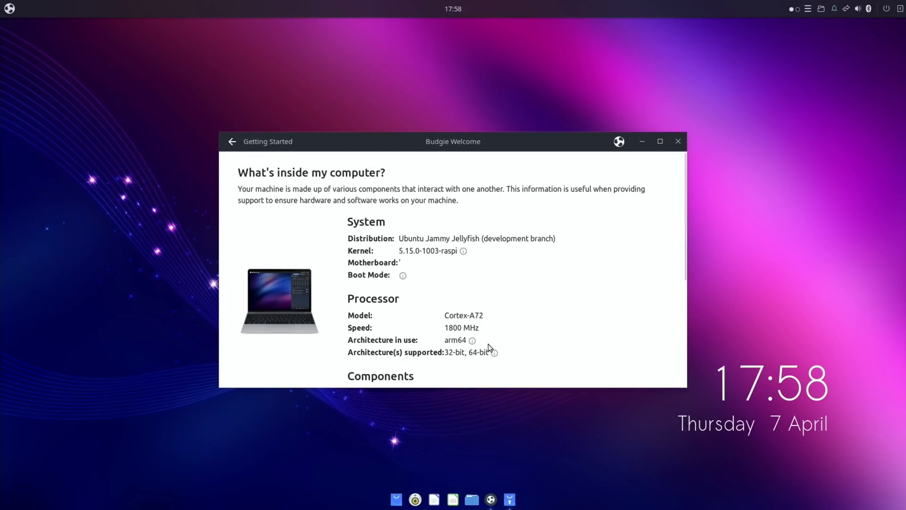
mouse_move(544, 311)
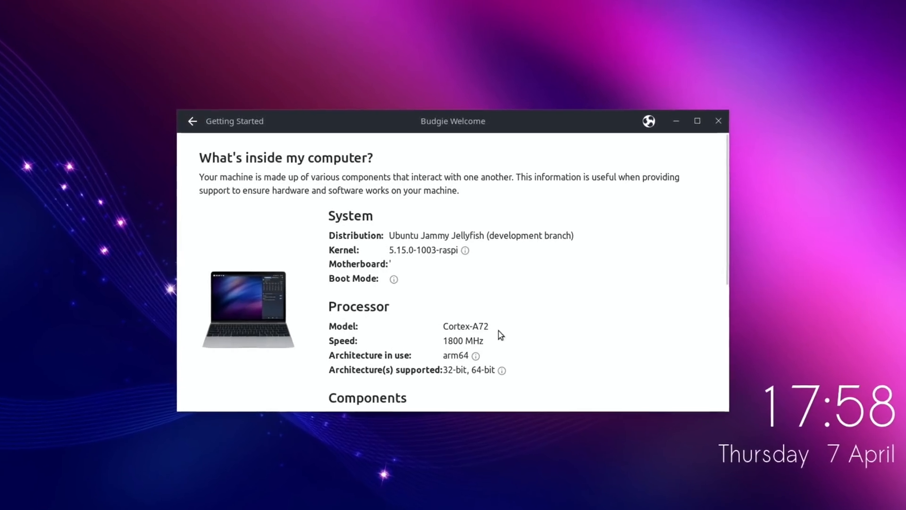
left_click(697, 121)
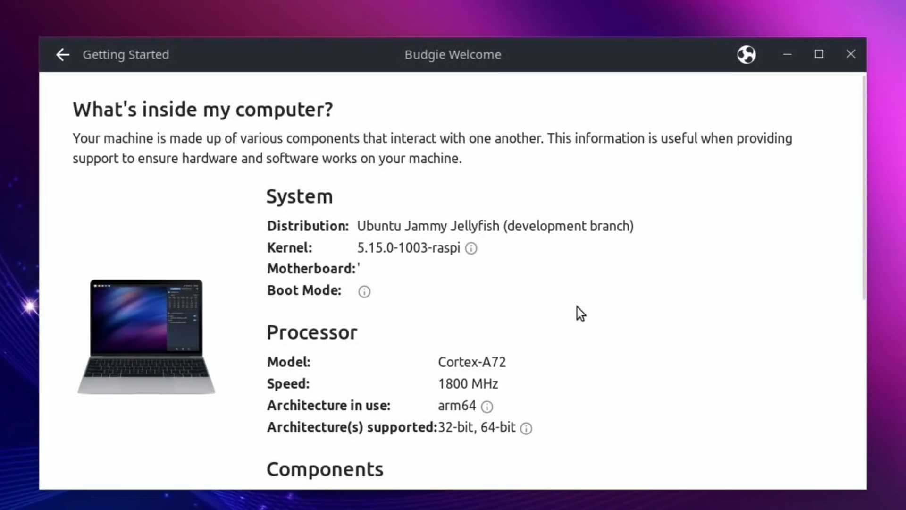
scroll("down", 3)
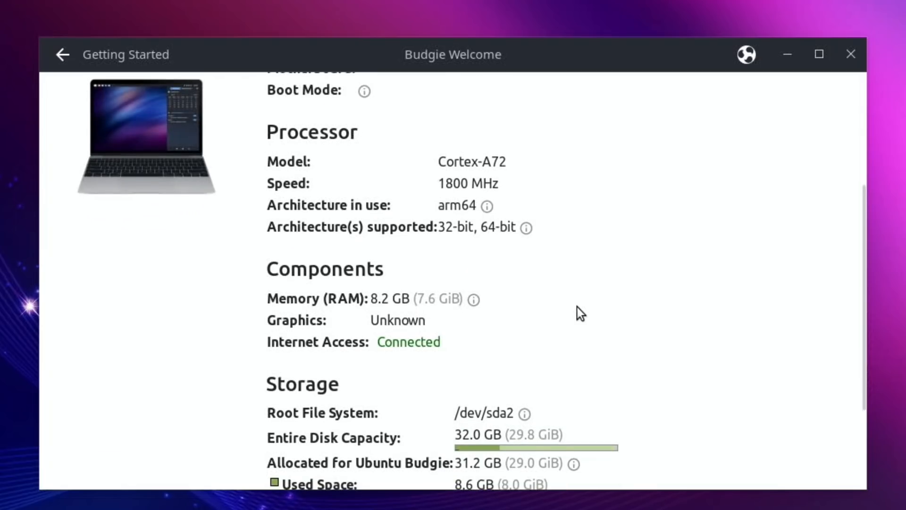
scroll("down", 3)
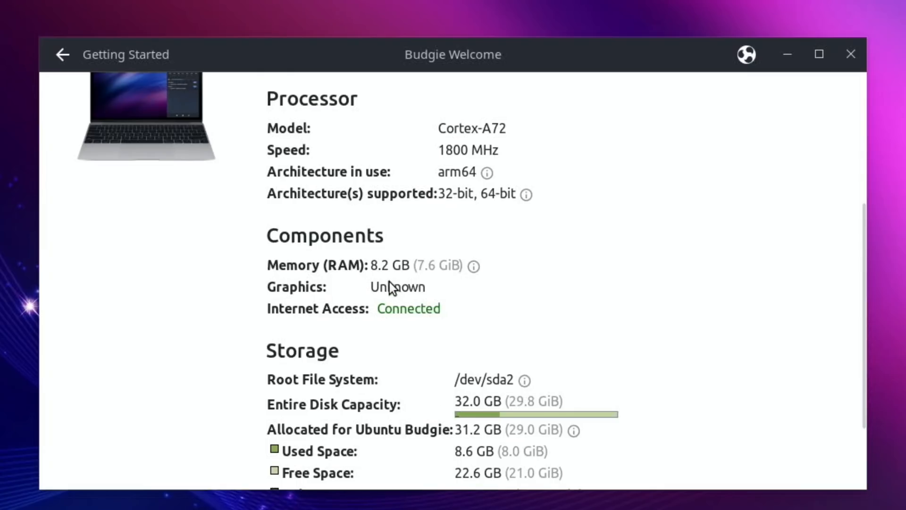
mouse_move(394, 274)
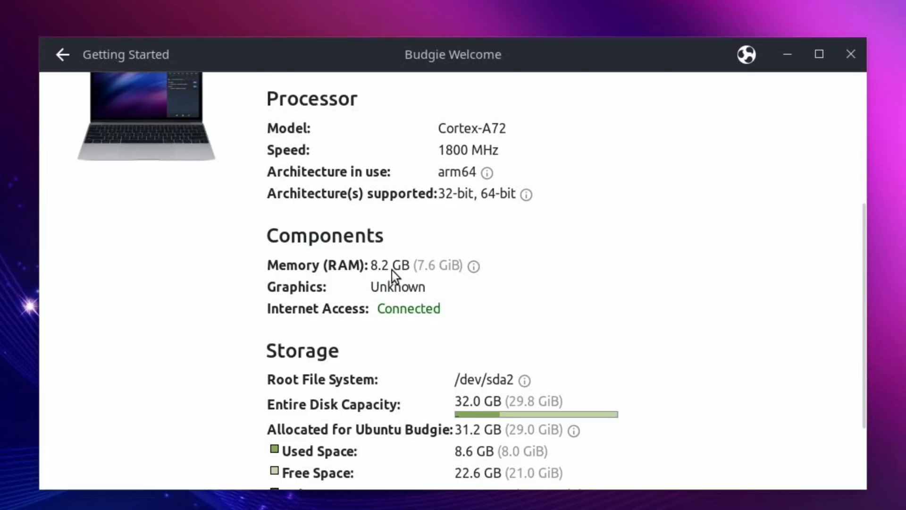
mouse_move(522, 304)
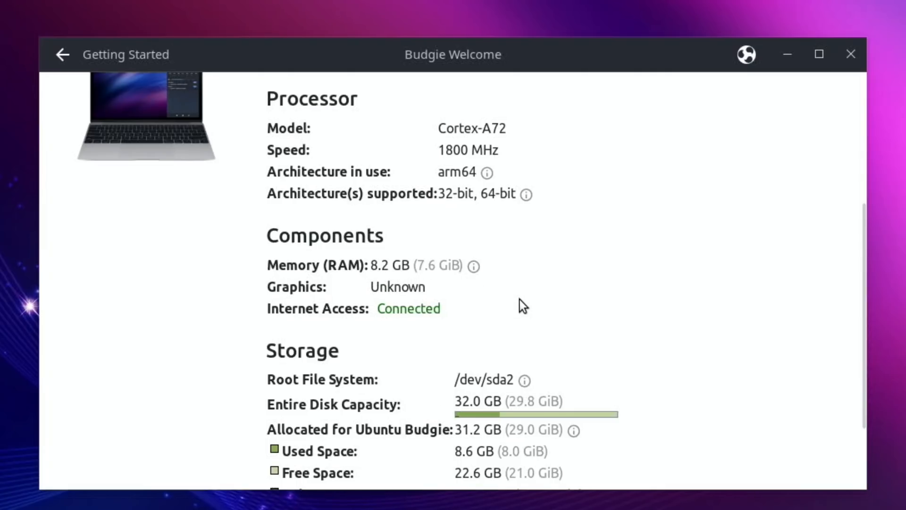
scroll("down", 3)
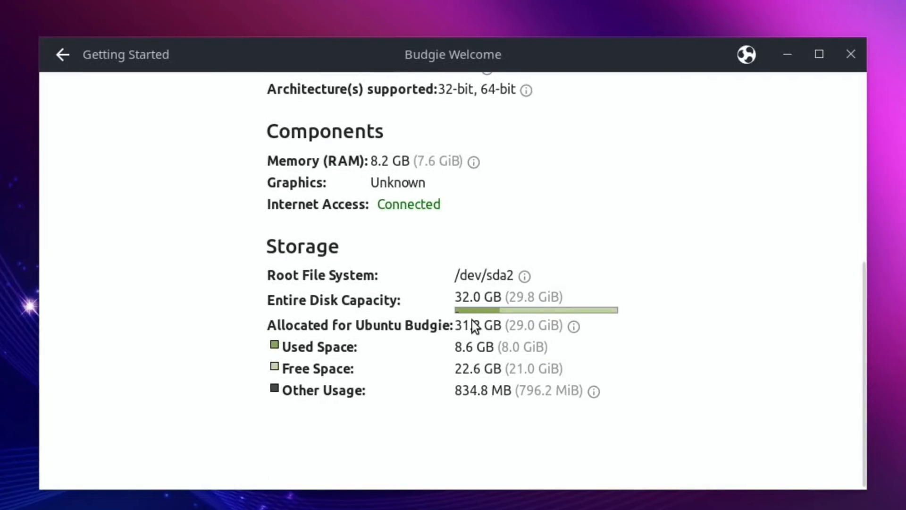
mouse_move(464, 396)
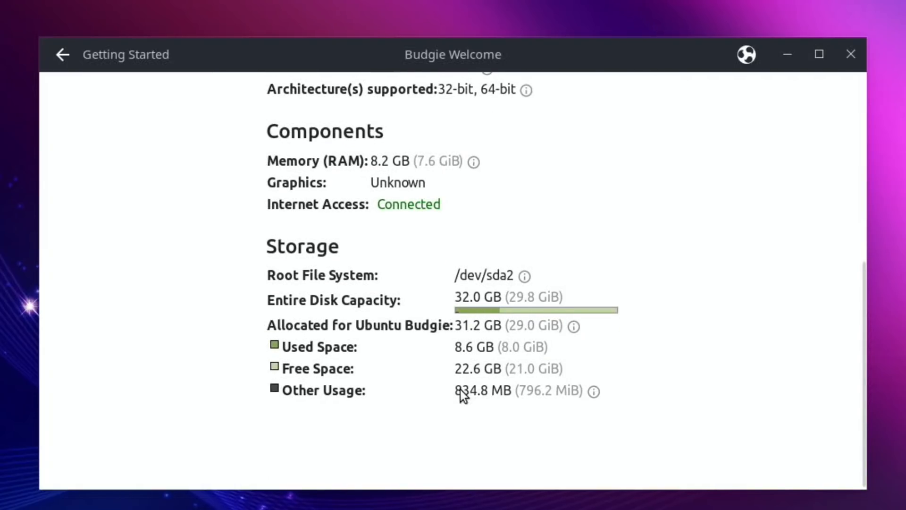
mouse_move(63, 54)
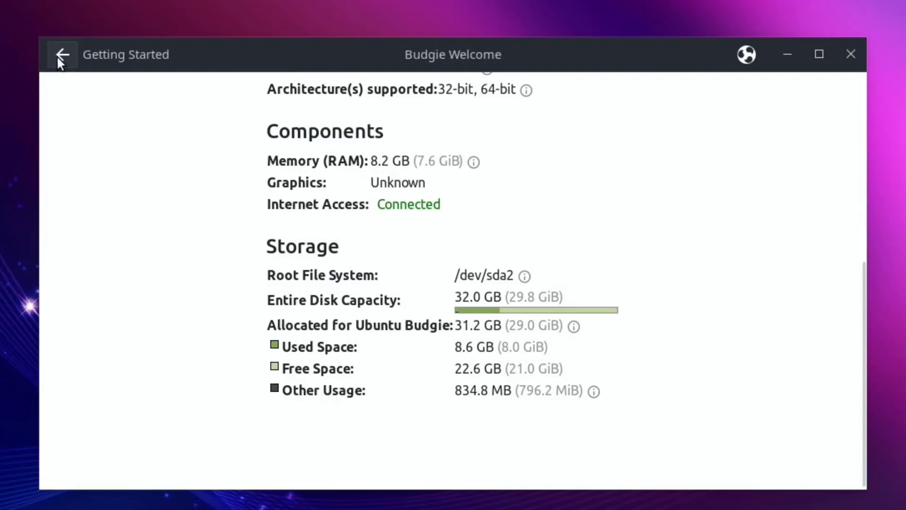
left_click(62, 55)
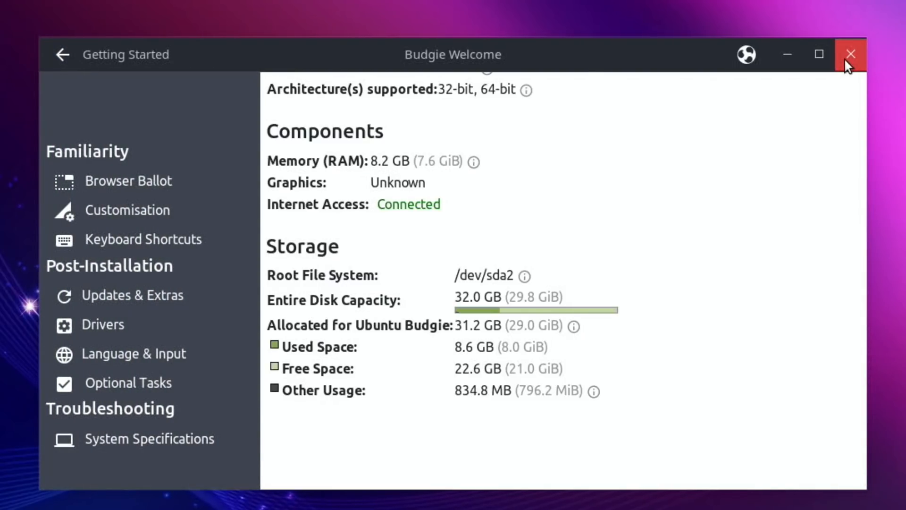
Step: Close Budgie Welcome and start the 630.0 MB update in Software Updater with package details shown
left_click(851, 55)
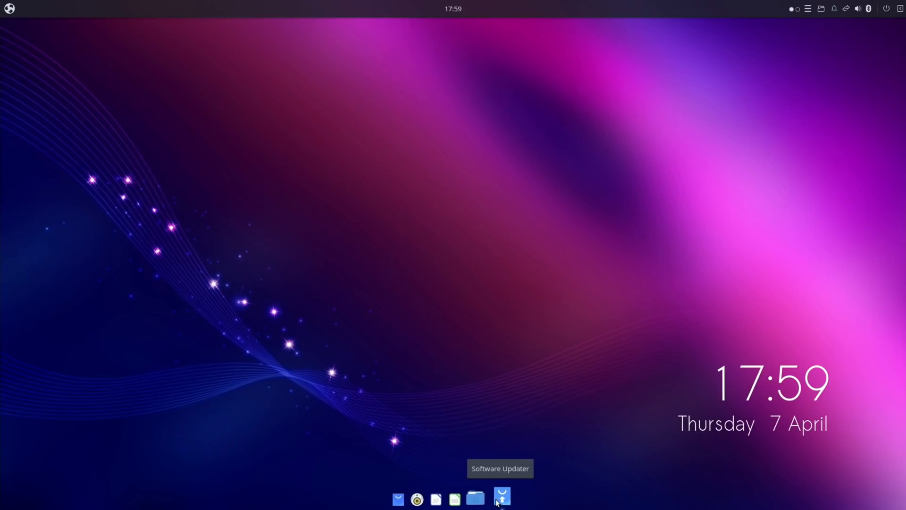
left_click(501, 498)
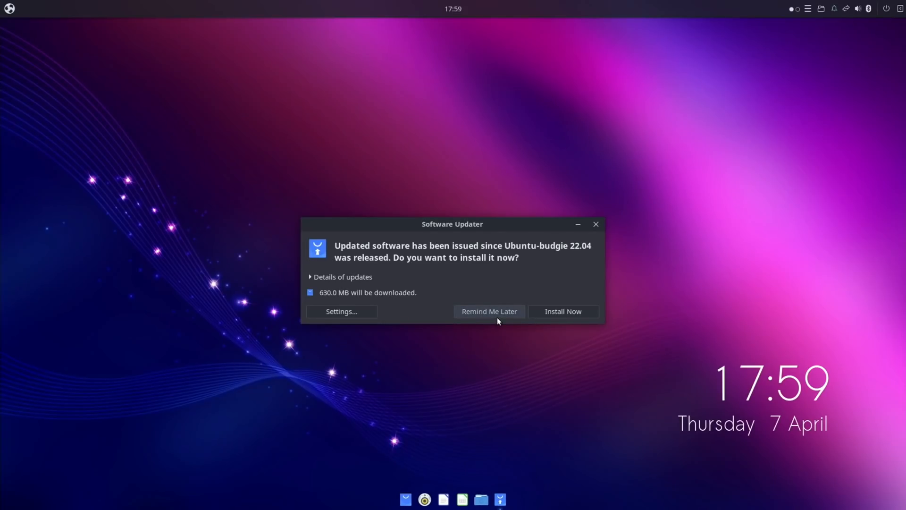
left_click(562, 310)
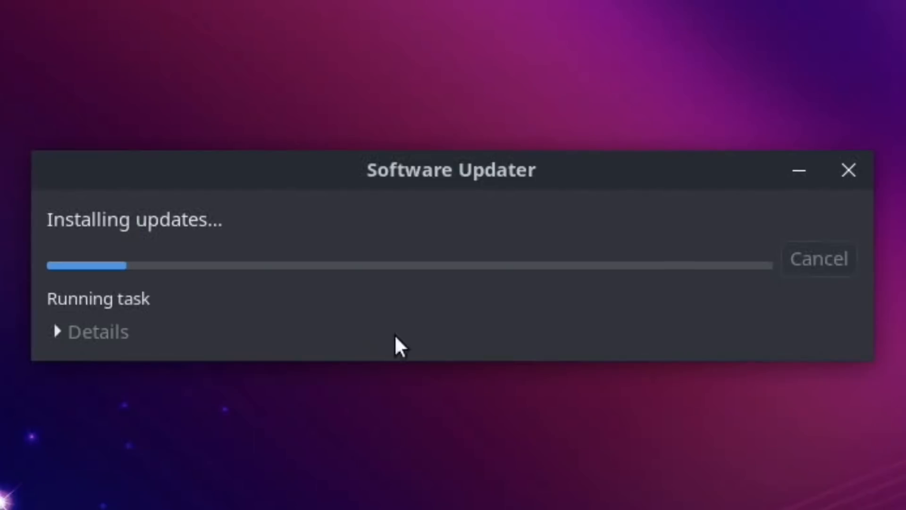
left_click(59, 331)
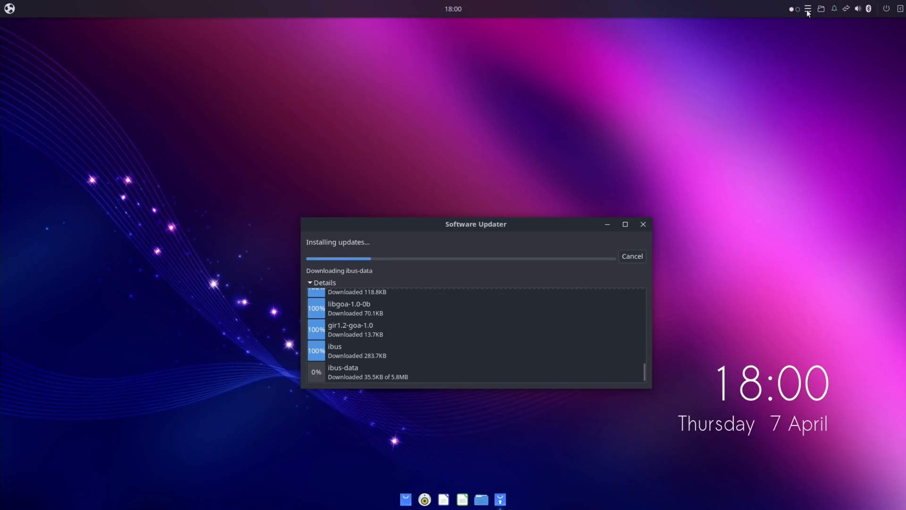
Step: Look through the panel's QuickNote, Places, Notifications, Network and Sound popups
left_click(808, 8)
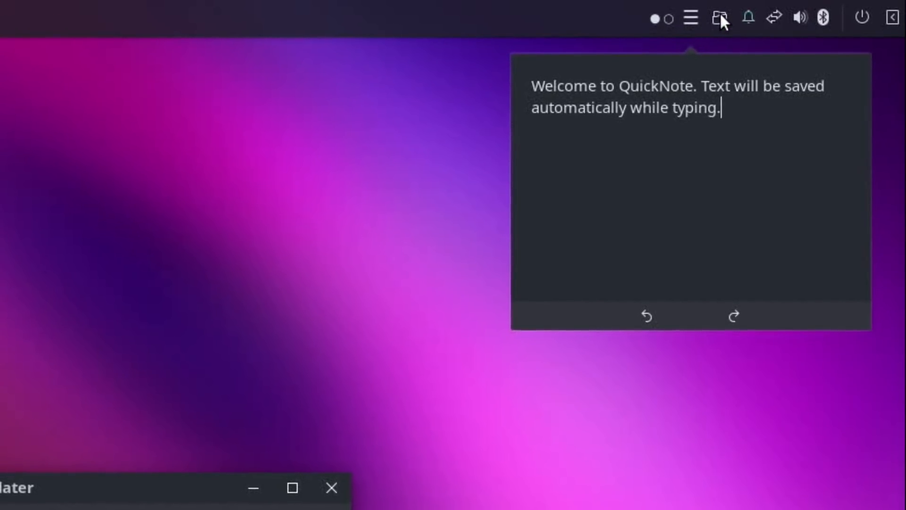
left_click(720, 17)
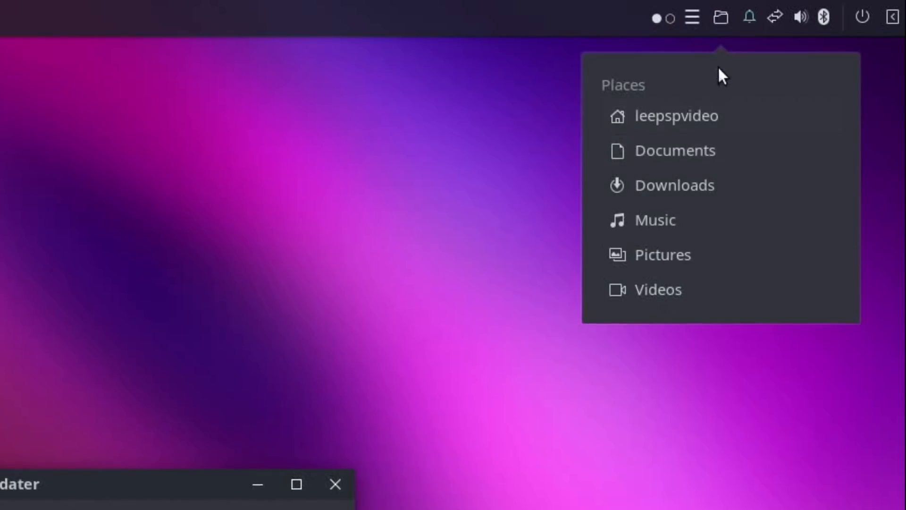
left_click(749, 16)
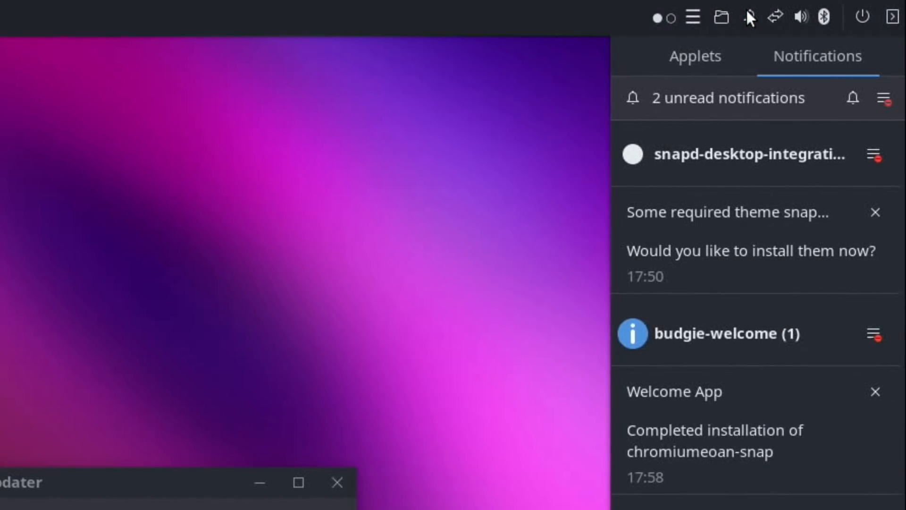
left_click(776, 17)
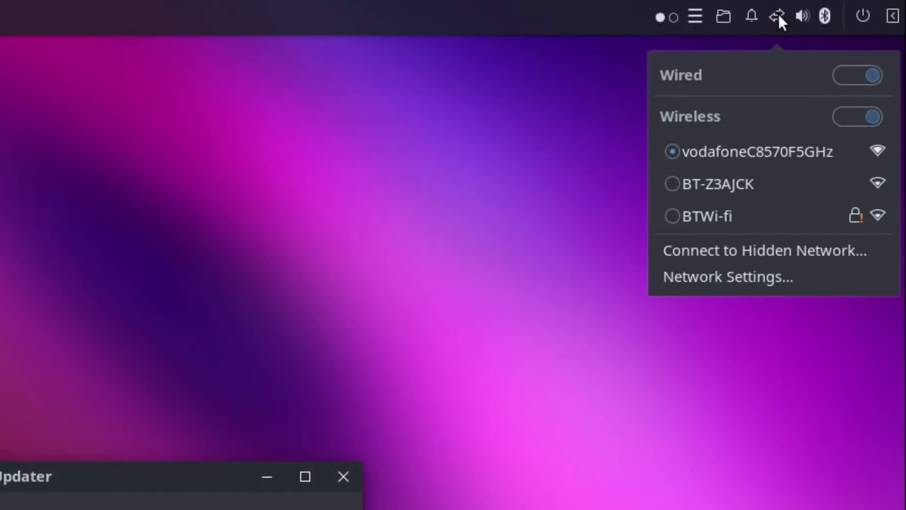
left_click(802, 16)
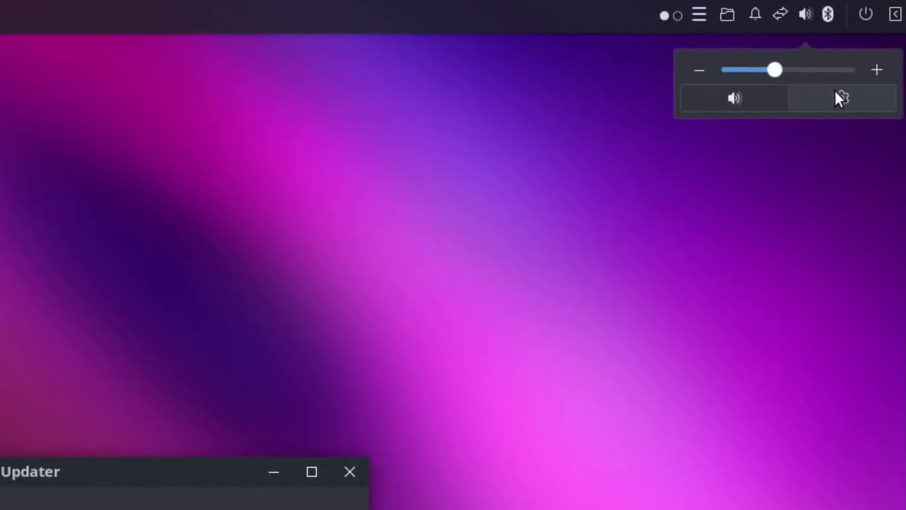
left_click(841, 97)
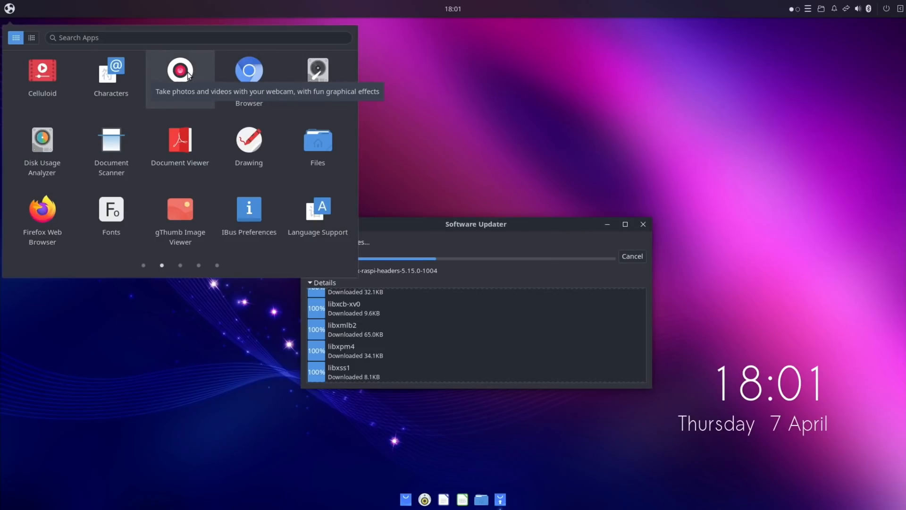
mouse_move(317, 73)
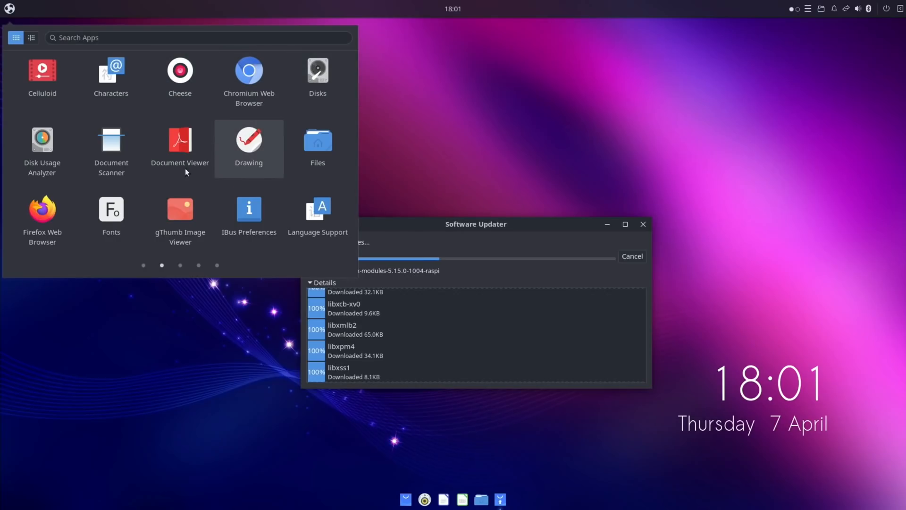
Step: Page the Budgie Menu app grid onward toward Plank Preferences
left_click(179, 266)
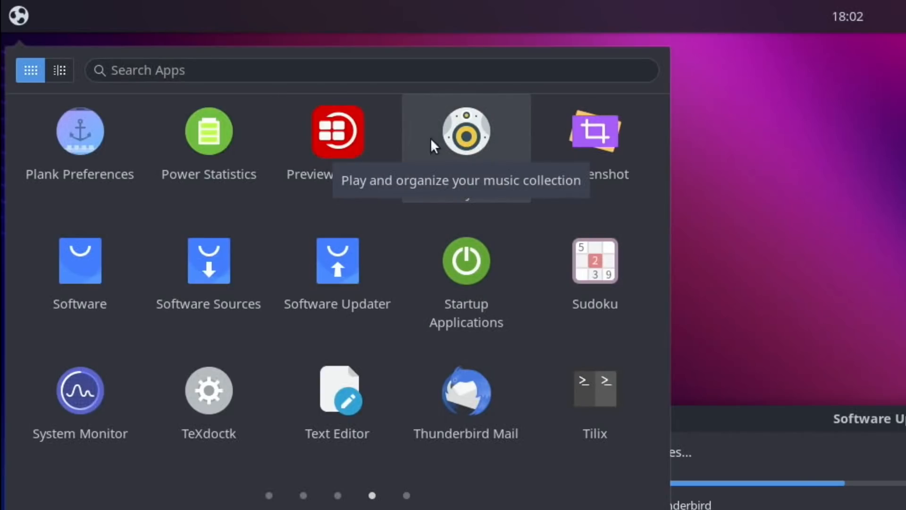
mouse_move(79, 130)
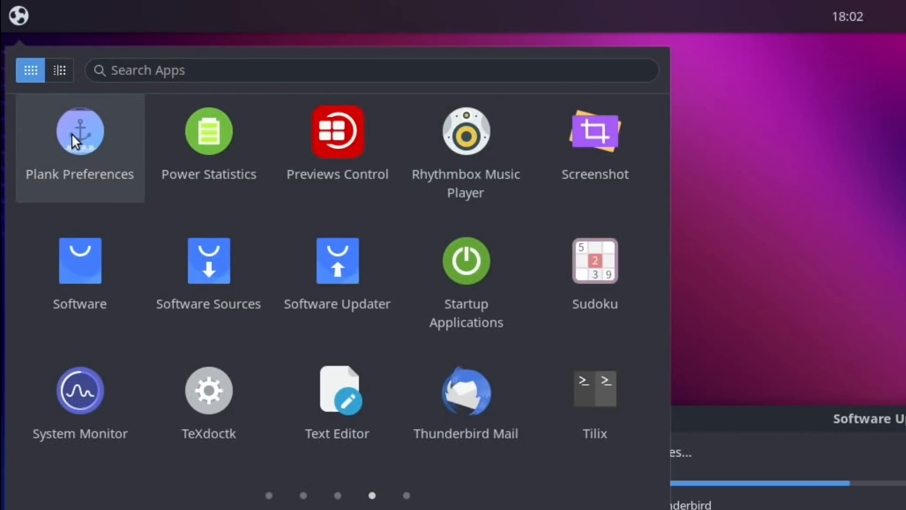
Step: Raise the Plank dock icon size to 50 and review its behaviour and docklet settings
left_click(80, 130)
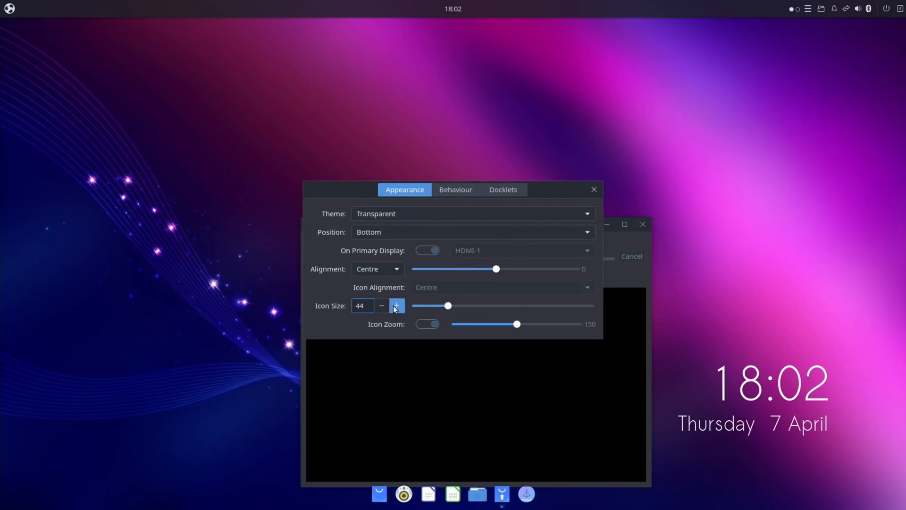
left_click(396, 305)
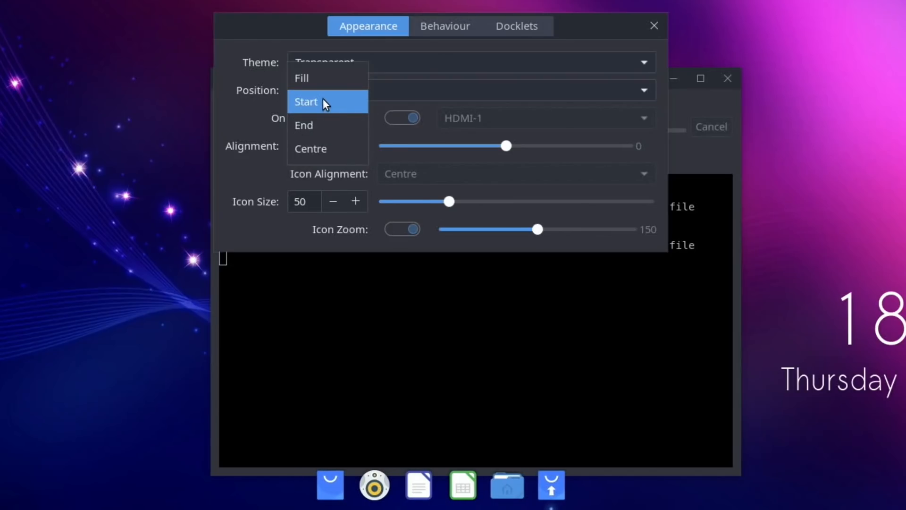
left_click(305, 102)
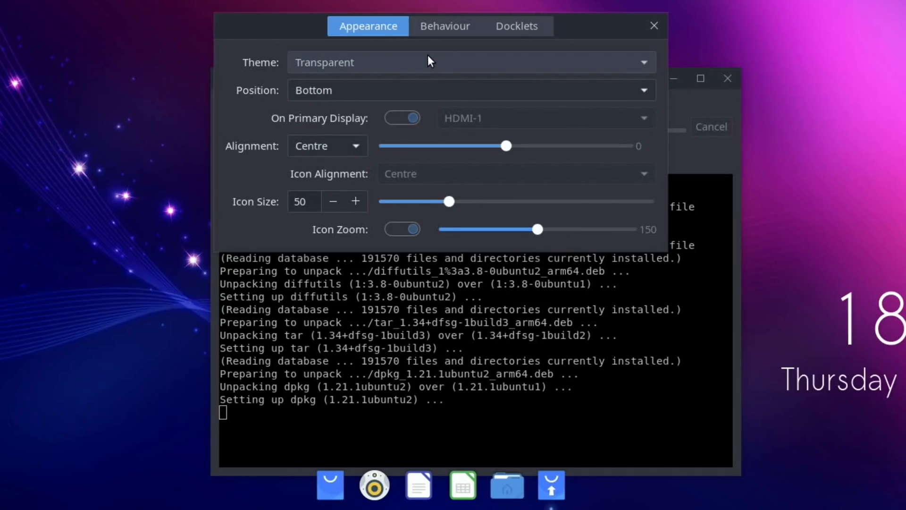
left_click(444, 26)
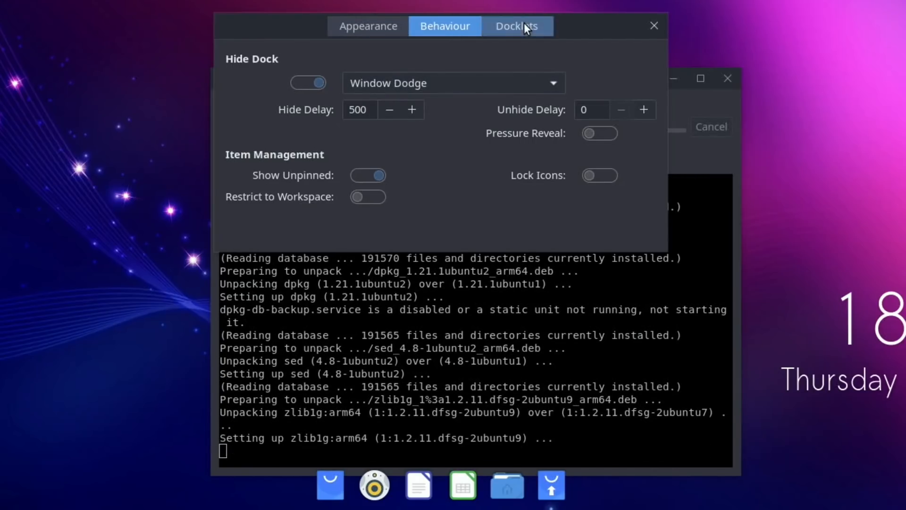
left_click(516, 26)
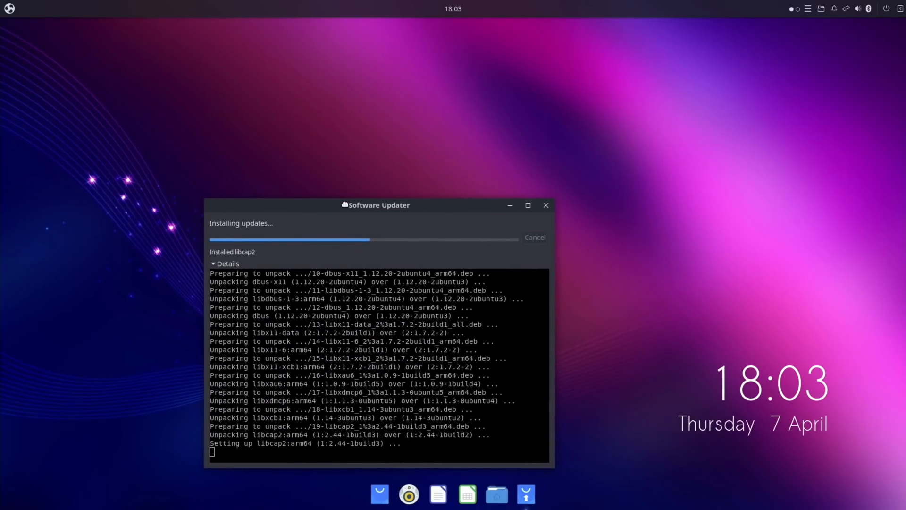
left_click_drag(376, 205, 471, 120)
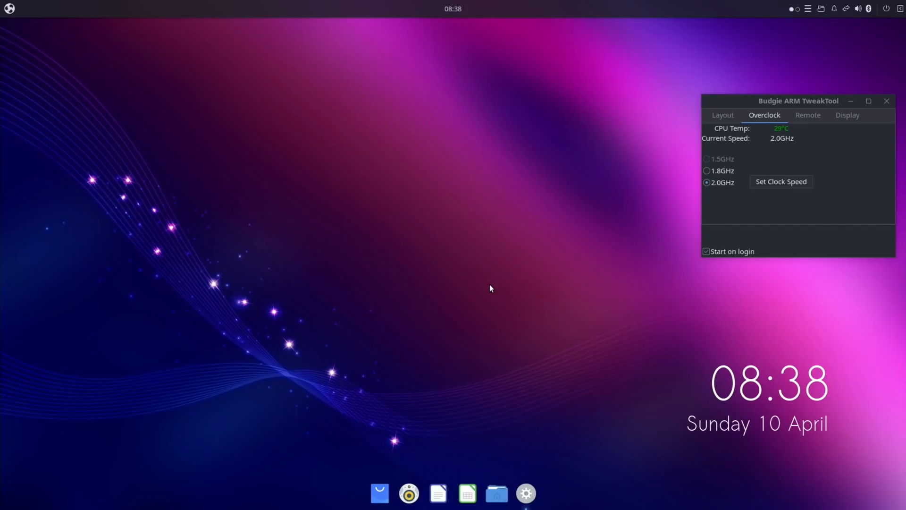
mouse_move(496, 491)
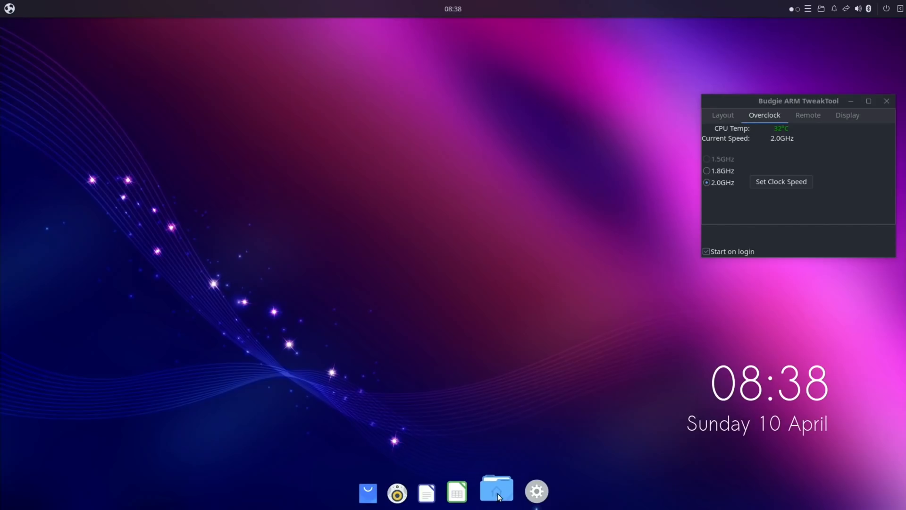
Step: Launch Nemo from the Plank dock and go to the Home folder
left_click(495, 492)
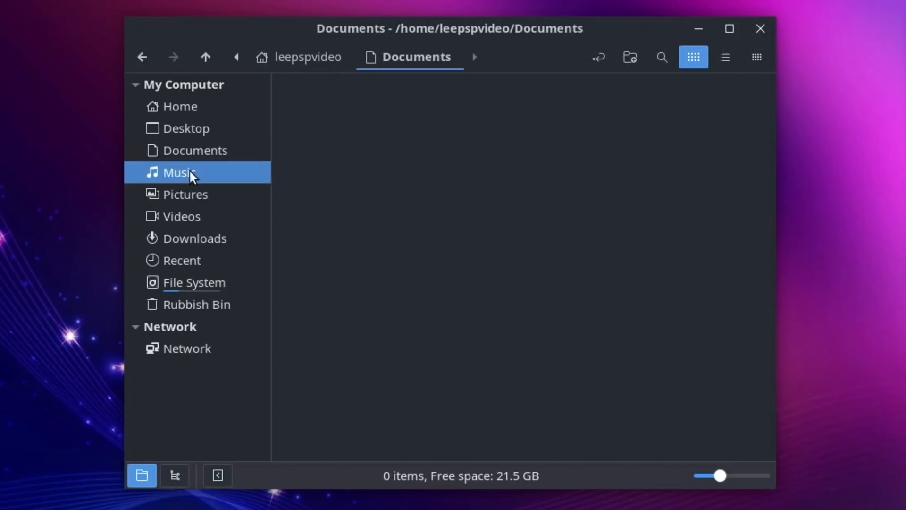
left_click(179, 106)
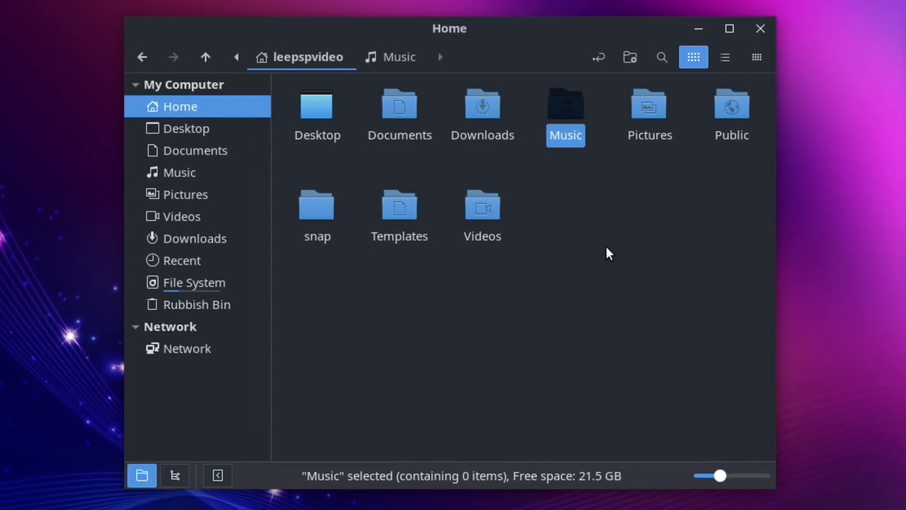
mouse_move(299, 164)
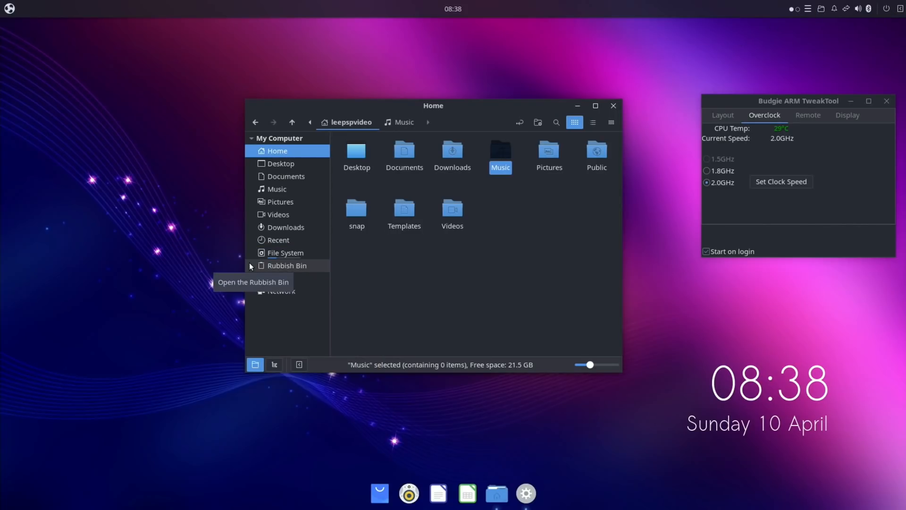
Step: Search the Budgie Menu for printers and show the Printers panel with the HP ENVY 5000 as Ready
left_click(9, 9)
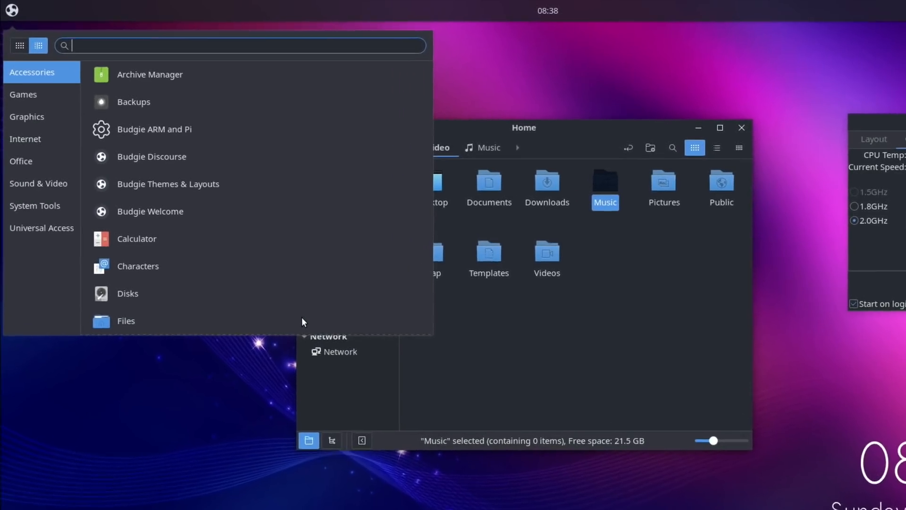
type("sett")
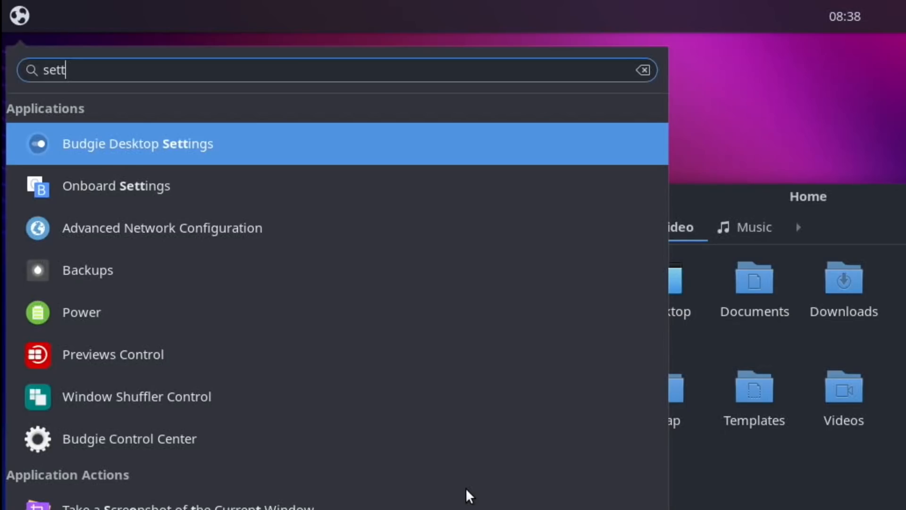
key("BackSpace")
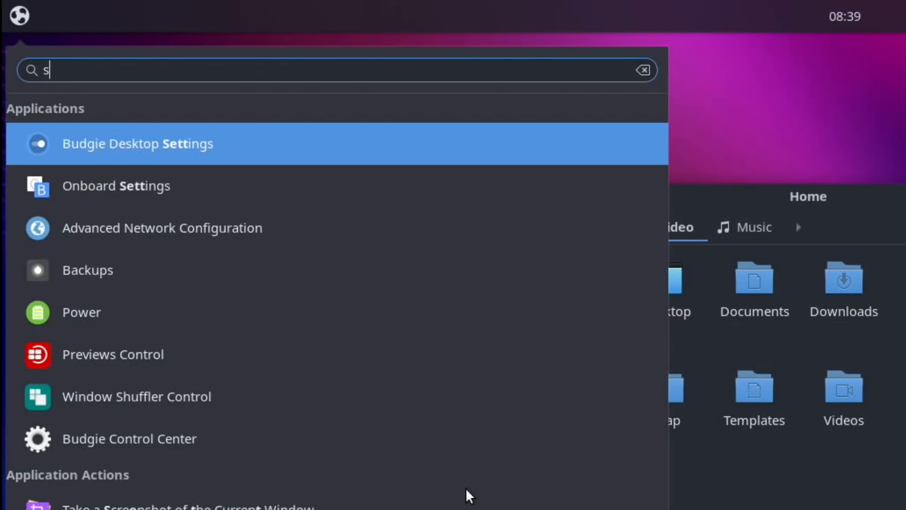
type("prin")
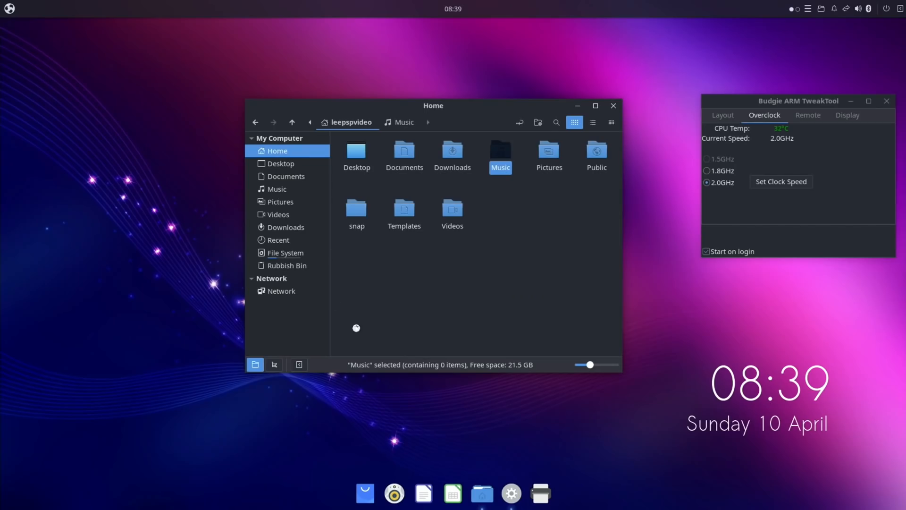
left_click(539, 493)
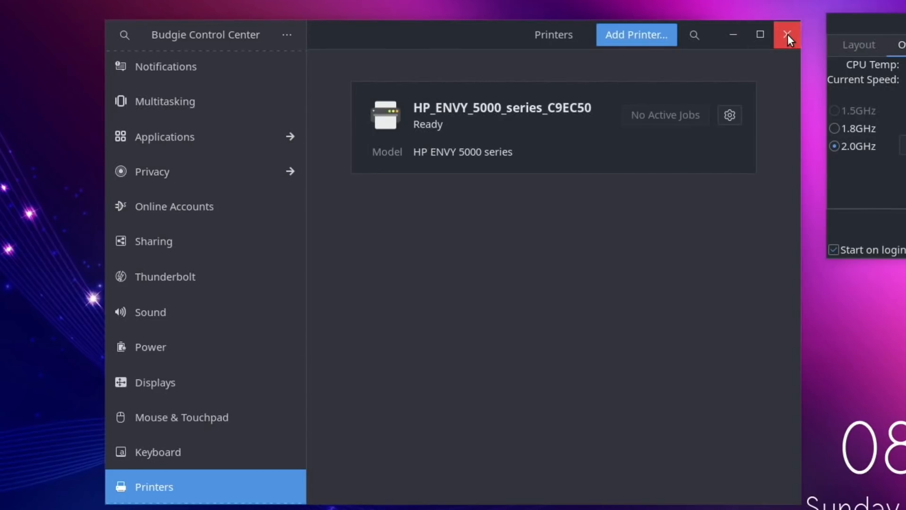
Step: Close the Control Center and connect anonymously to the WDMyCloud network drive in Nemo
left_click(787, 34)
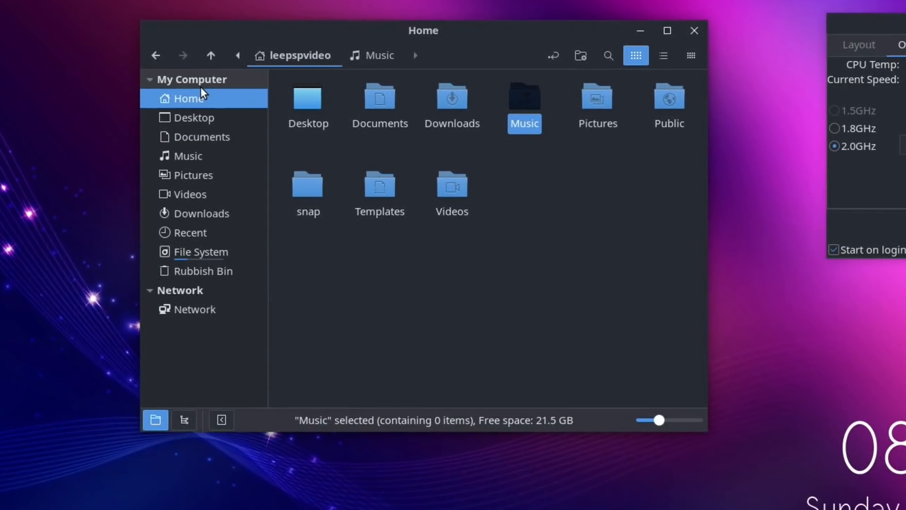
mouse_move(218, 286)
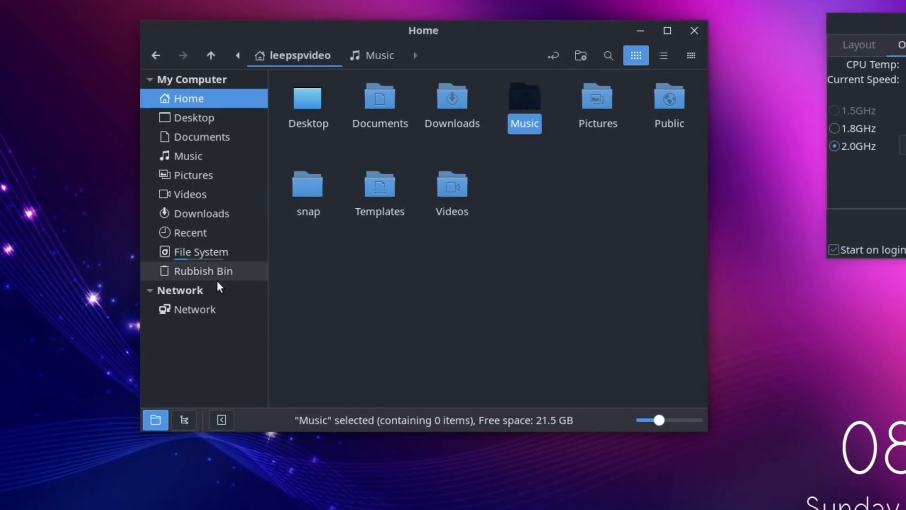
left_click(194, 310)
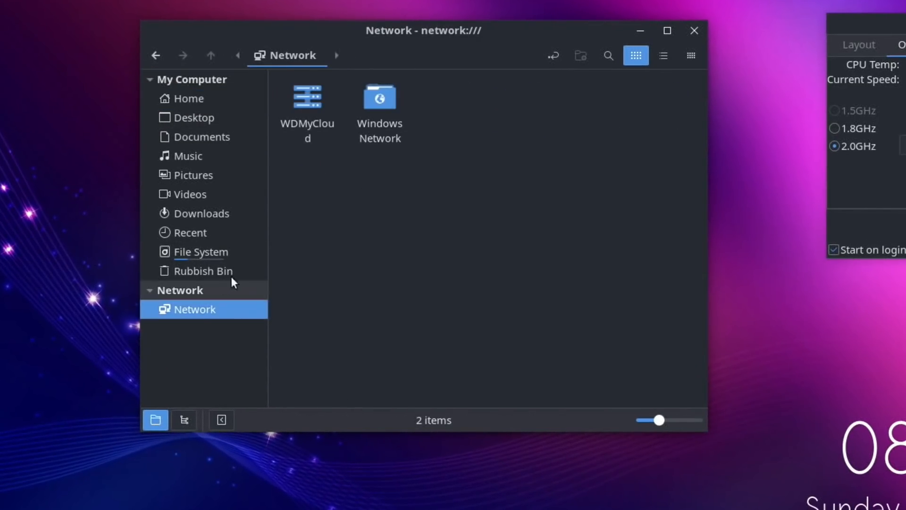
double_click(307, 97)
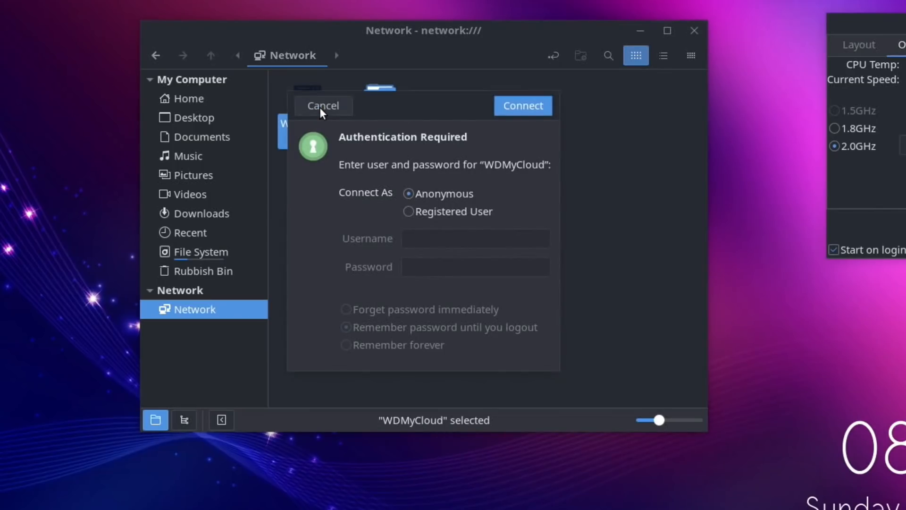
left_click(522, 105)
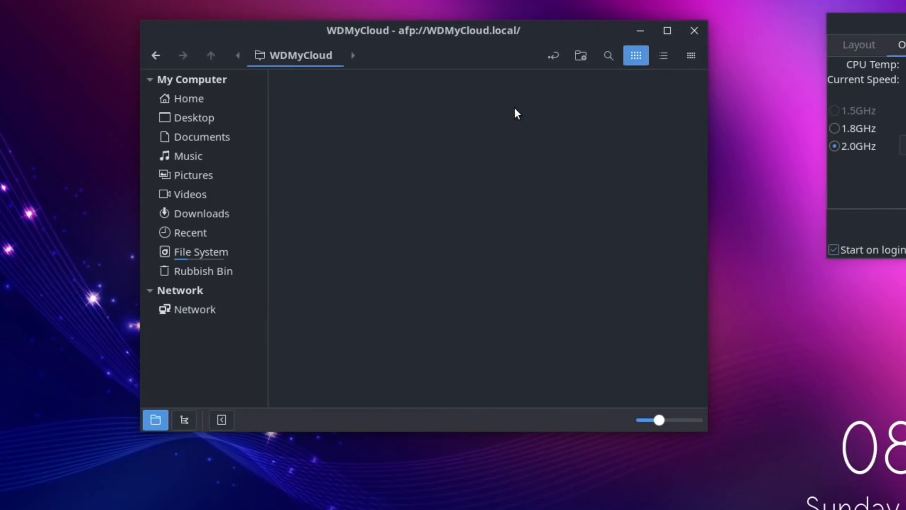
Step: Browse the Public share's contents, then close Nemo
left_click(452, 97)
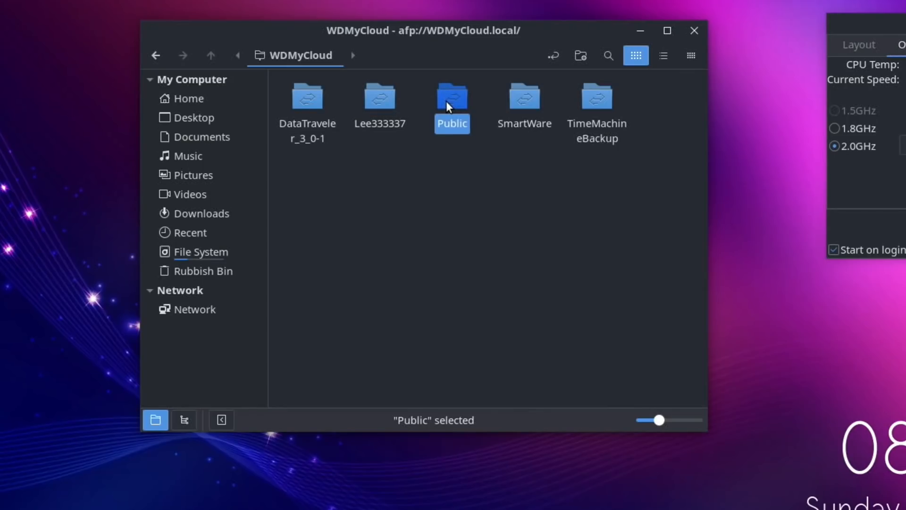
double_click(453, 97)
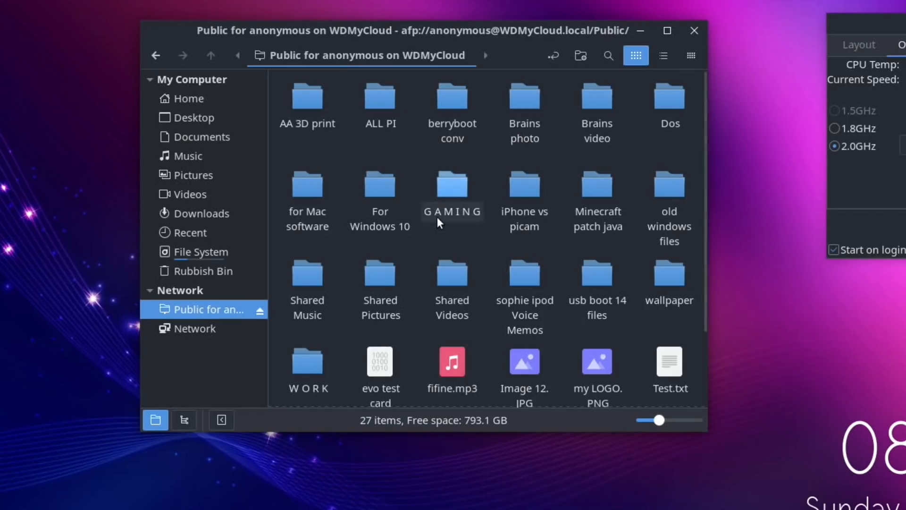
left_click(694, 30)
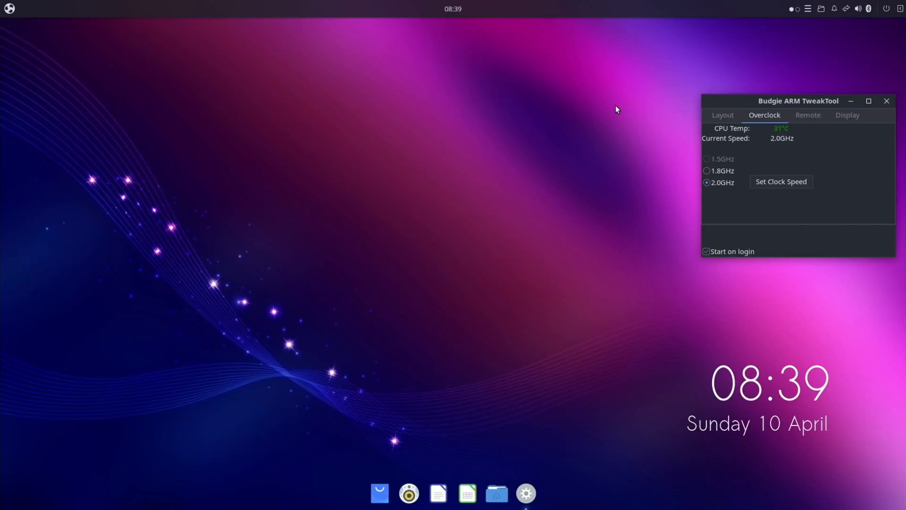
mouse_move(429, 201)
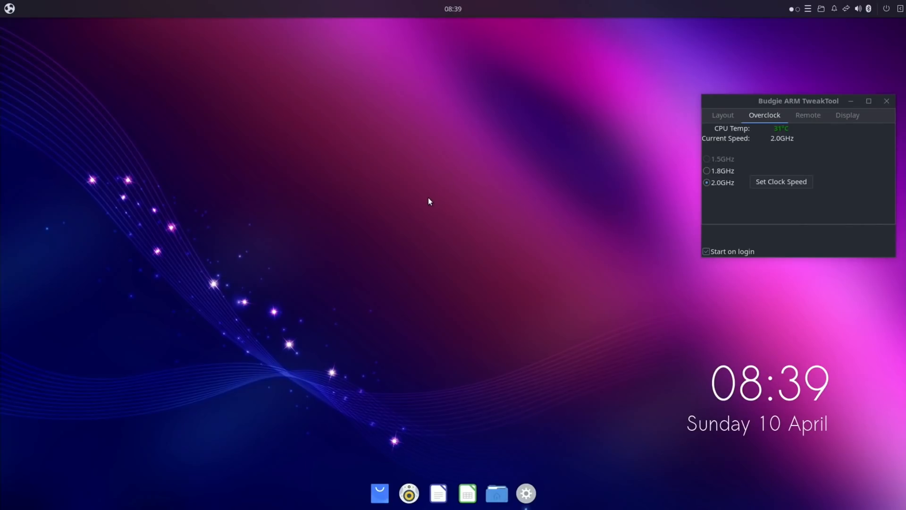
Step: Launch Chromium via the Budgie Menu search and maximise its window
type("ch")
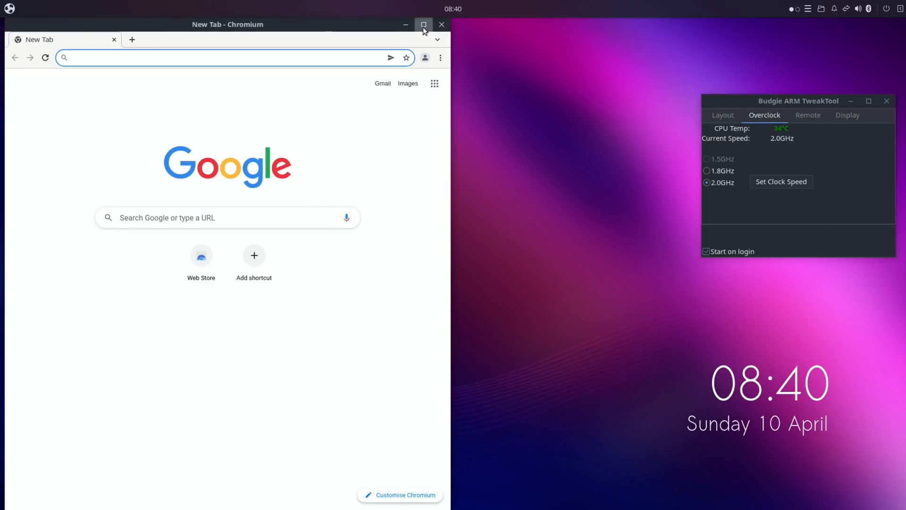
left_click(424, 25)
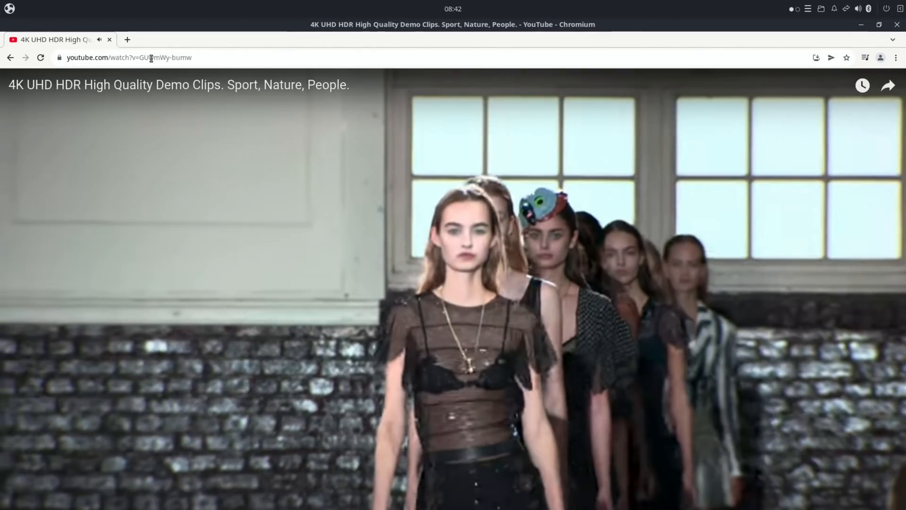
Step: Select the whole YouTube video address from the address bar's context menu
right_click(150, 58)
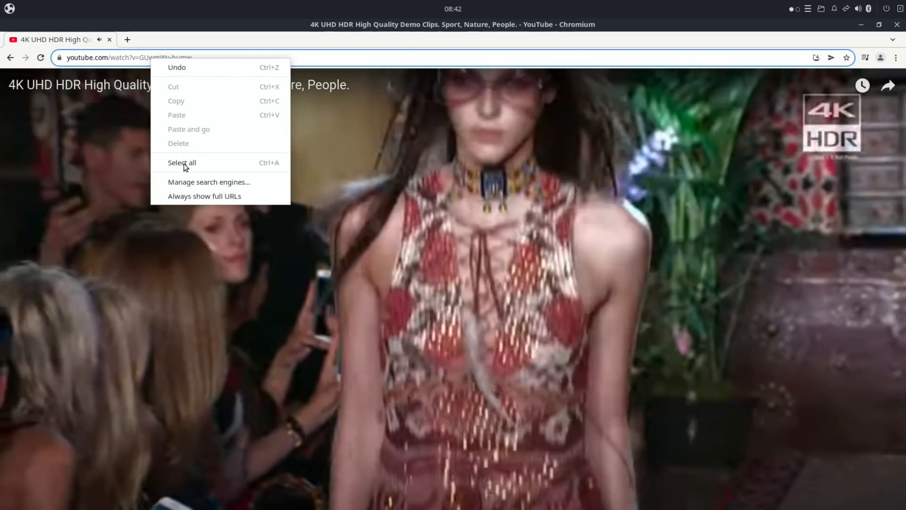
left_click(182, 163)
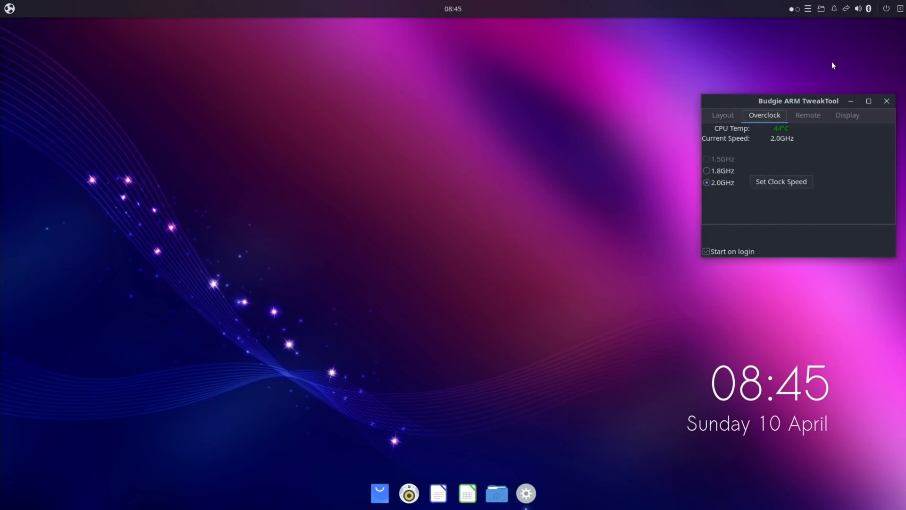
Step: Shut down the session from the top-panel power menu so the login screen appears
left_click(885, 9)
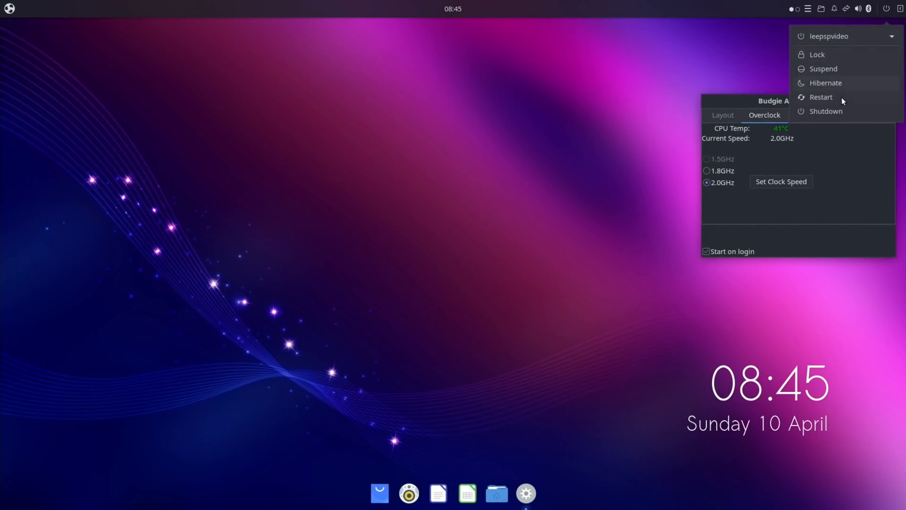
left_click(826, 111)
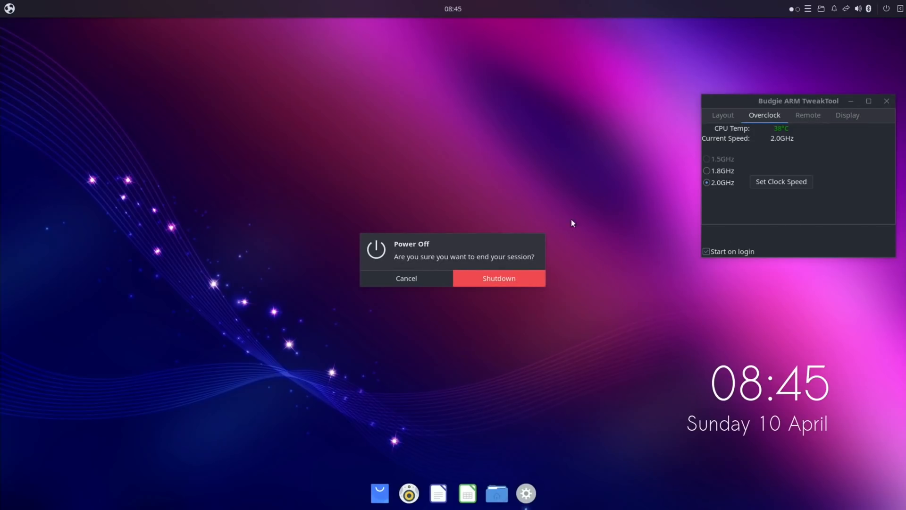
left_click(498, 278)
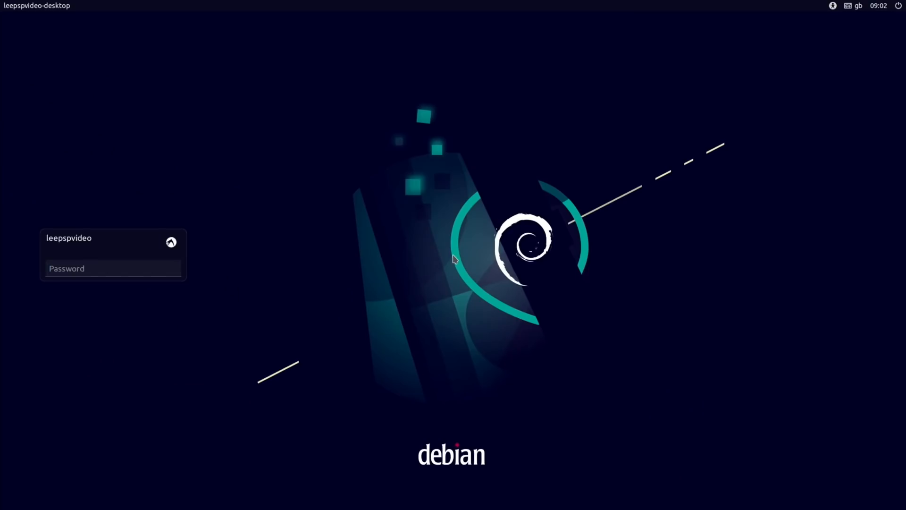
Step: Choose the MATE session at the LightDM login and sign in with the password
left_click(113, 268)
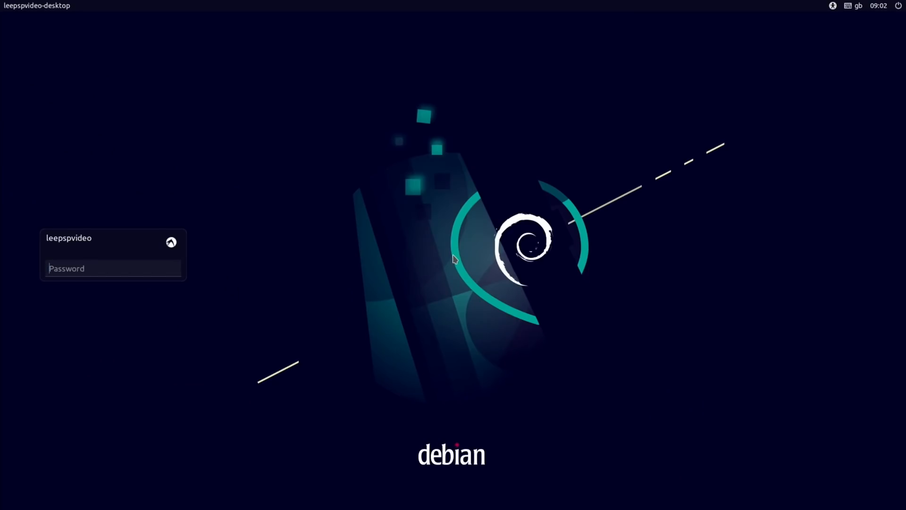
mouse_move(317, 176)
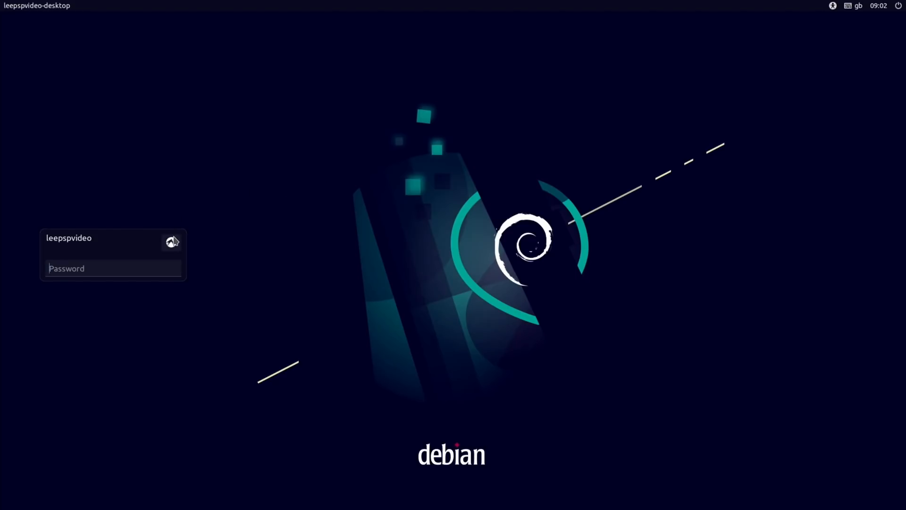
left_click(172, 241)
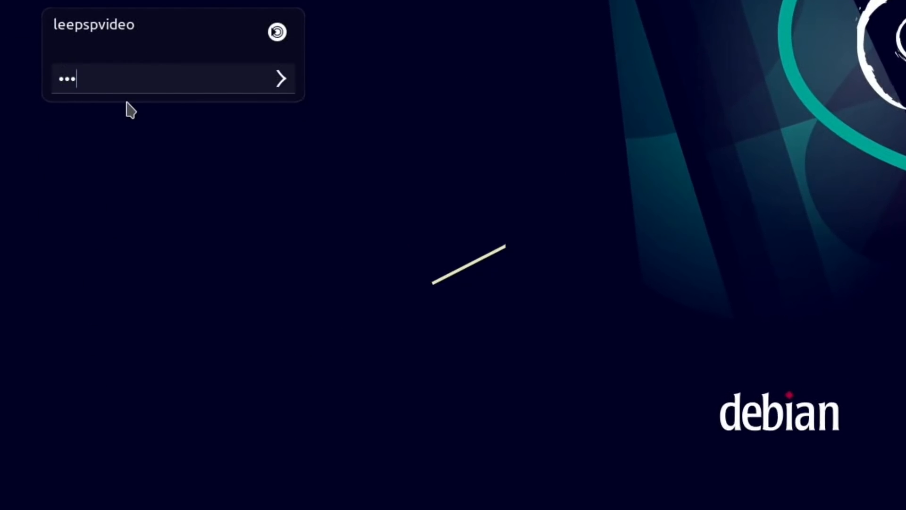
left_click(280, 78)
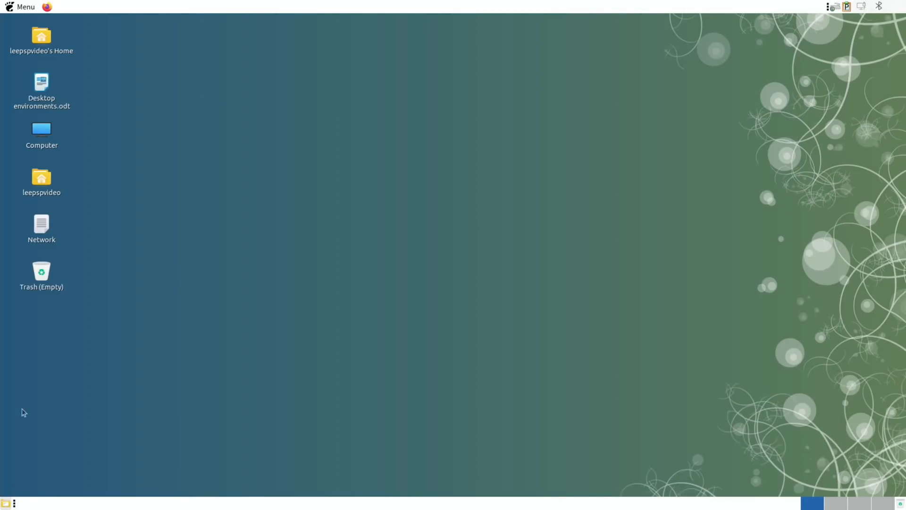
Step: Open the home folder from the MATE desktop icon
left_click(20, 7)
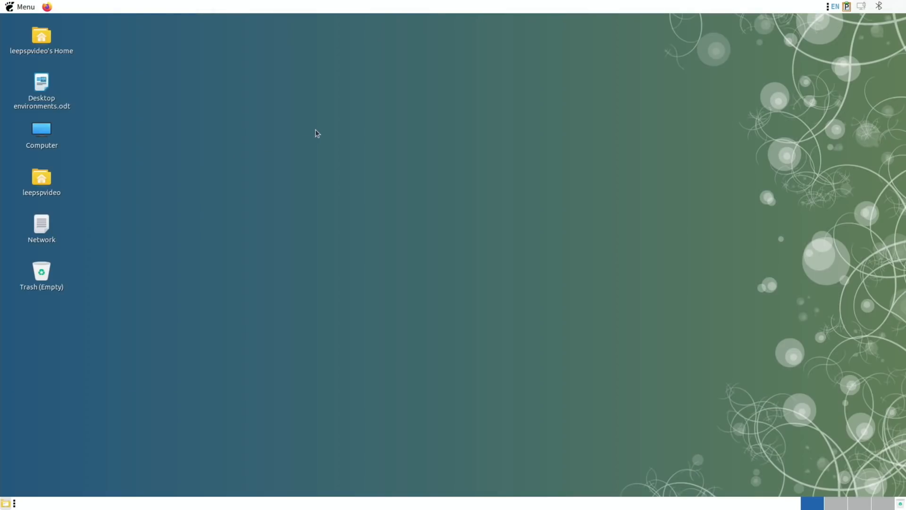
left_click(41, 36)
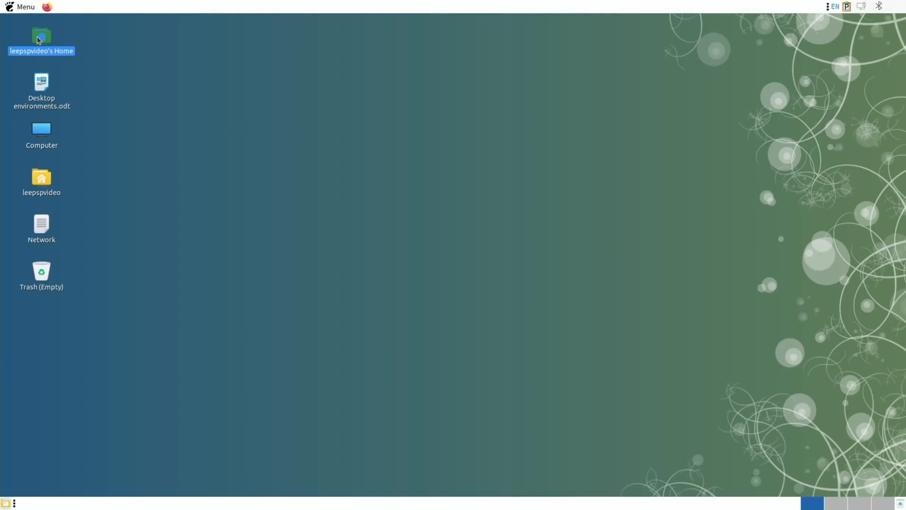
double_click(40, 35)
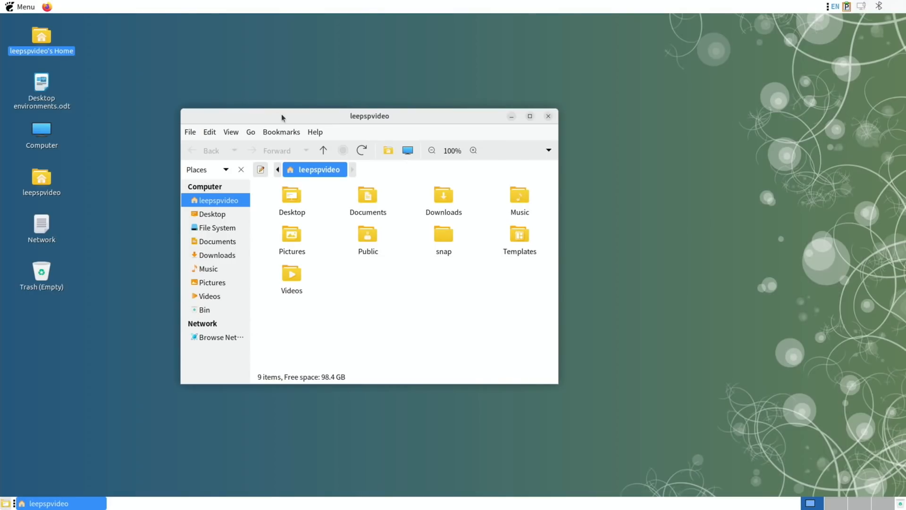
mouse_move(52, 86)
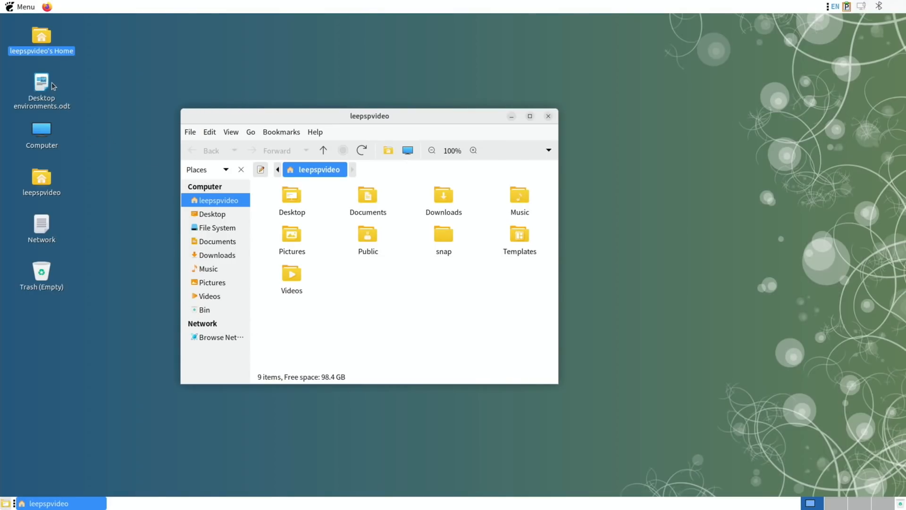
Step: Open the Desktop environments.odt document listing the install commands
double_click(41, 87)
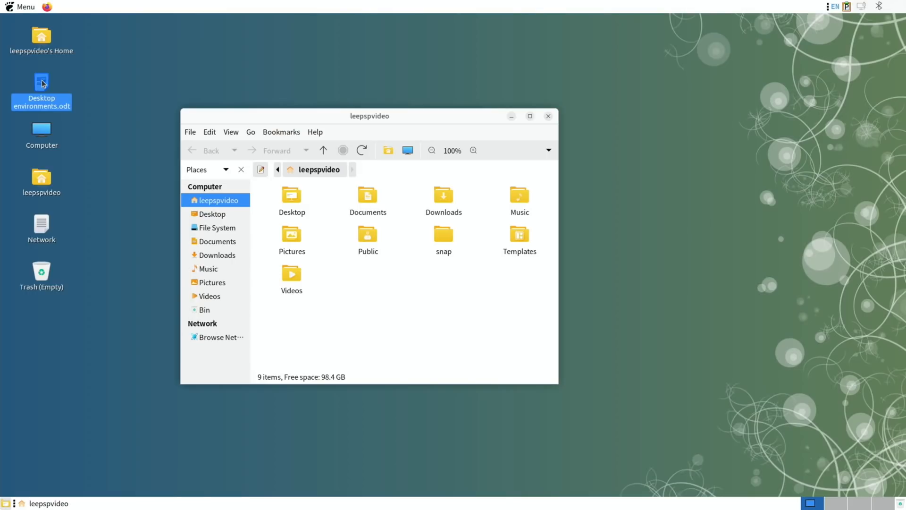
double_click(40, 81)
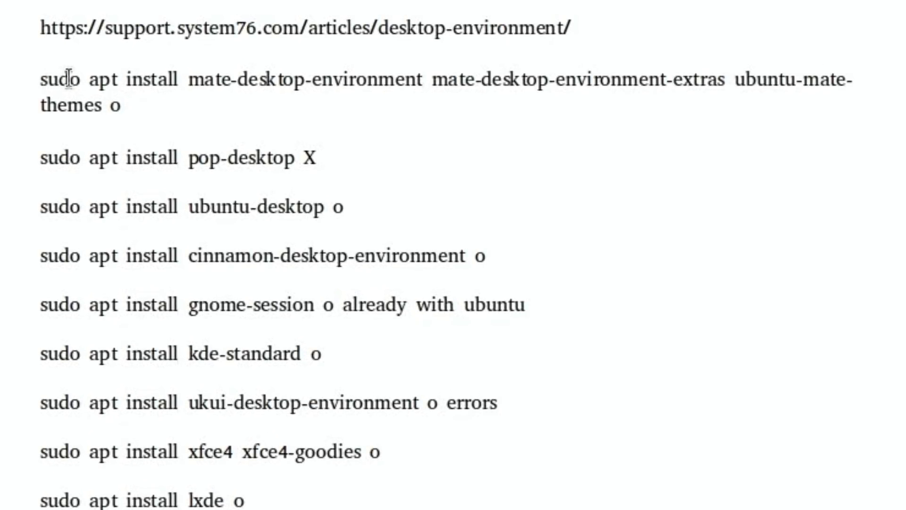
mouse_move(500, 79)
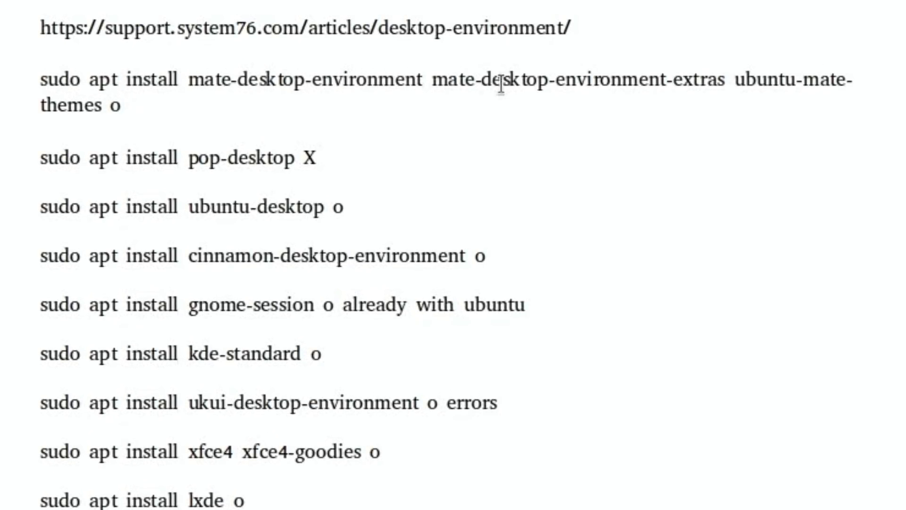
mouse_move(724, 128)
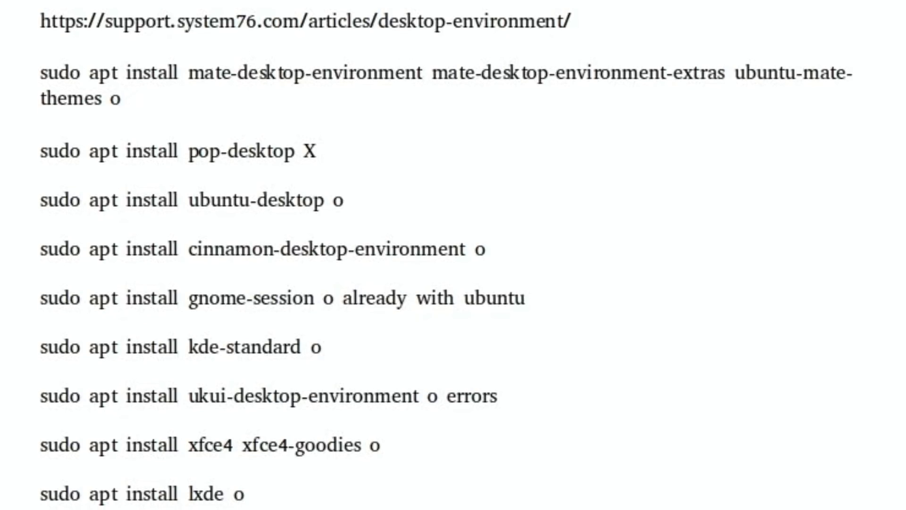
Step: Scroll down the document through the desktop install commands to the lxqt line
scroll("down", 3)
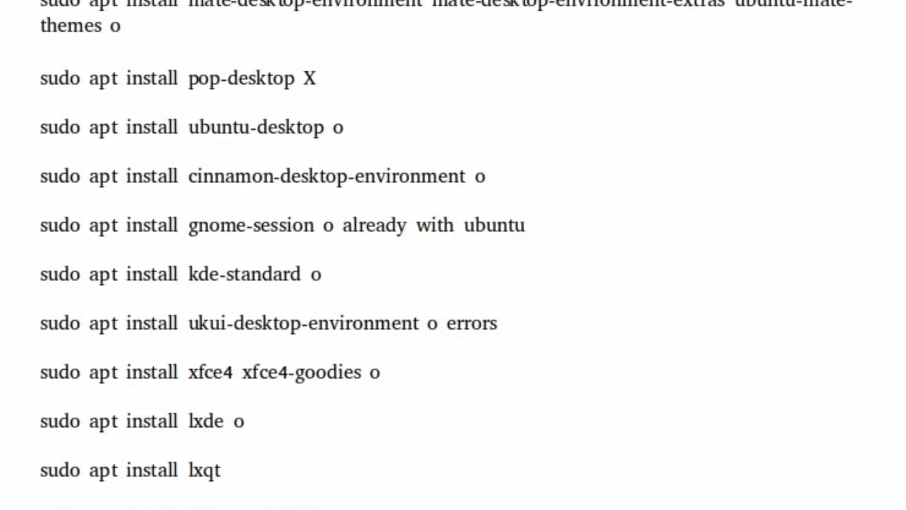
scroll("down", 3)
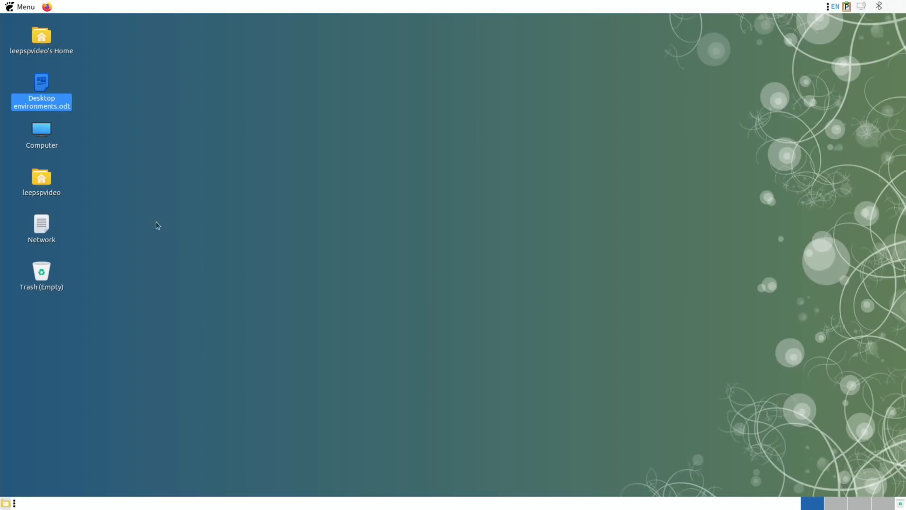
Step: Log out of MATE and pick the UKUI session at the LightDM login screen
left_click(22, 7)
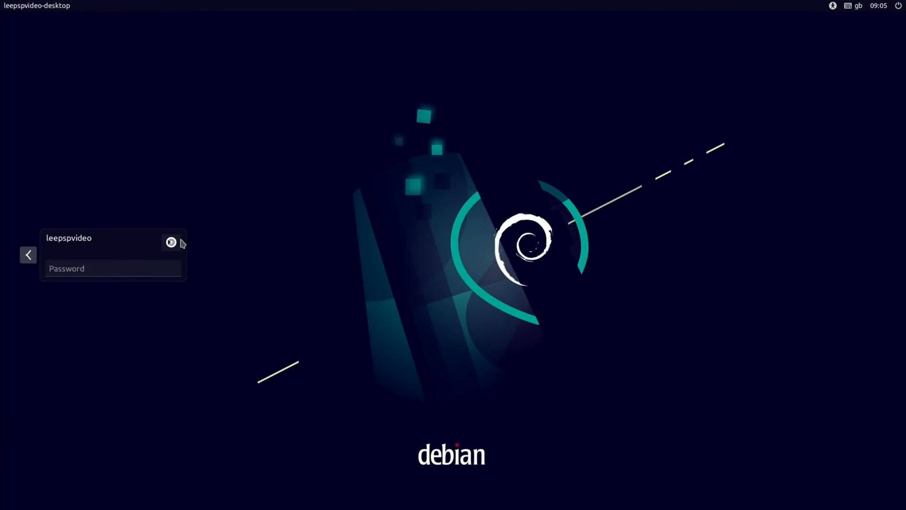
left_click(171, 243)
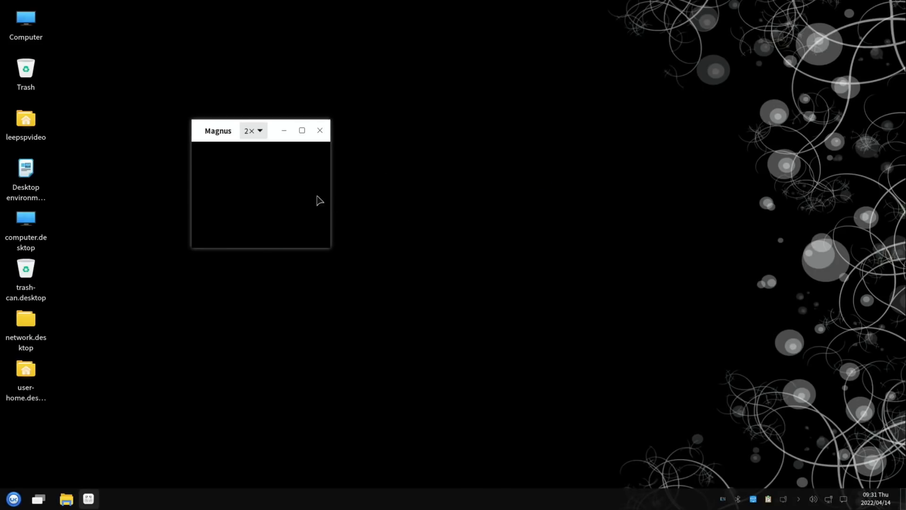
mouse_move(823, 274)
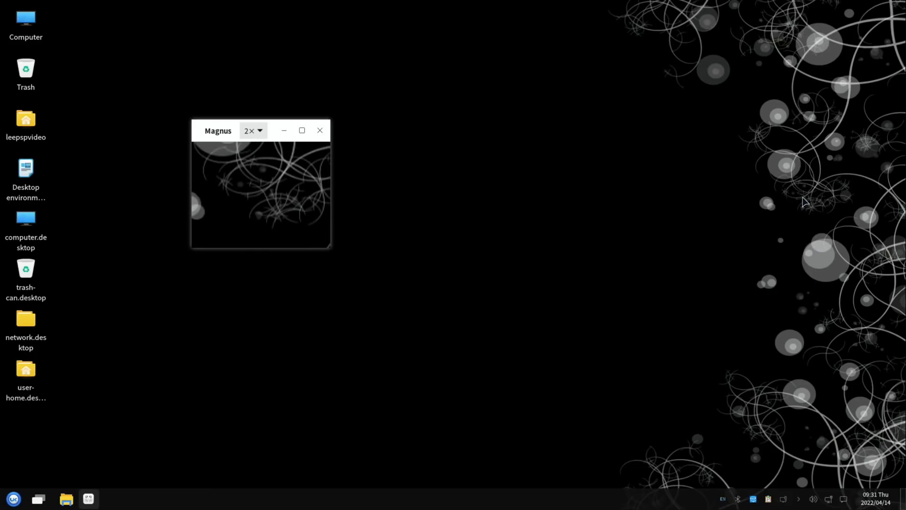
Step: Select the desktop document and computer.desktop icons under the Magnus magnifier, then show the UKUI application menu
left_click(26, 178)
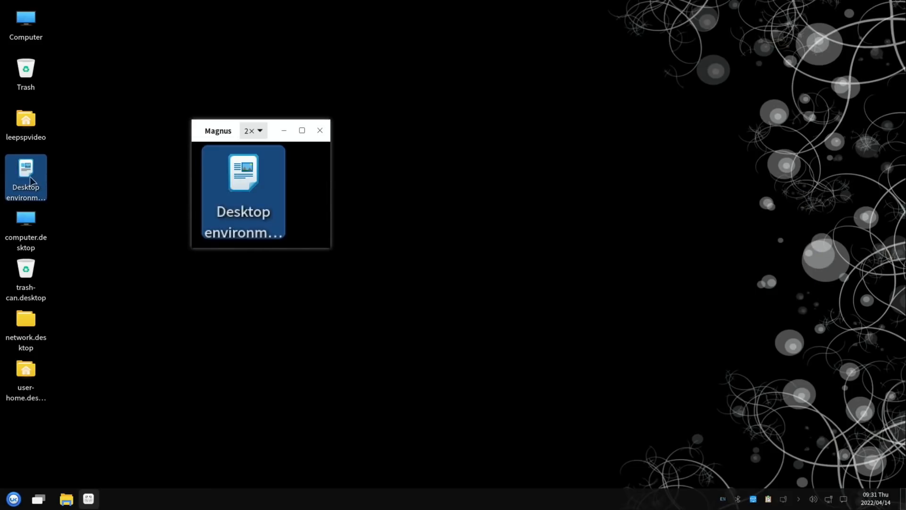
left_click(26, 227)
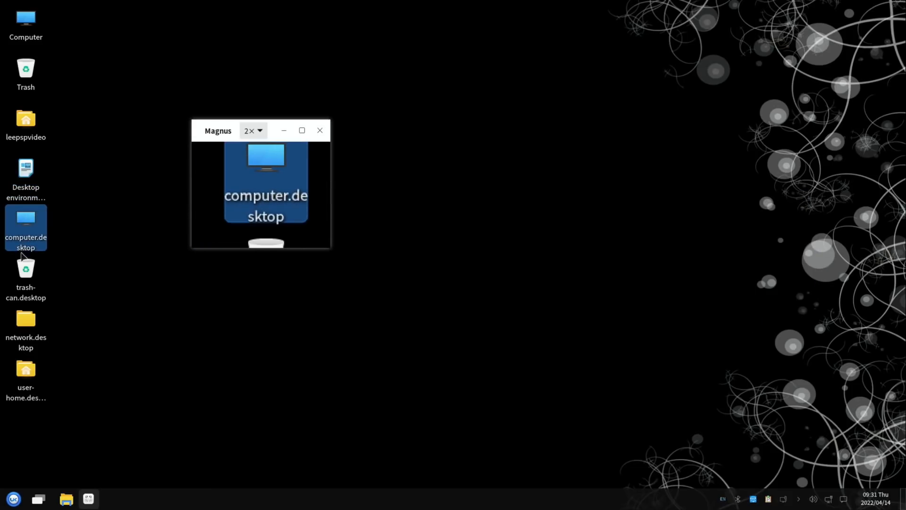
left_click(25, 328)
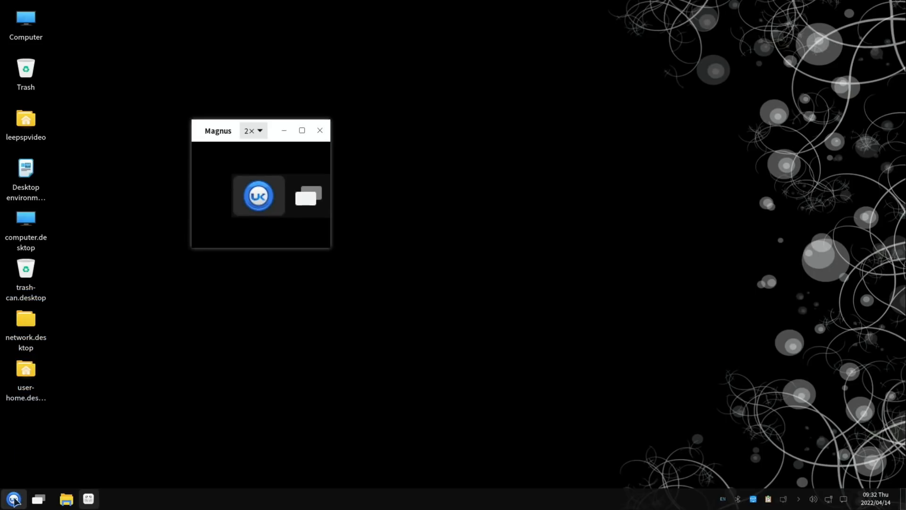
left_click(15, 498)
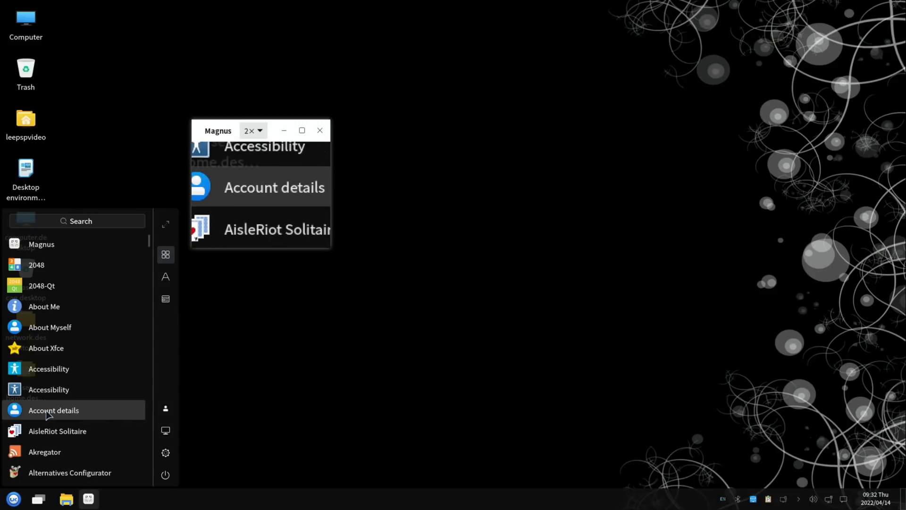
mouse_move(57, 327)
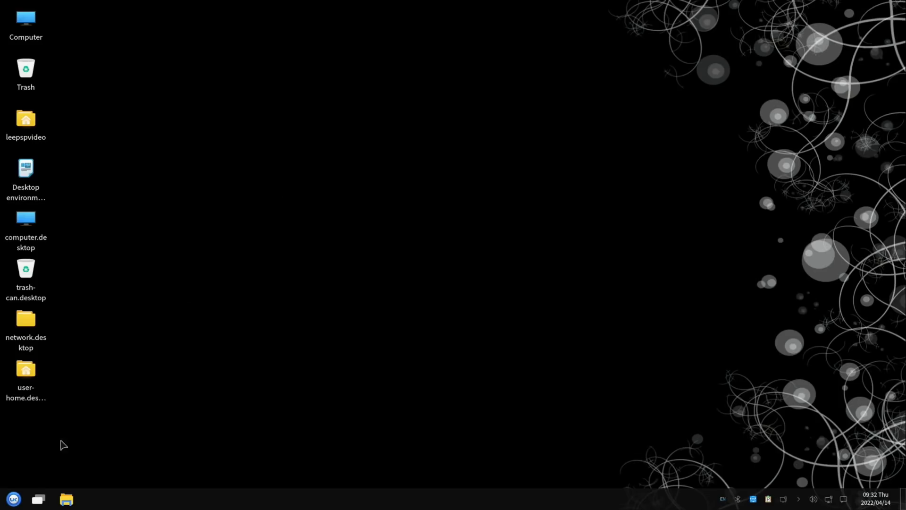
Step: Log out of UKUI from the start menu and sign back in to a Cinnamon session
left_click(13, 498)
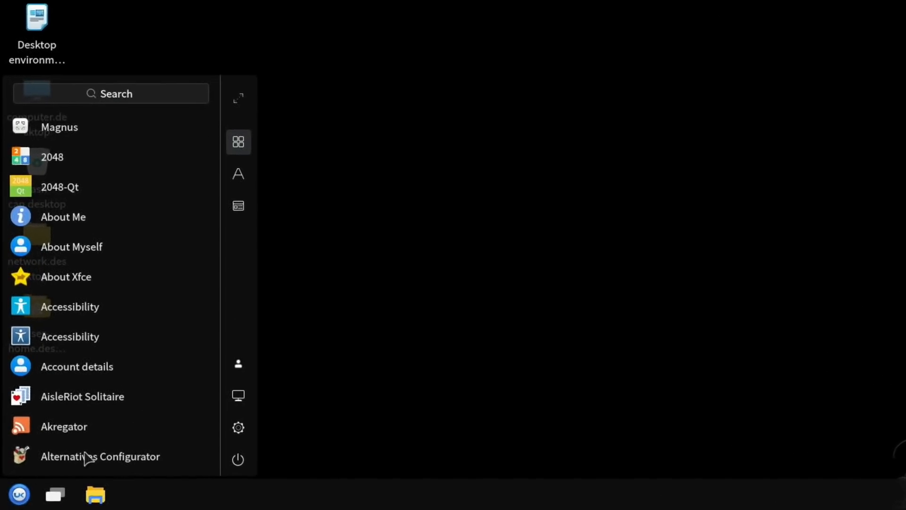
scroll("down", 3)
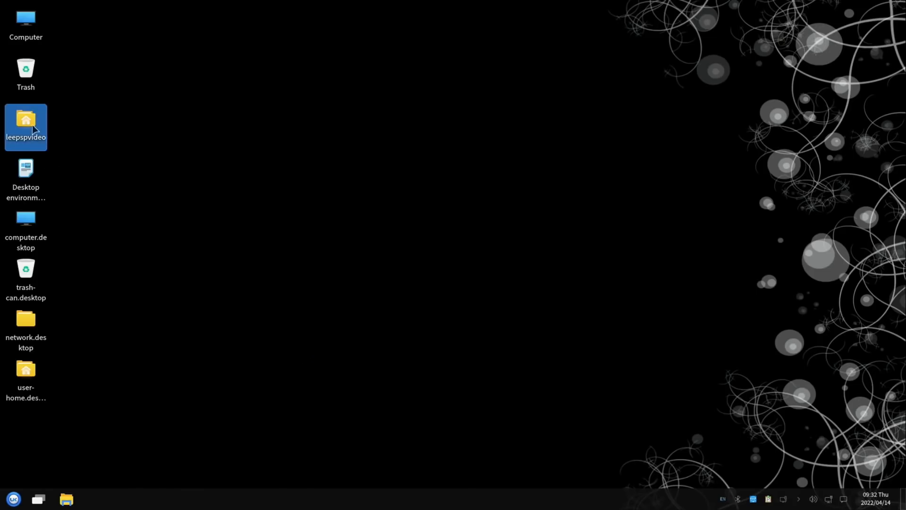
left_click(37, 499)
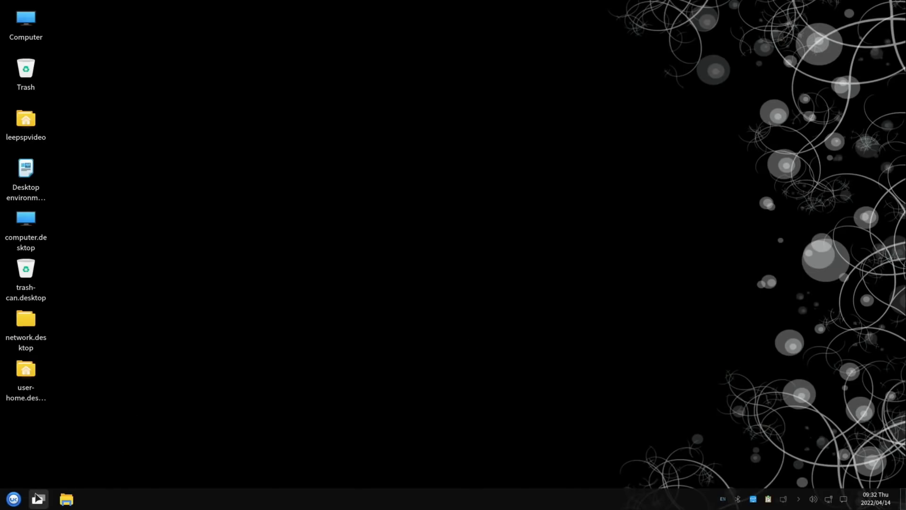
left_click(12, 498)
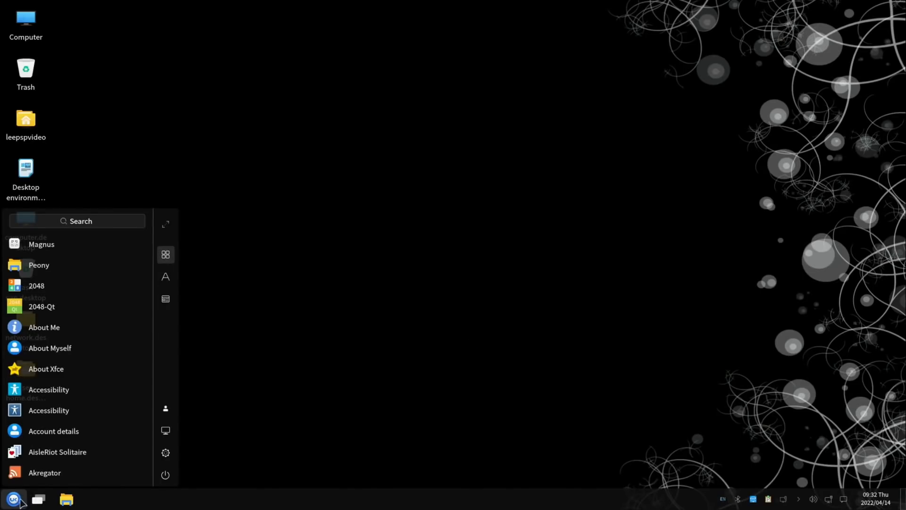
left_click(165, 474)
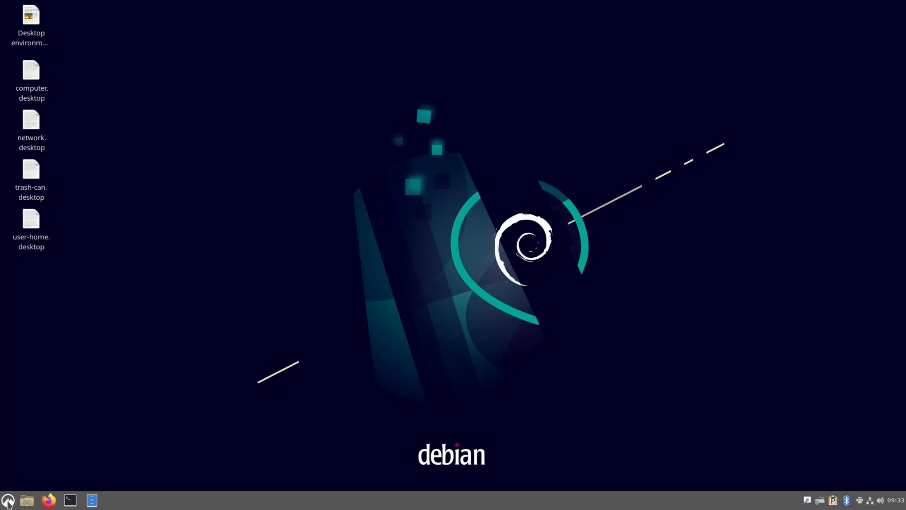
Step: Browse the Cinnamon menu's Office category, then scroll through the full All Applications list
left_click(8, 500)
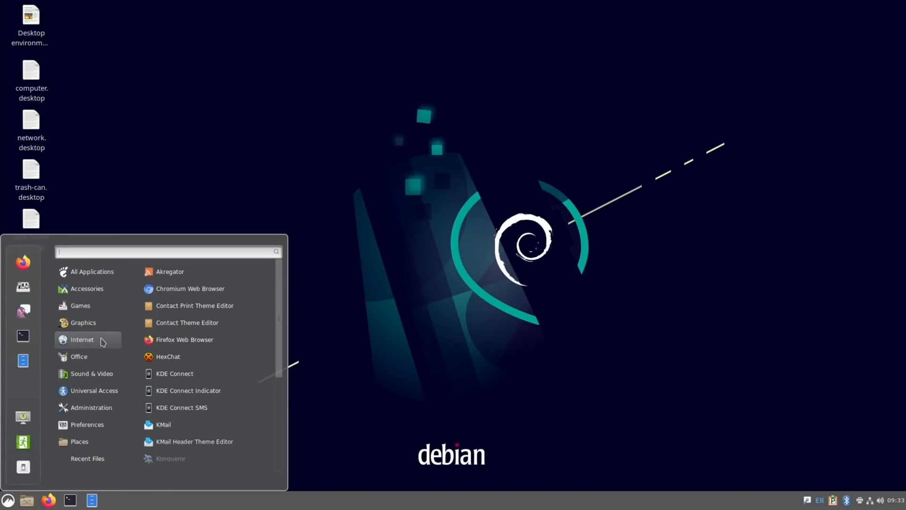
left_click(79, 355)
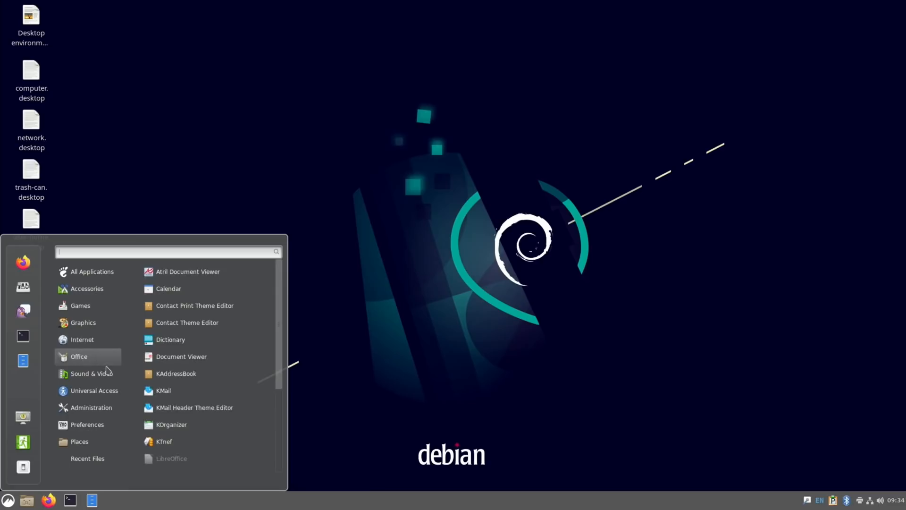
left_click(92, 271)
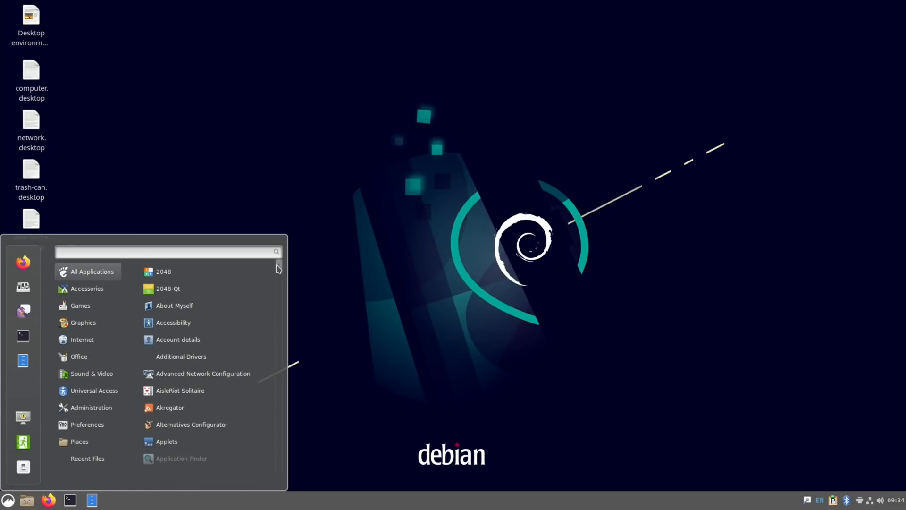
scroll("down", 3)
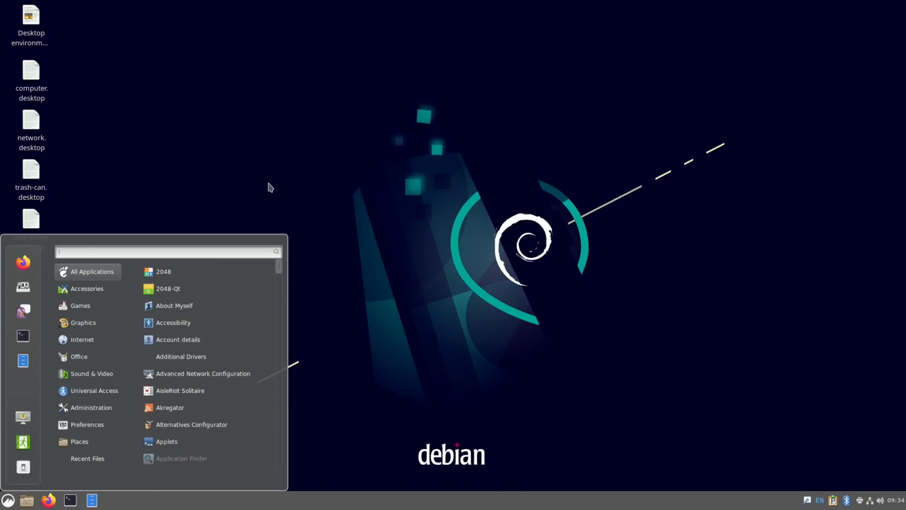
mouse_move(79, 274)
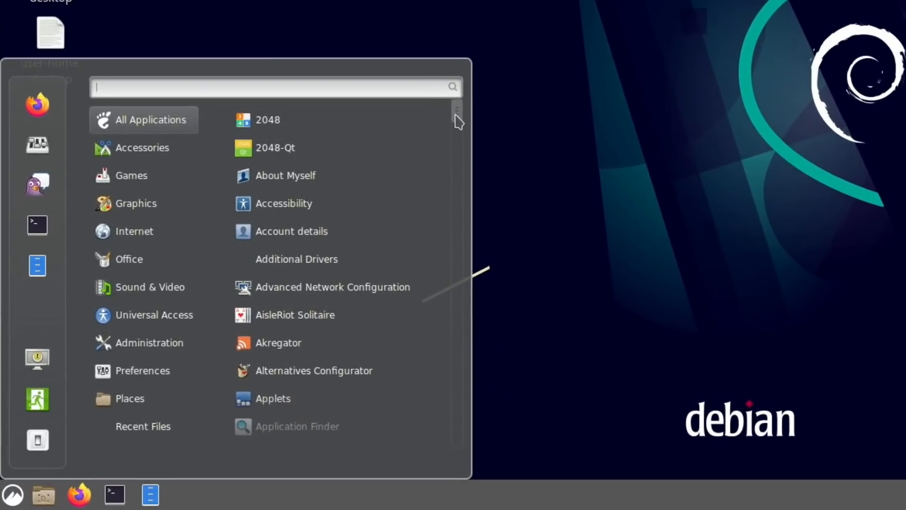
scroll("down", 3)
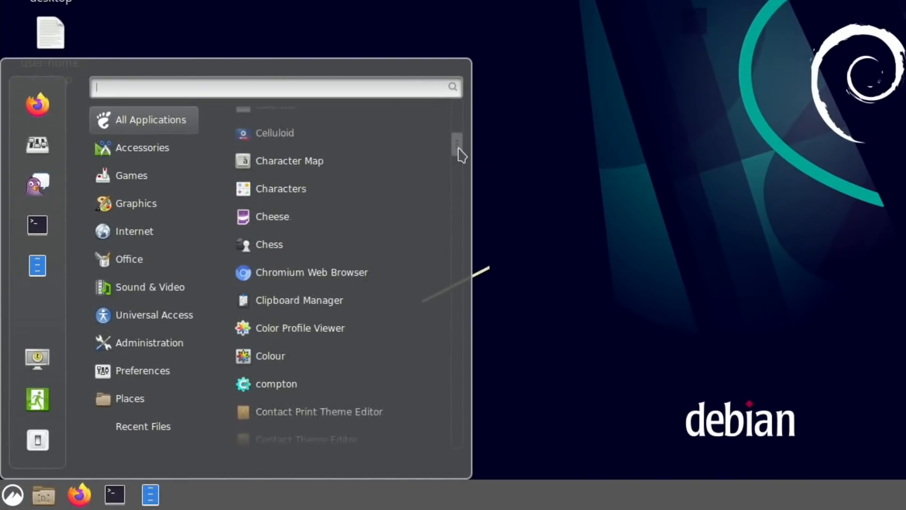
scroll("down", 3)
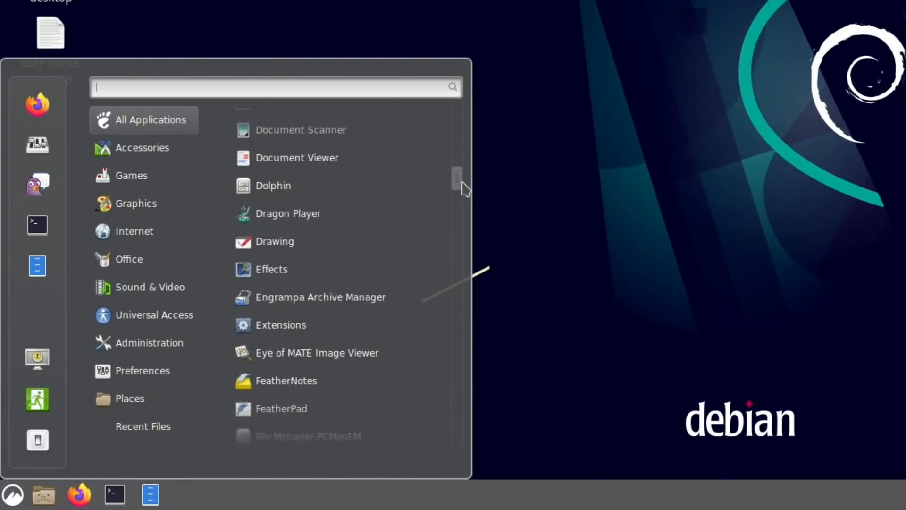
scroll("down", 3)
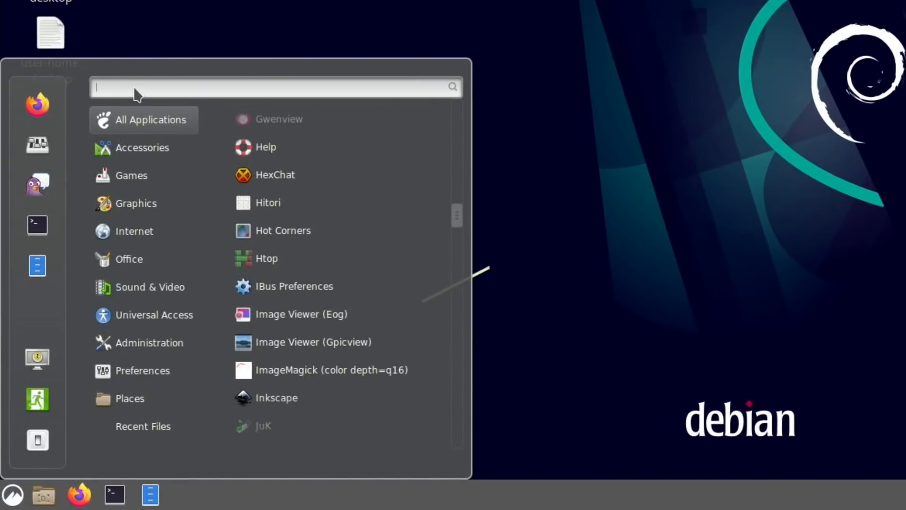
Step: Search the Cinnamon menu for "fi" to list file managers such as PCManFM, Nautilus and Nemo
type("f53e")
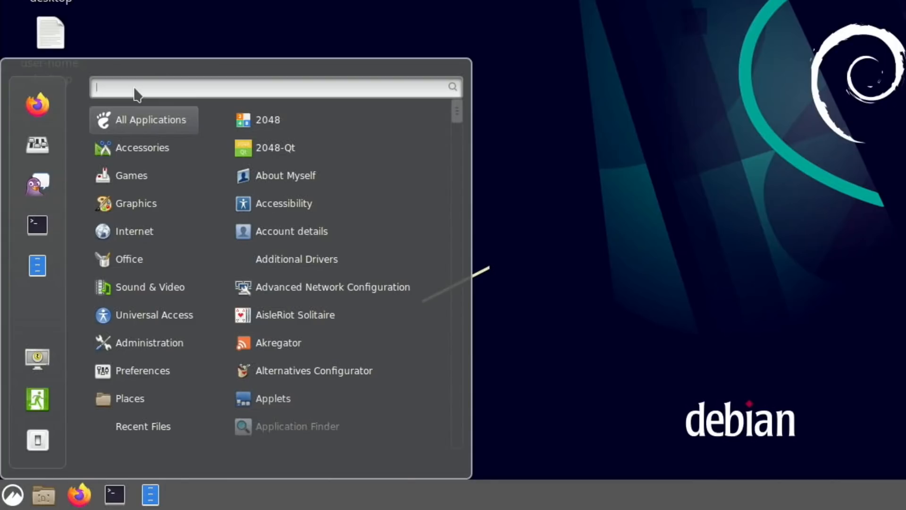
type("file")
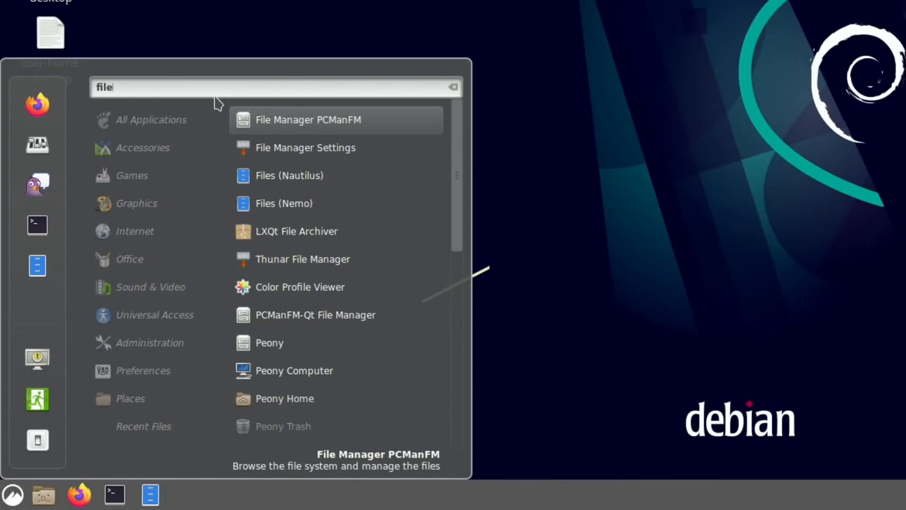
mouse_move(369, 133)
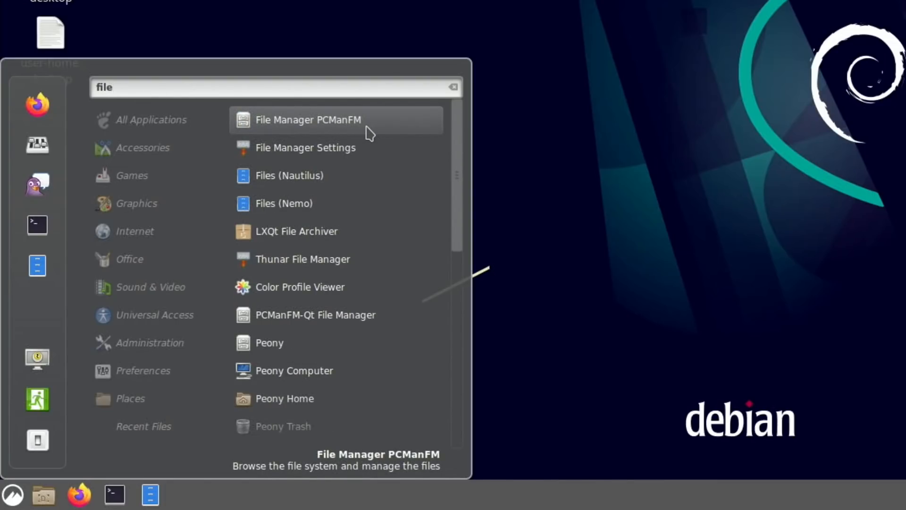
mouse_move(326, 203)
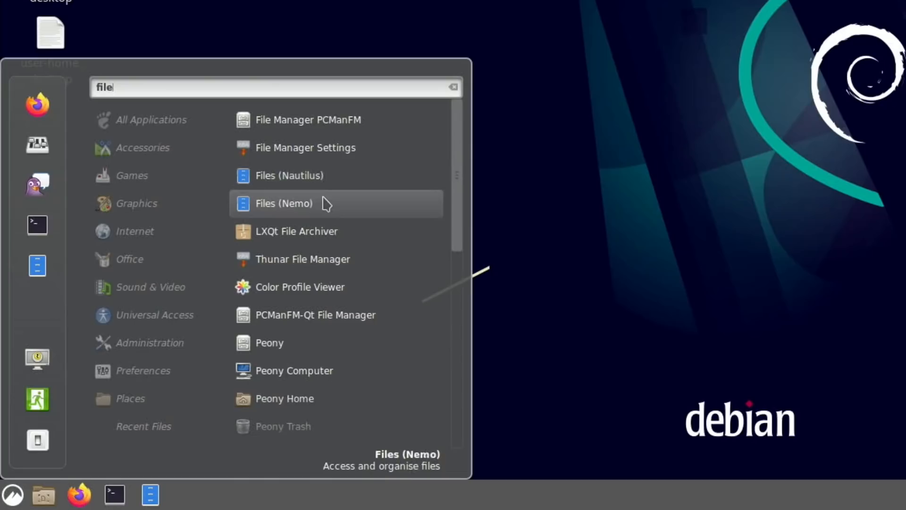
mouse_move(322, 259)
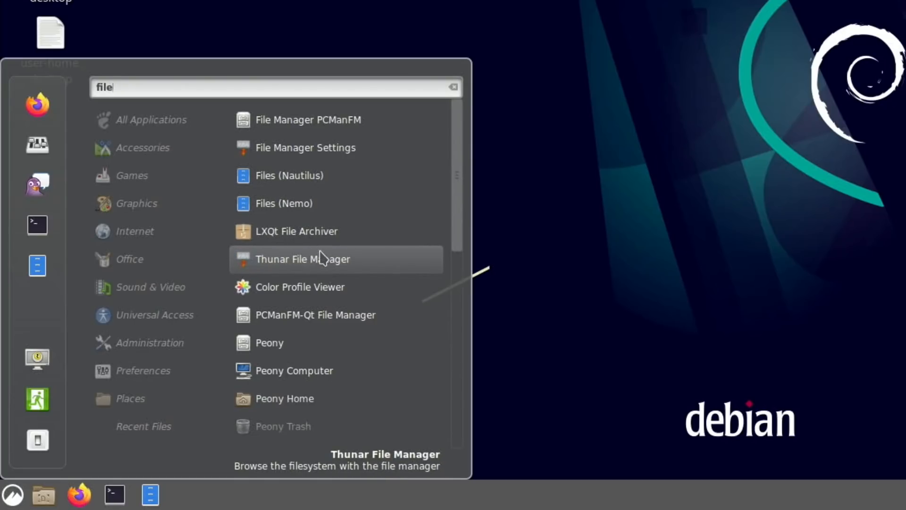
mouse_move(300, 370)
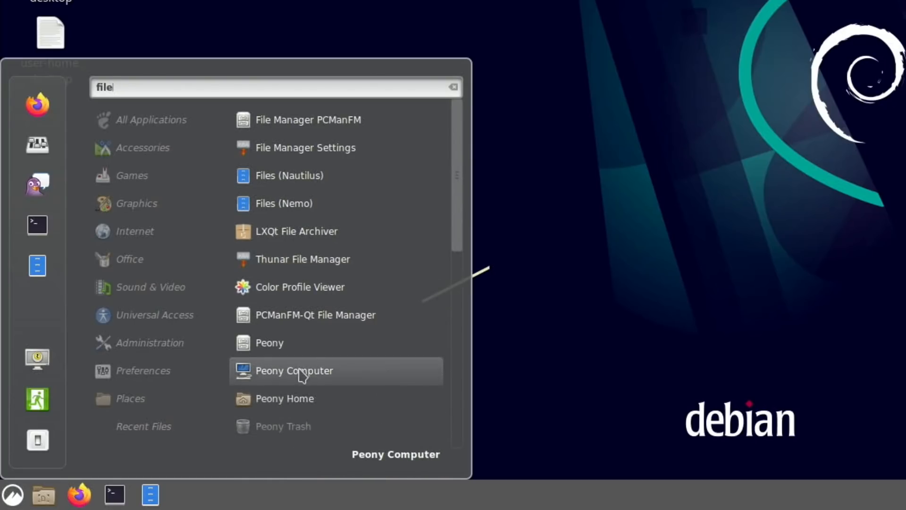
mouse_move(259, 414)
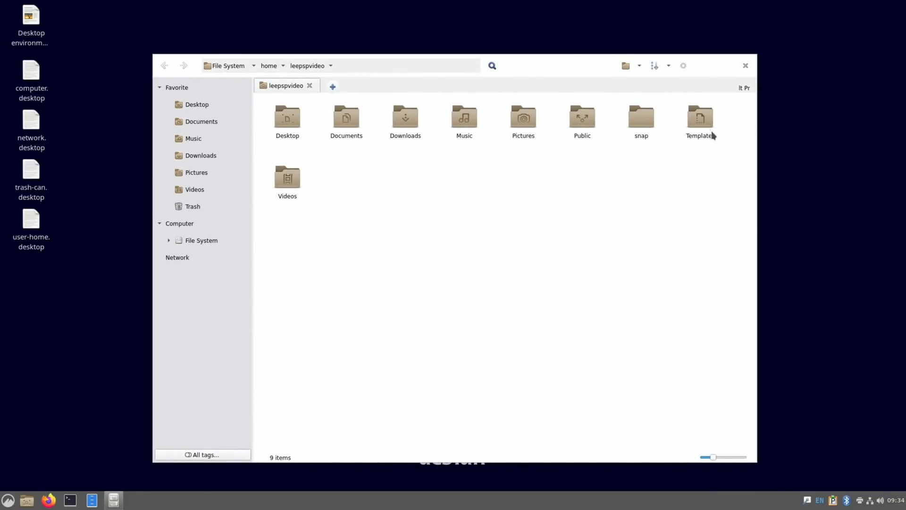
Step: Close the Peony file manager and leave Cinnamon for an Ubuntu GNOME session
left_click(745, 65)
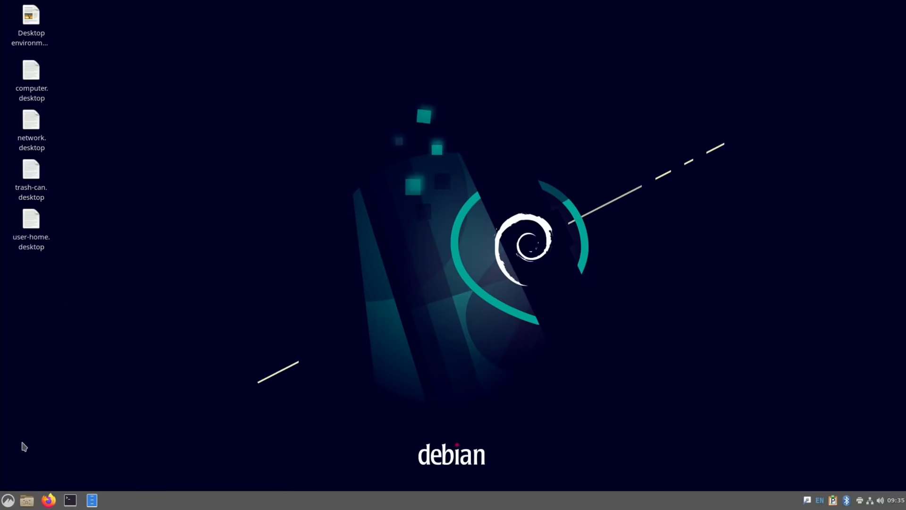
left_click(113, 501)
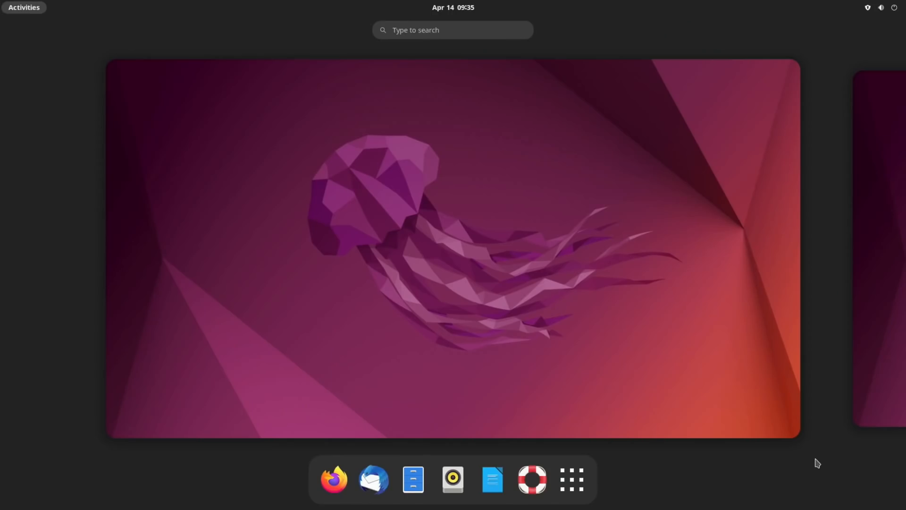
mouse_move(607, 345)
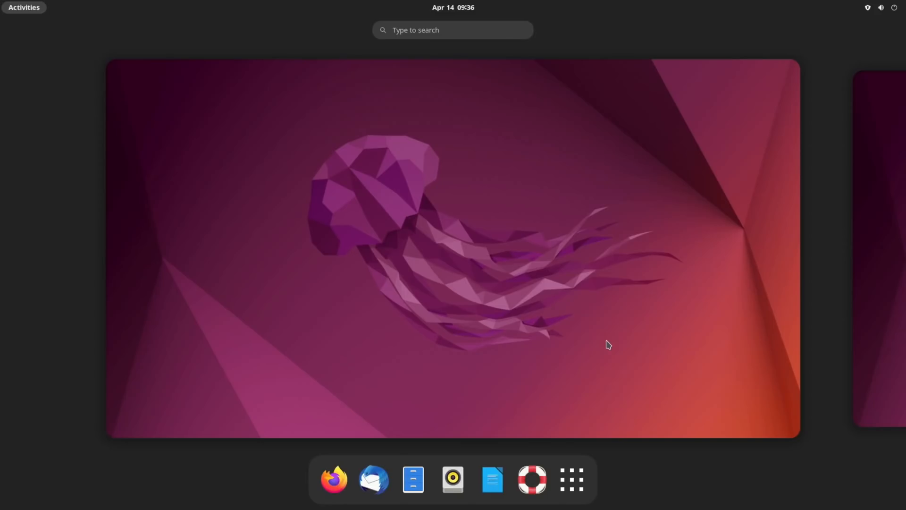
Step: Search the GNOME overview for "fil" to find Files apps, then "brow" to list Chromium and Firefox
type("f")
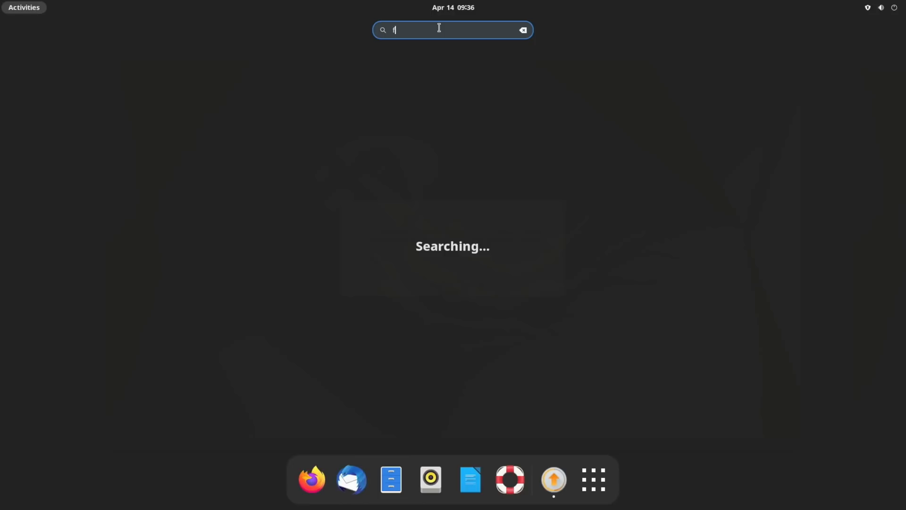
type("iles")
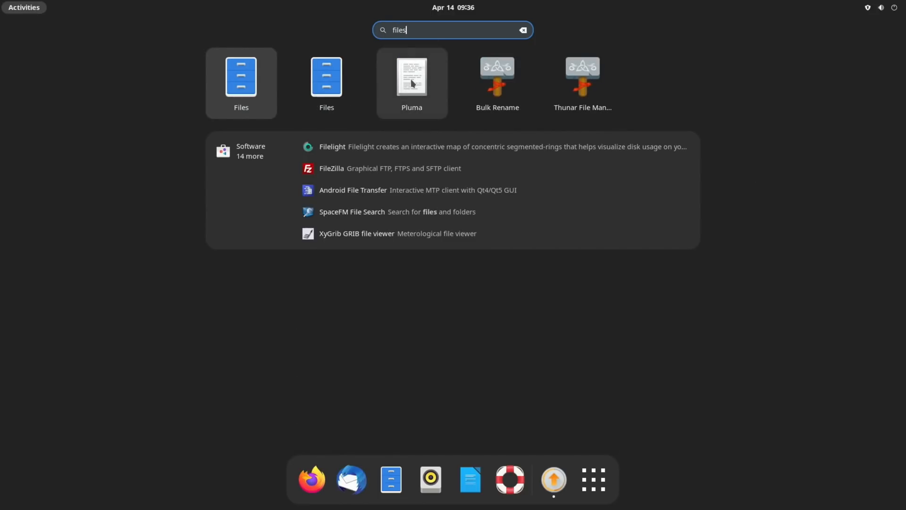
key("BackSpace")
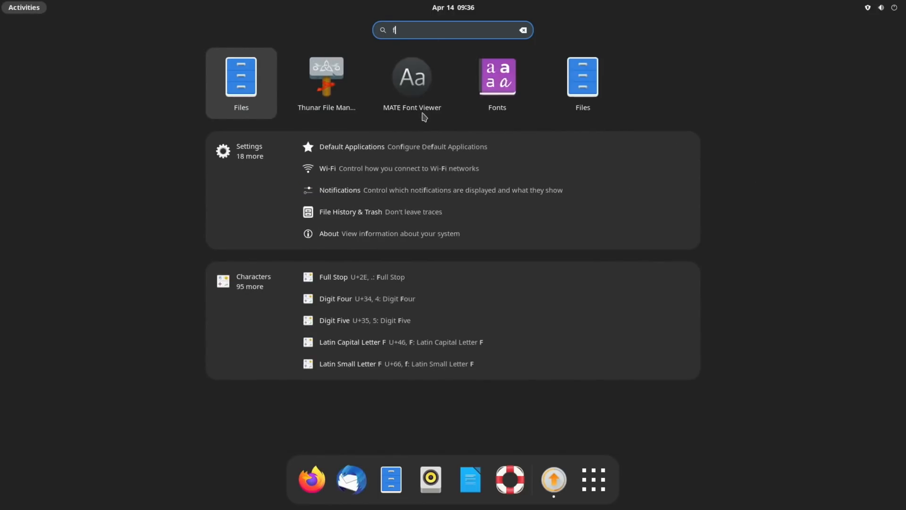
type("brows")
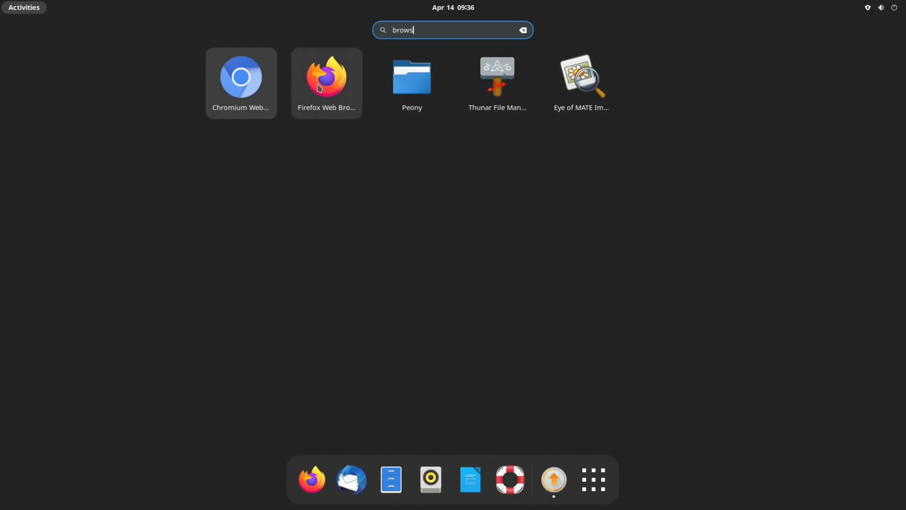
mouse_move(494, 235)
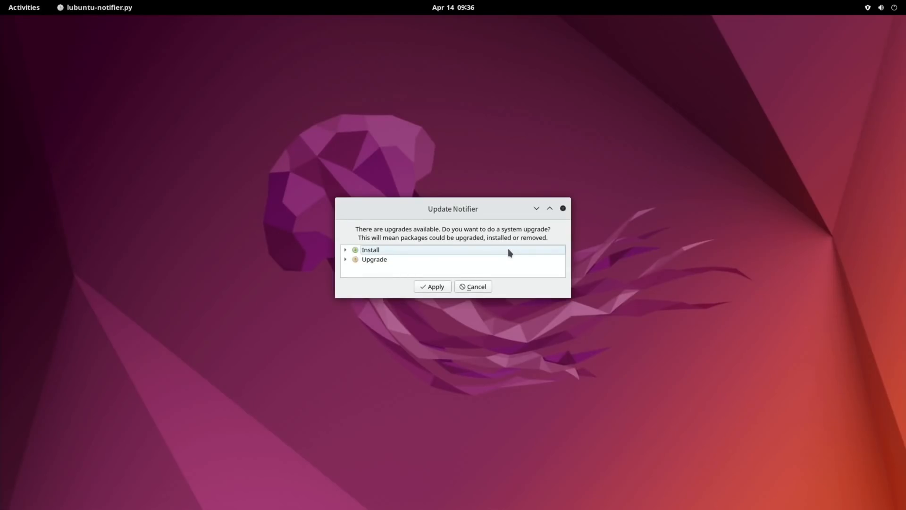
mouse_move(476, 255)
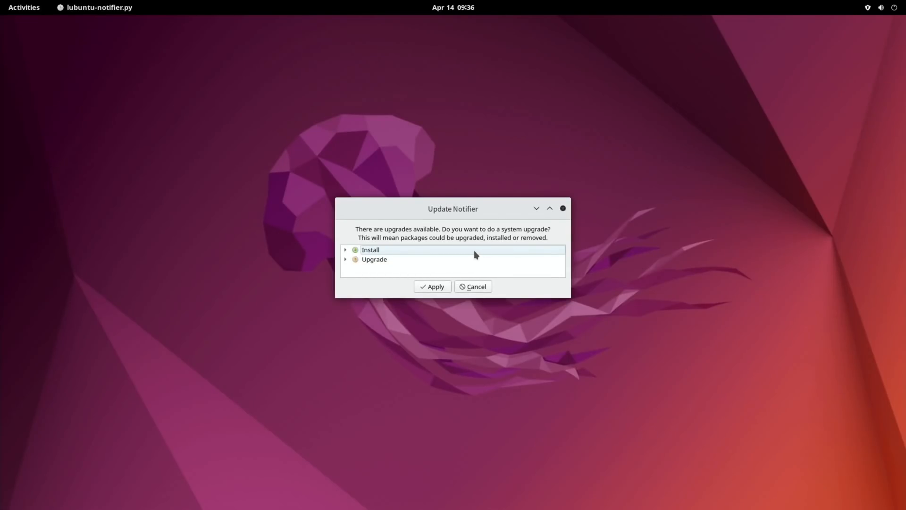
Step: Switch workspaces via Activities, return to the Update Notifier and cancel the system upgrade
left_click(24, 7)
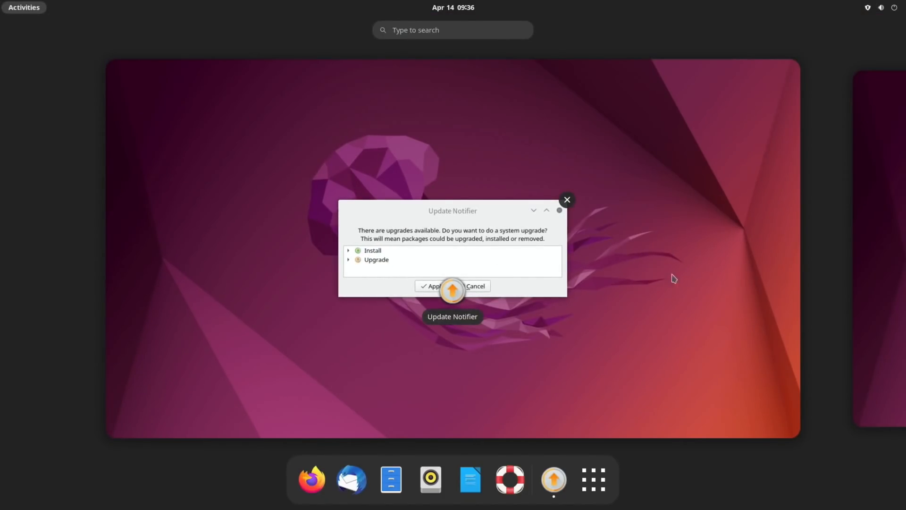
left_click(566, 199)
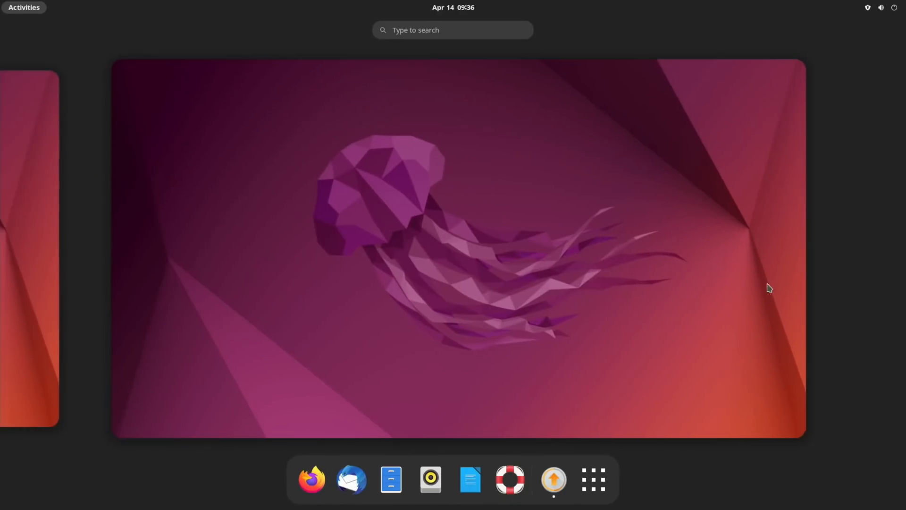
left_click(552, 480)
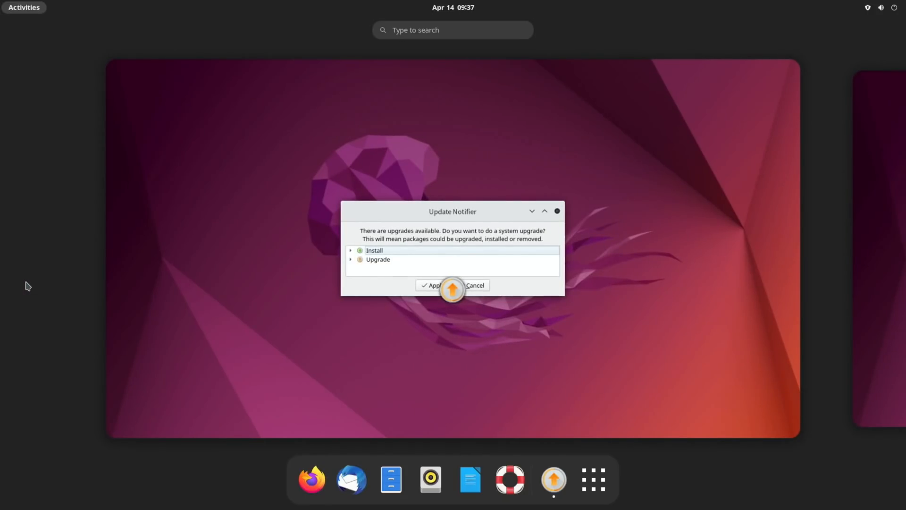
mouse_move(514, 195)
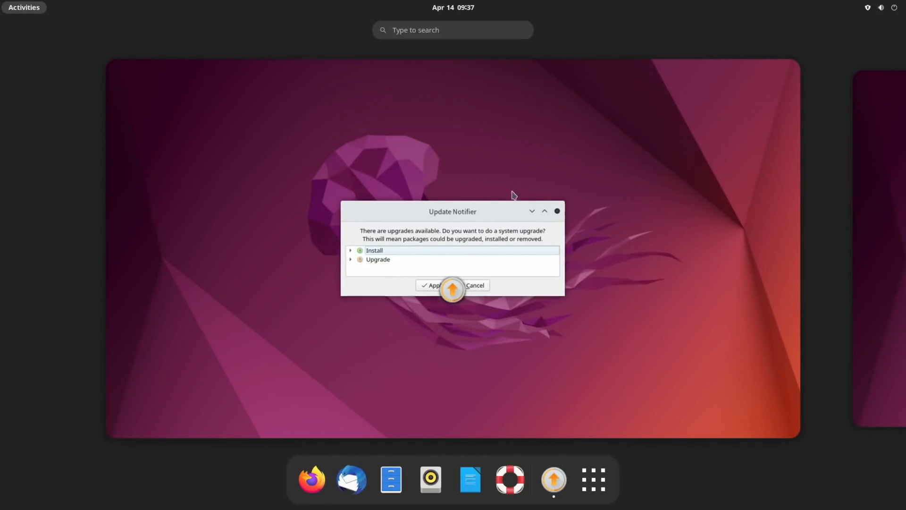
left_click(882, 7)
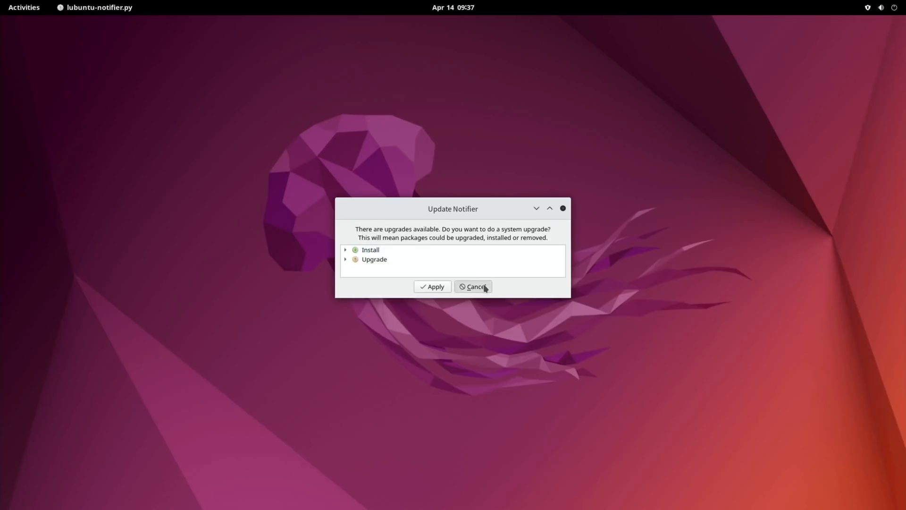
left_click(473, 287)
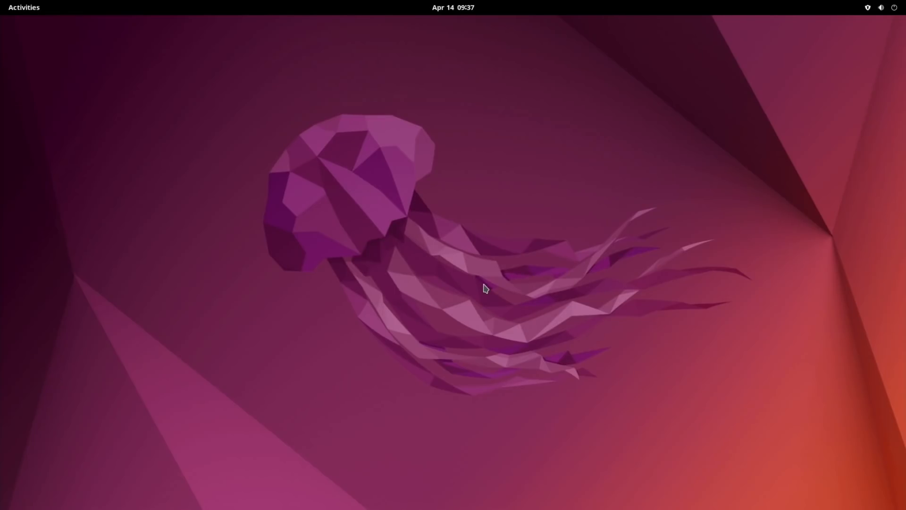
Step: Launch a Terminal and the Files browser, navigating Files into the Desktop folder
left_click(23, 7)
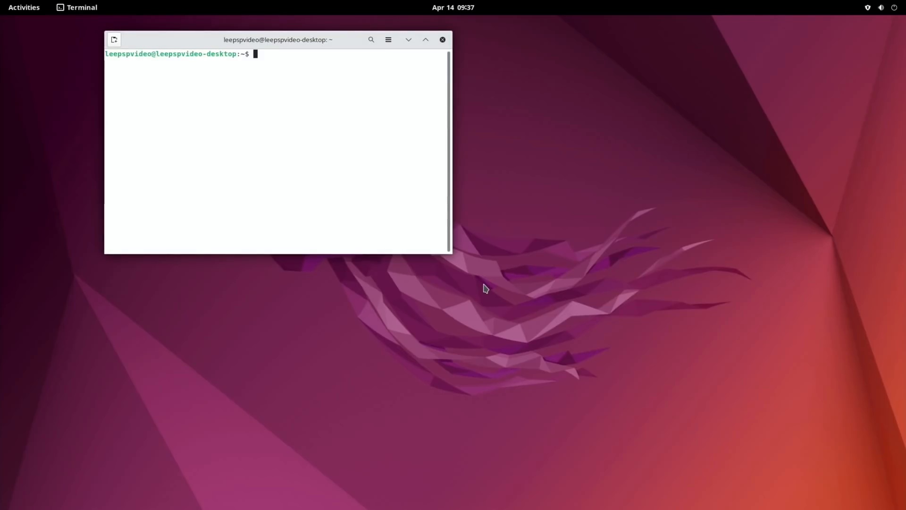
mouse_move(339, 53)
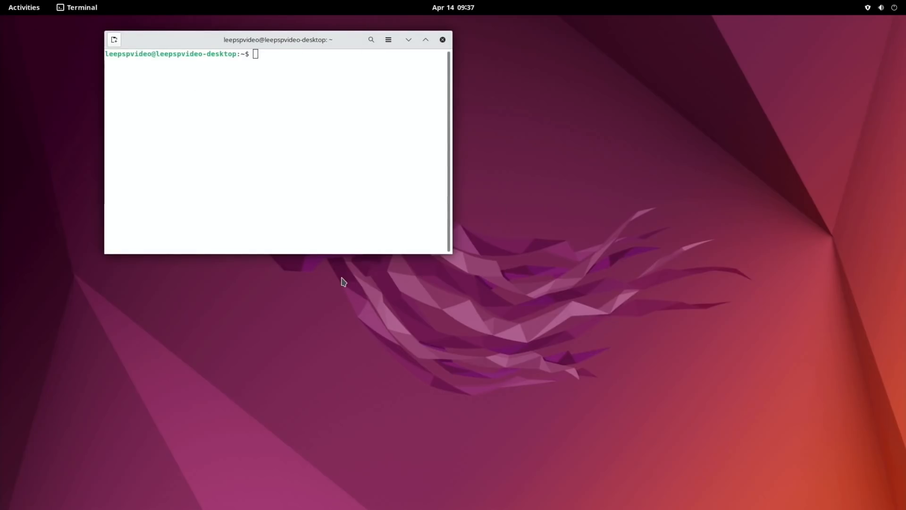
left_click(23, 6)
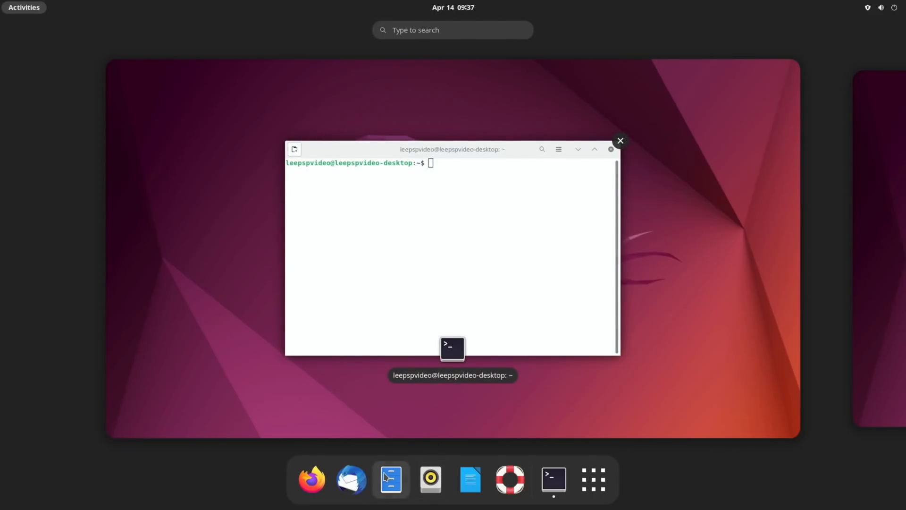
left_click(390, 479)
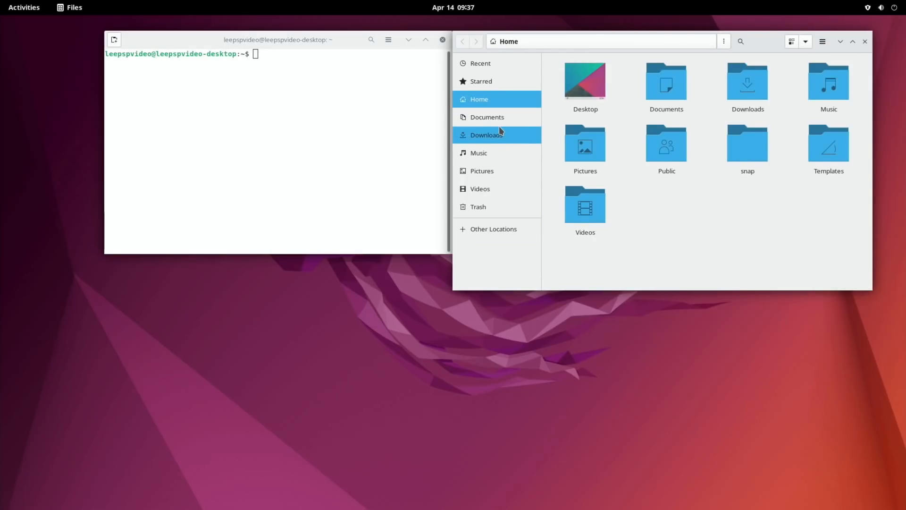
double_click(585, 83)
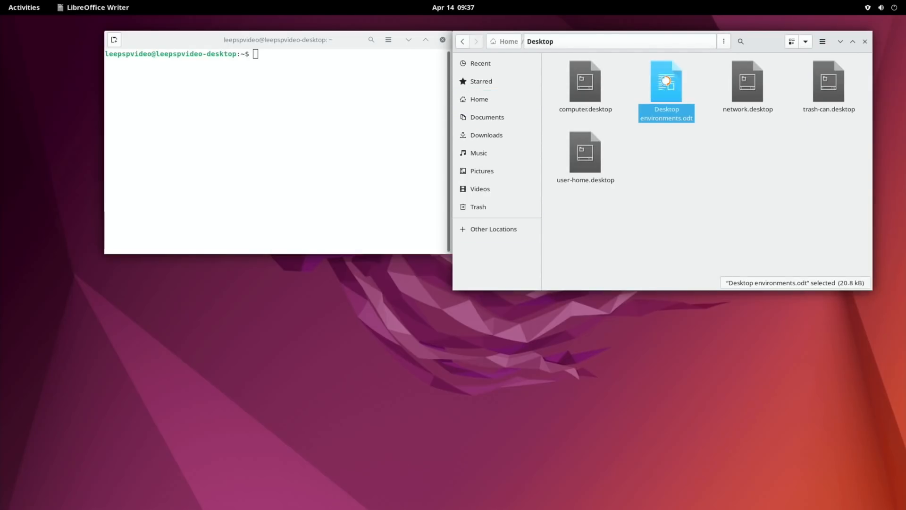
Step: Open Desktop environments.odt in Writer, select the "sudo apt install lubuntu-desktop" line and run it in Terminal
double_click(665, 86)
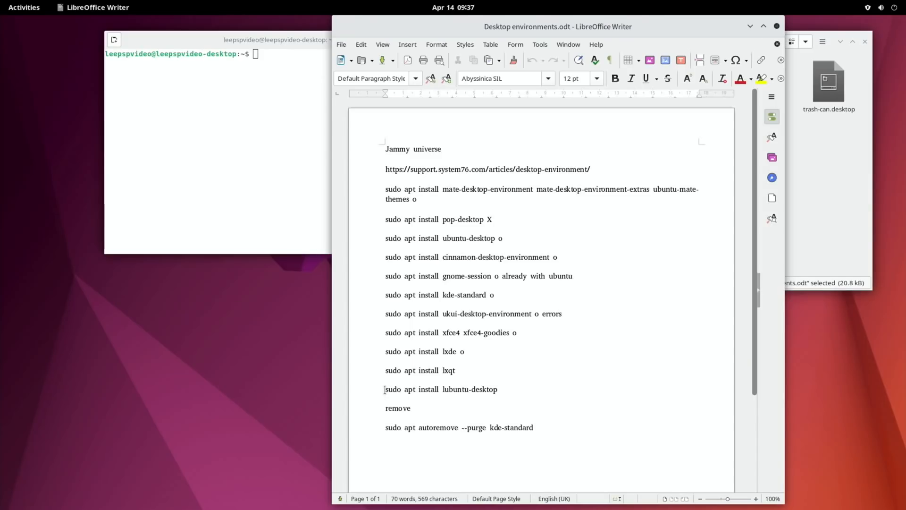
triple_click(441, 389)
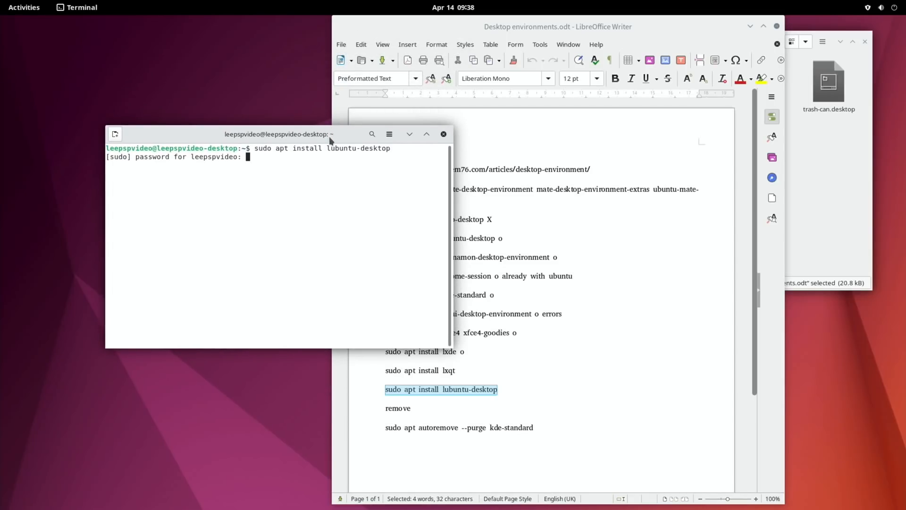
left_click(24, 7)
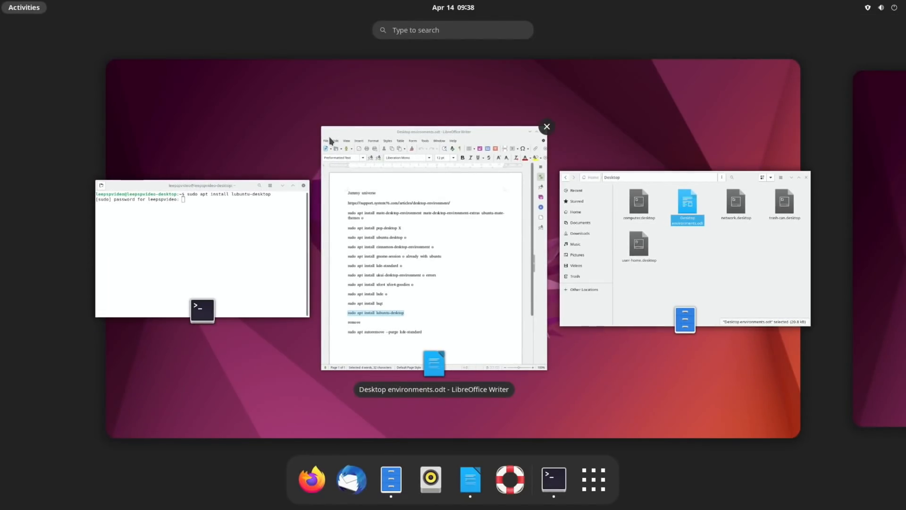